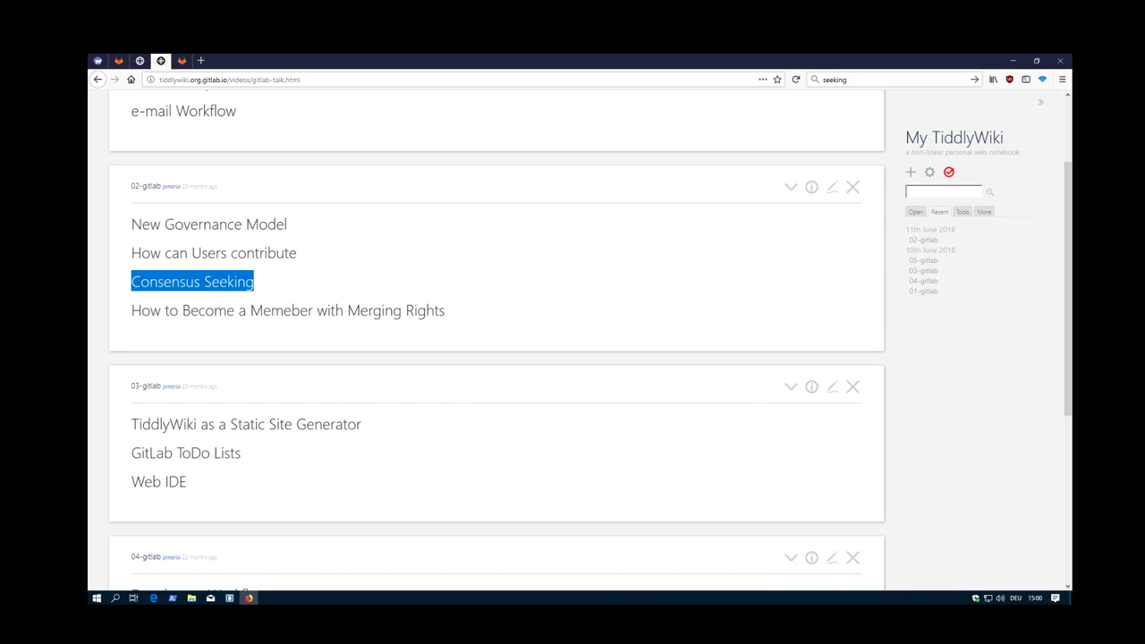
Bring up the signed-in account's options menu in GitLab.
left_click(134, 224)
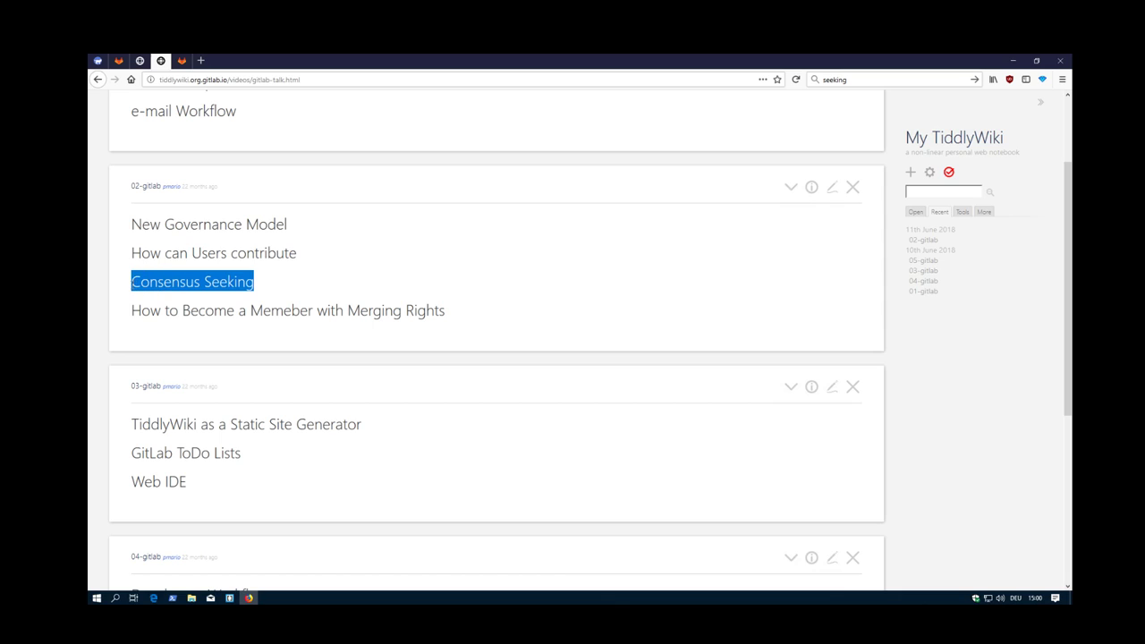
mouse_move(437, 275)
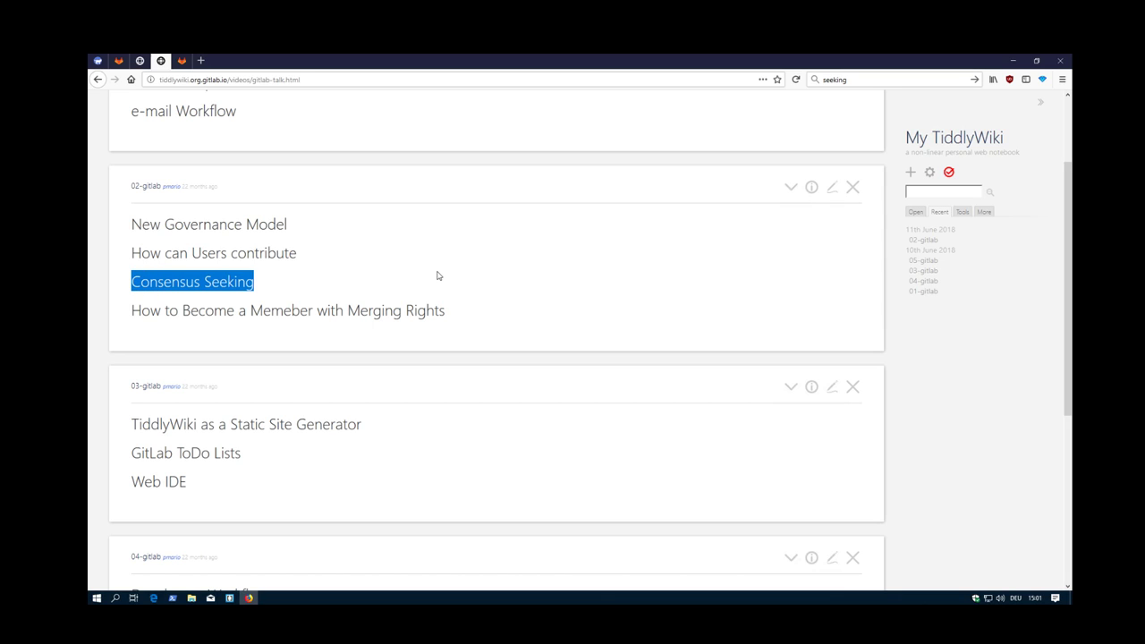
mouse_move(426, 276)
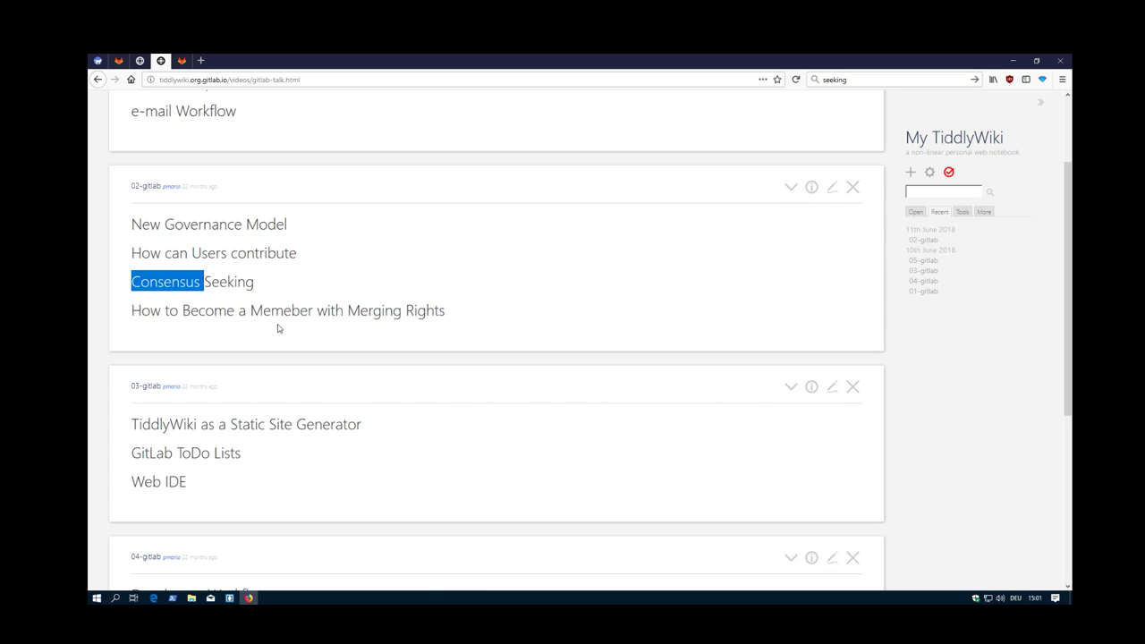
mouse_move(302, 304)
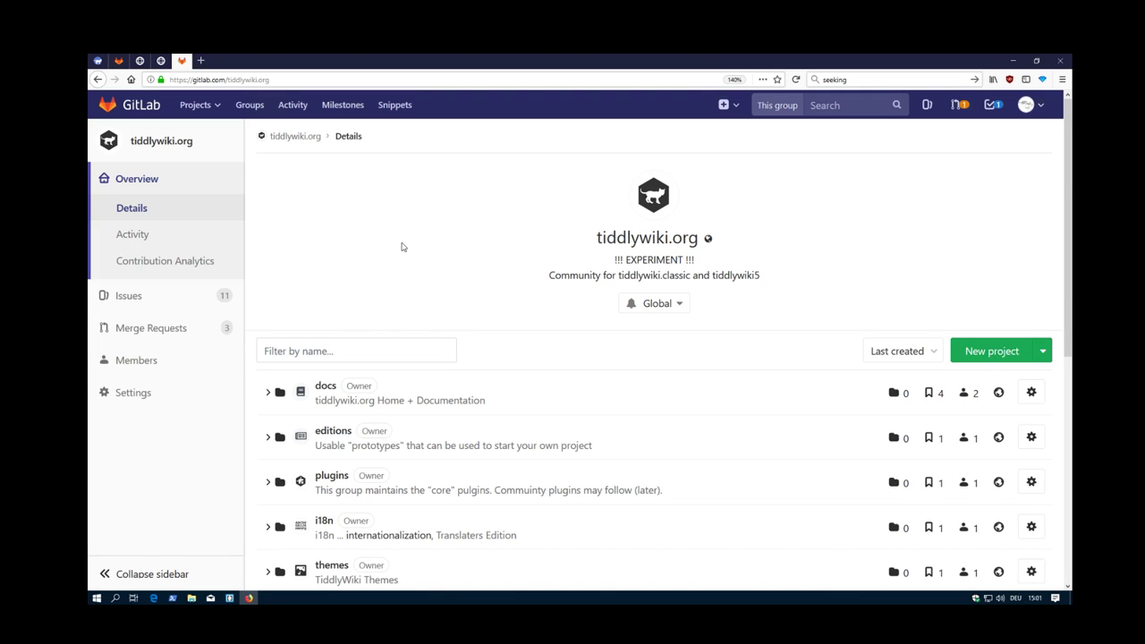
mouse_move(704, 257)
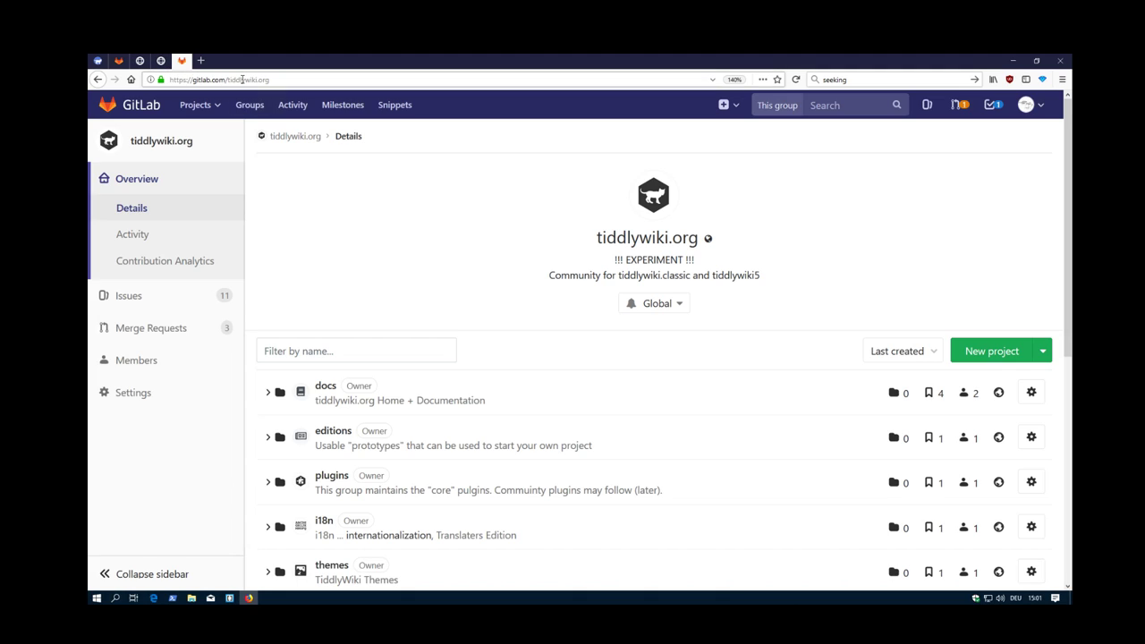
left_click(219, 78)
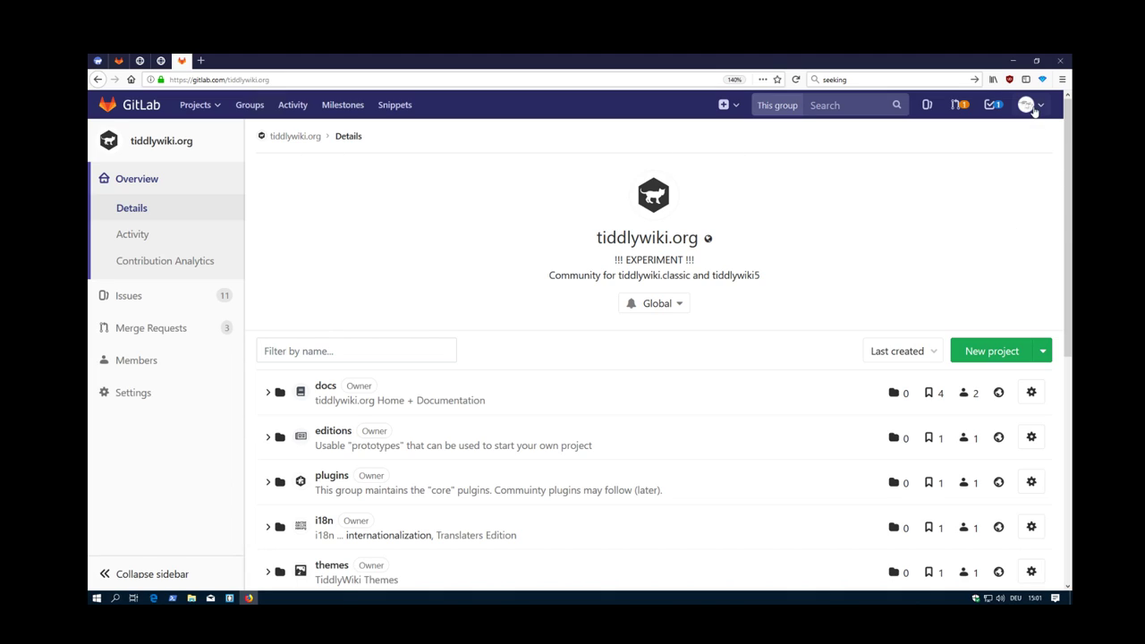
left_click(1027, 104)
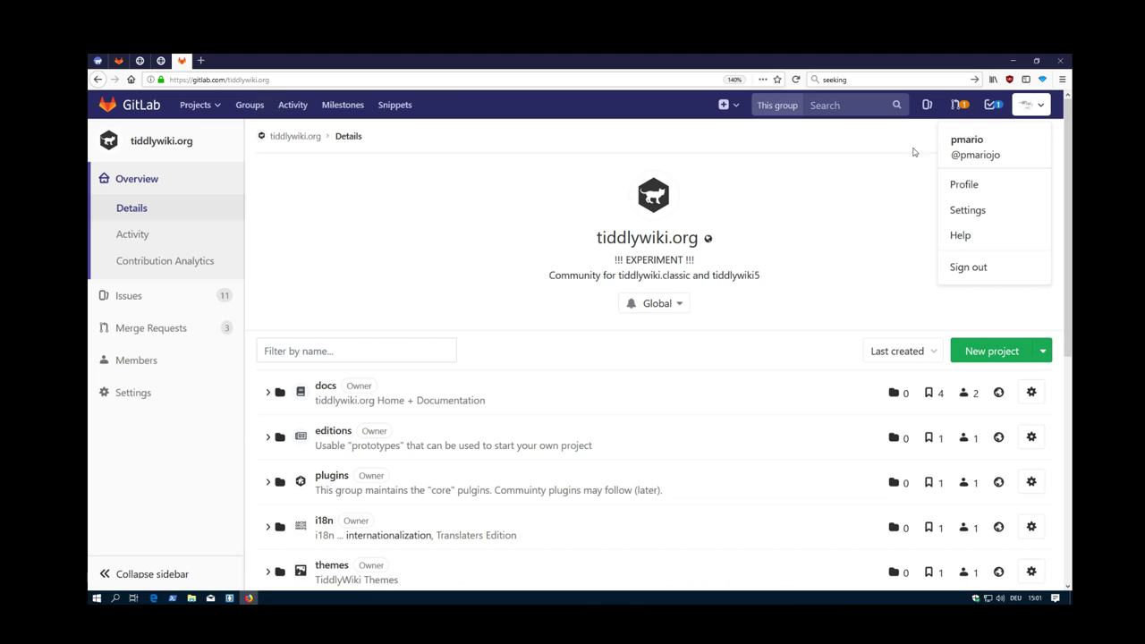
mouse_move(828, 213)
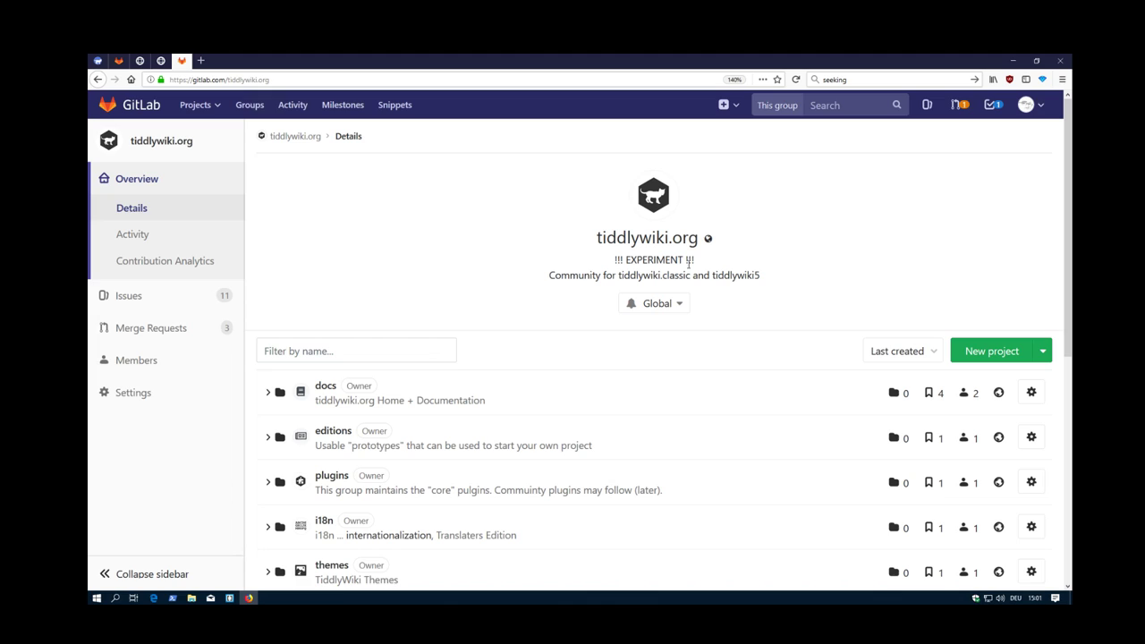
mouse_move(731, 244)
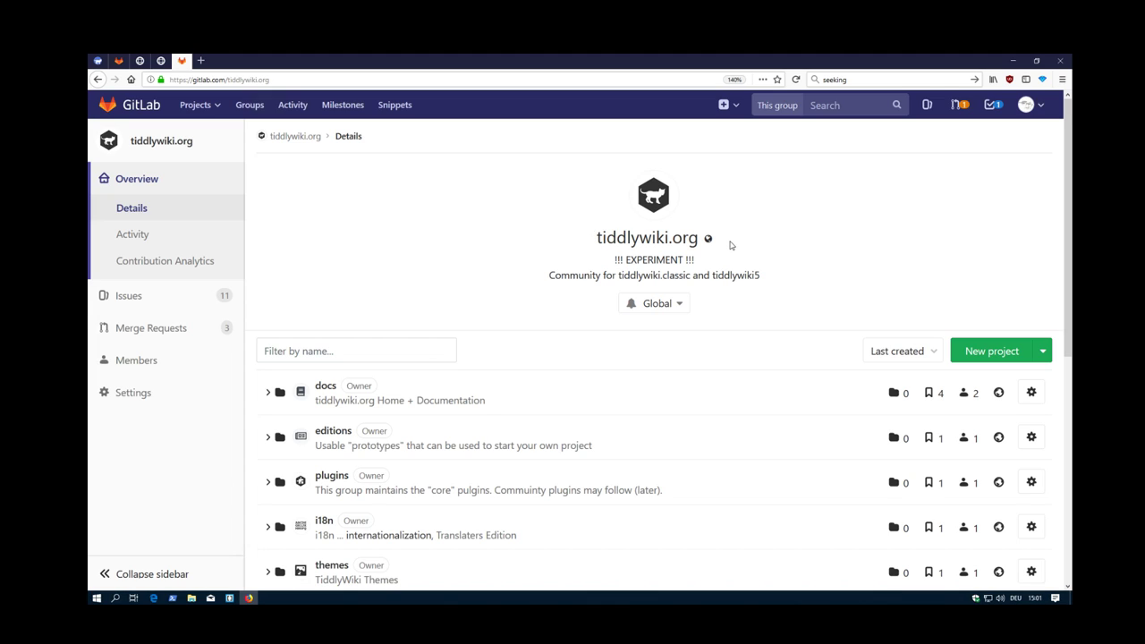
Show group members: BurningTreeC and Luca Dorigo as Developers, pmario as Owner.
scroll("down", 3)
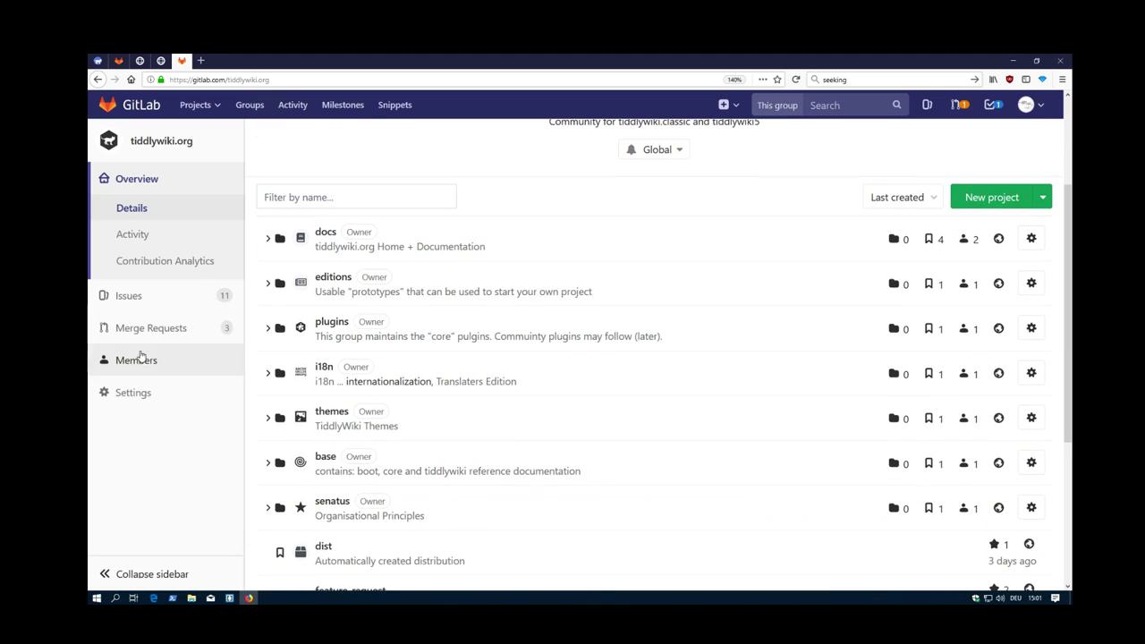
left_click(136, 359)
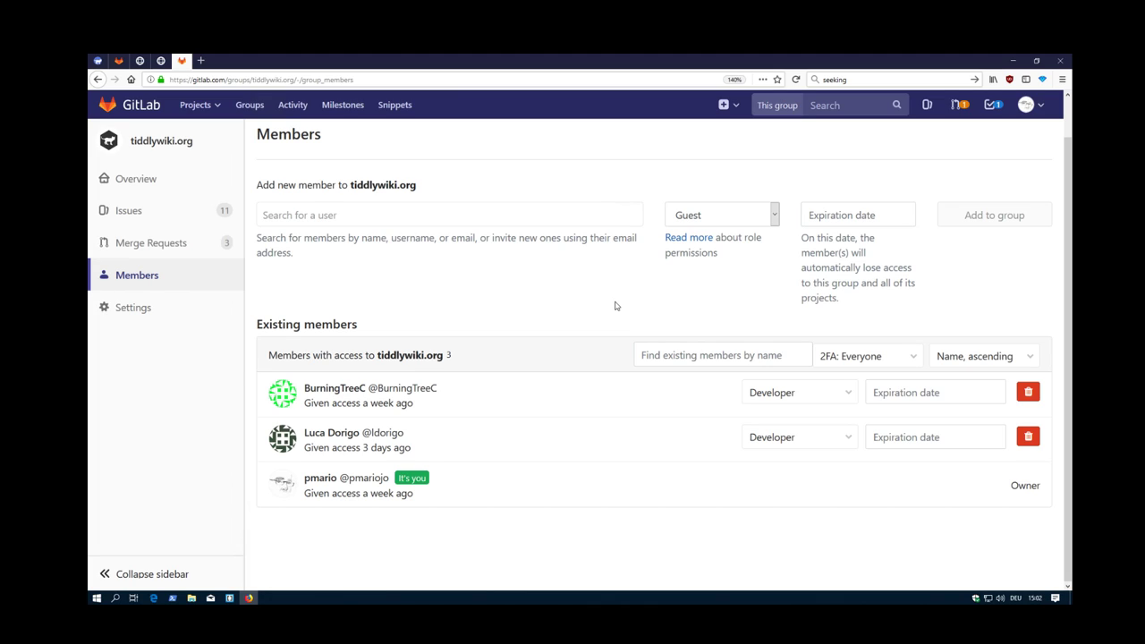
mouse_move(638, 418)
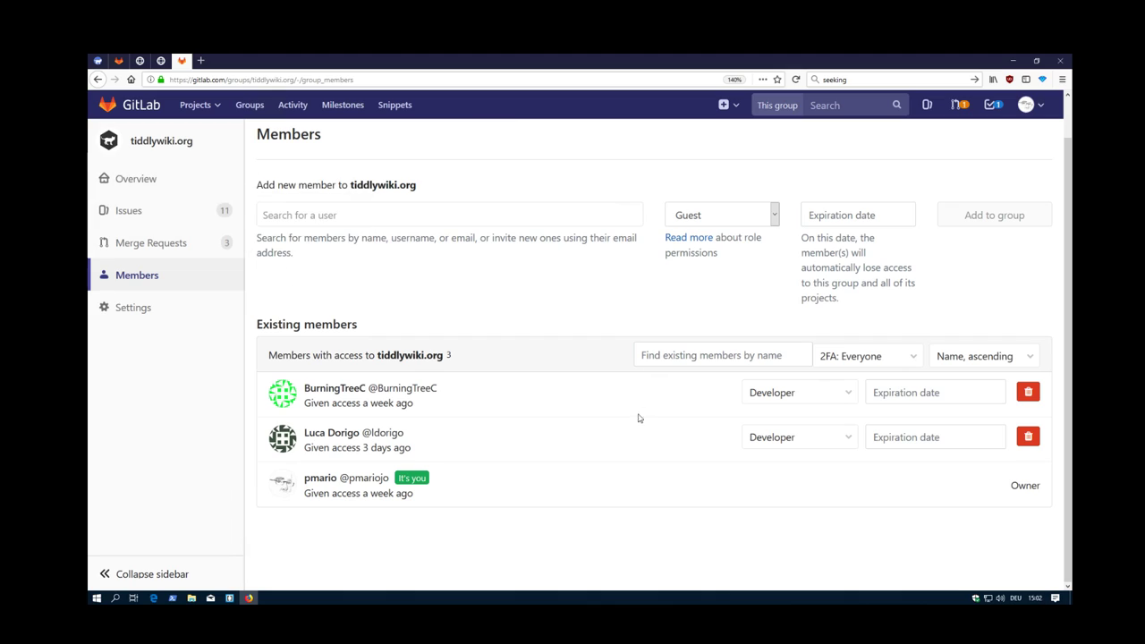
mouse_move(391, 388)
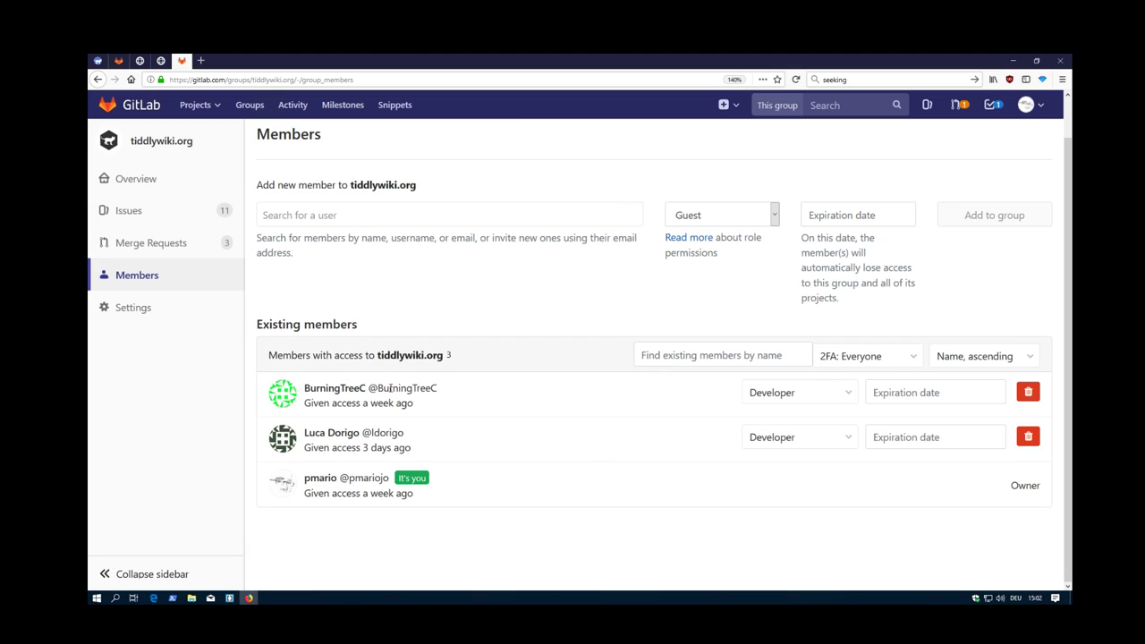
left_click(797, 436)
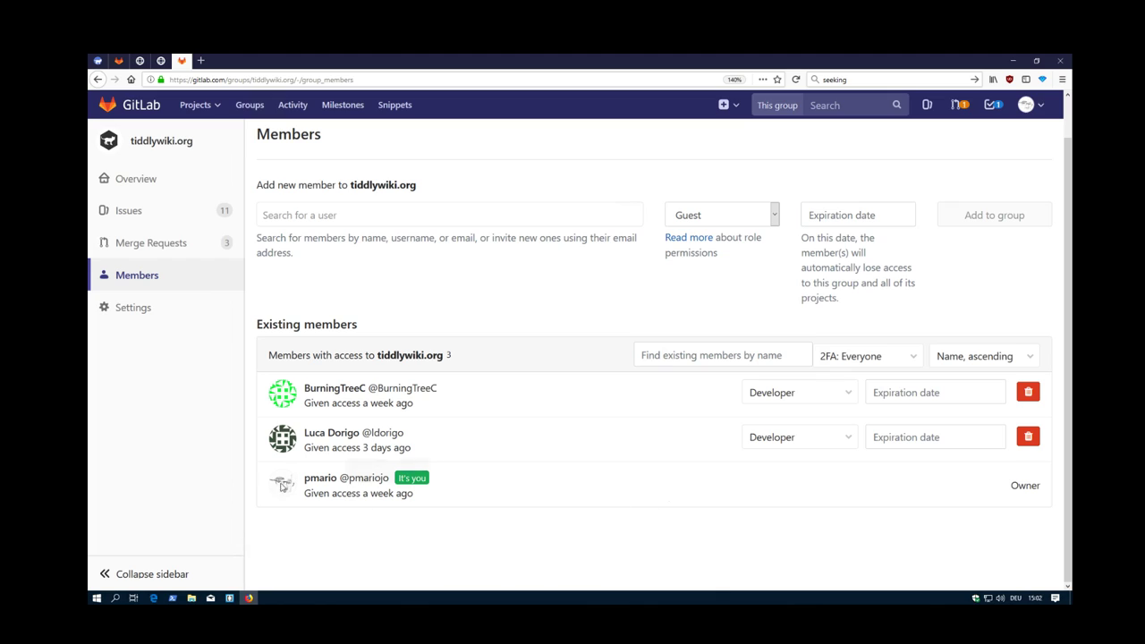
mouse_move(245, 458)
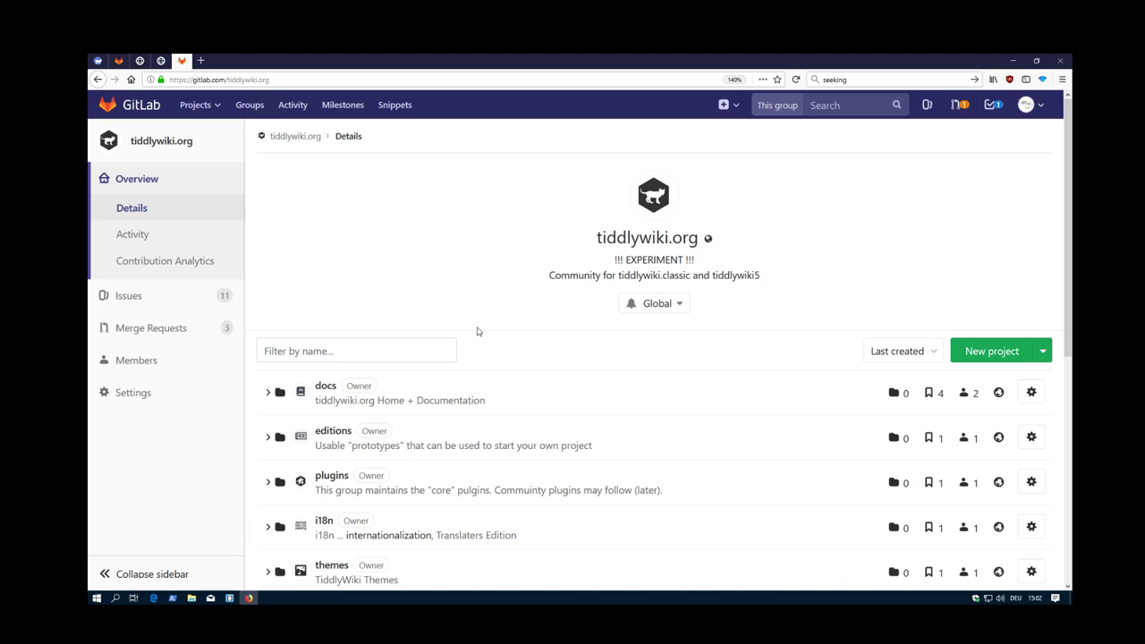
Scroll the group overview to subgroups and projects dist, feature-request and tiddlywiki.org.gitlab.io.
scroll("down", 3)
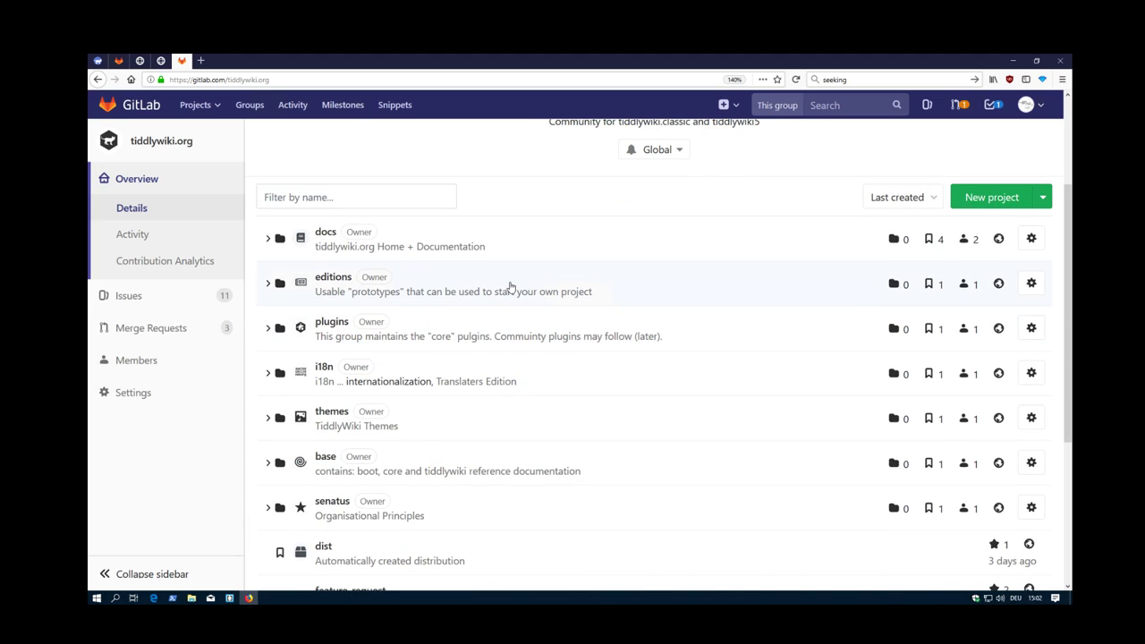
mouse_move(502, 260)
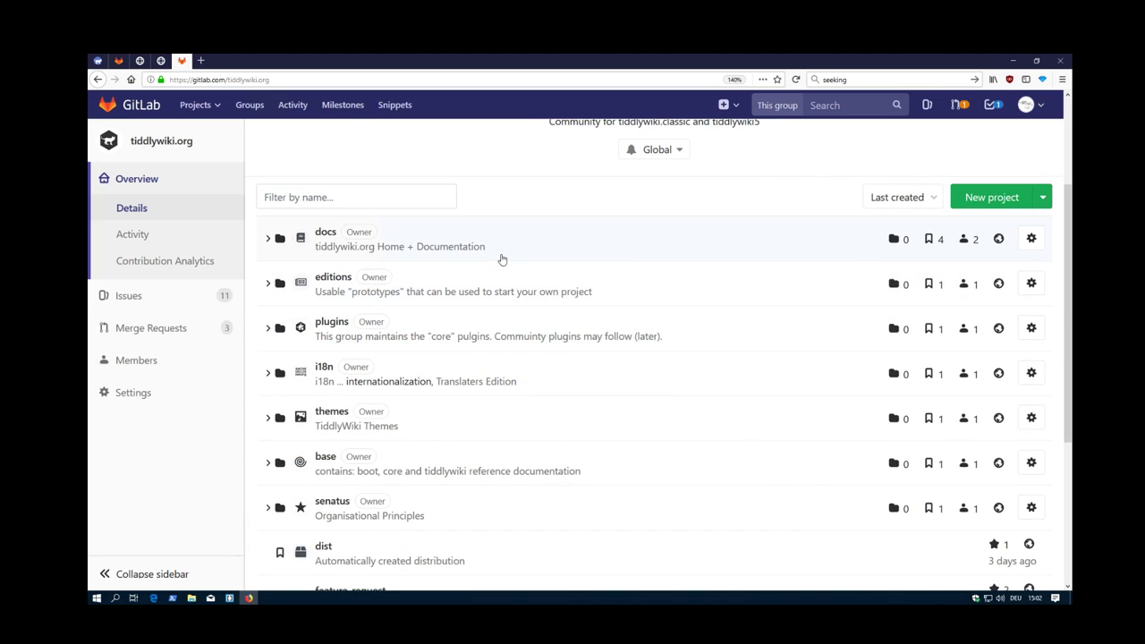
mouse_move(493, 252)
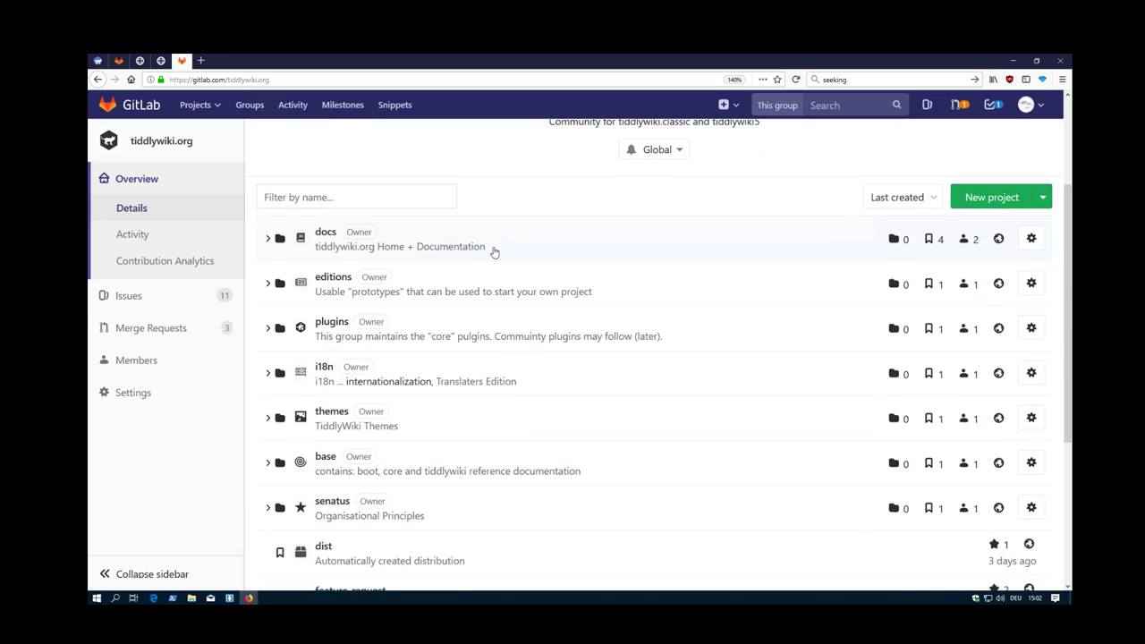
scroll("down", 3)
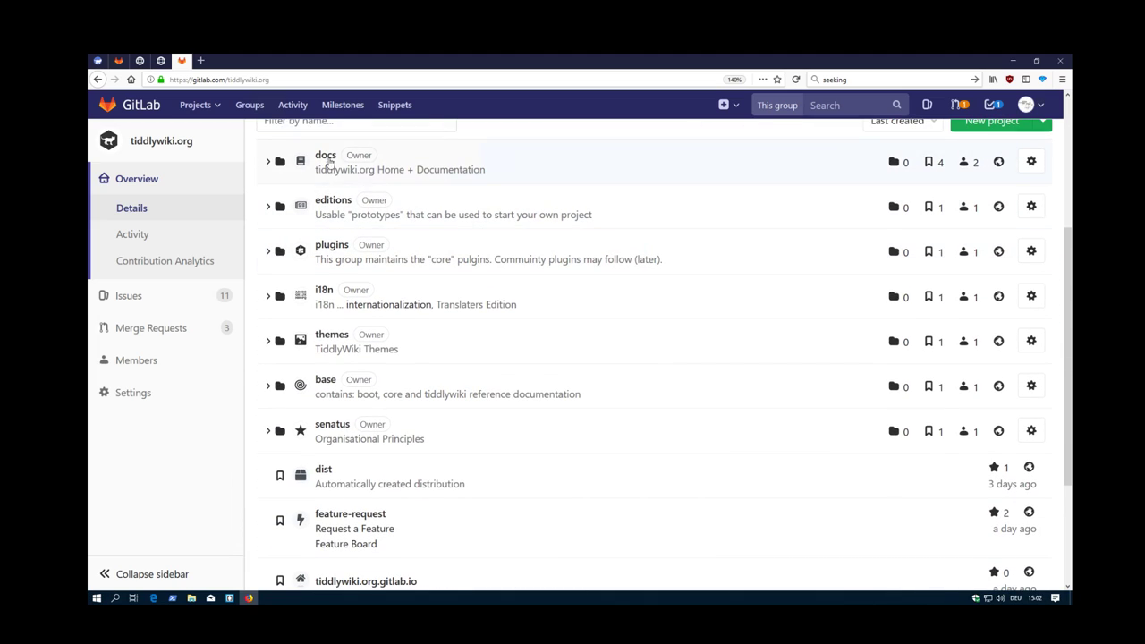
mouse_move(325, 155)
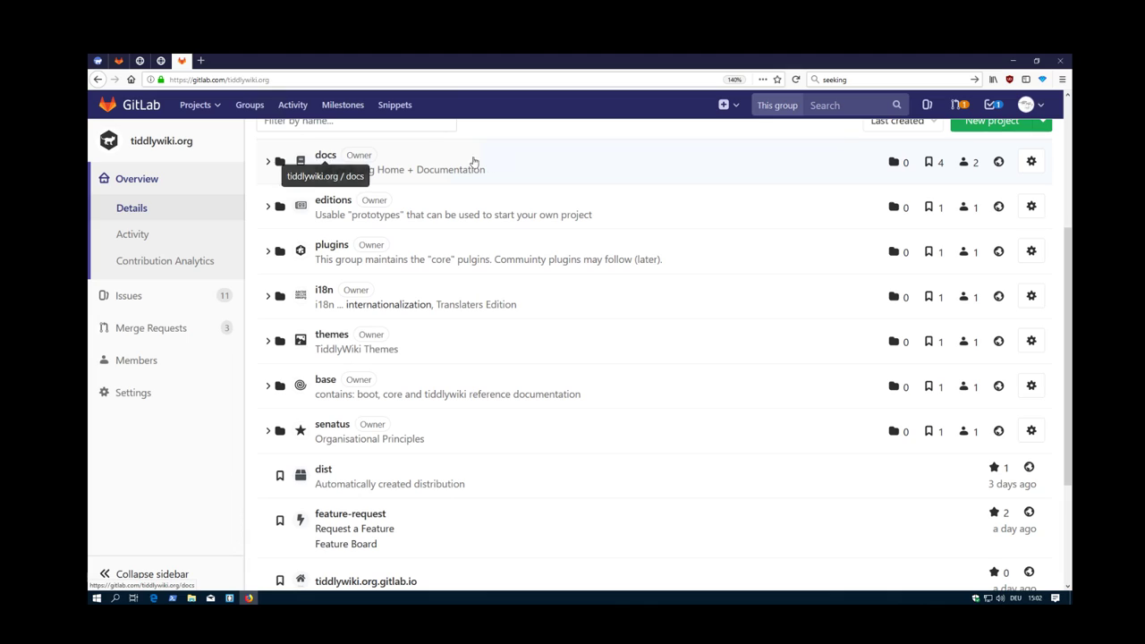
mouse_move(364, 184)
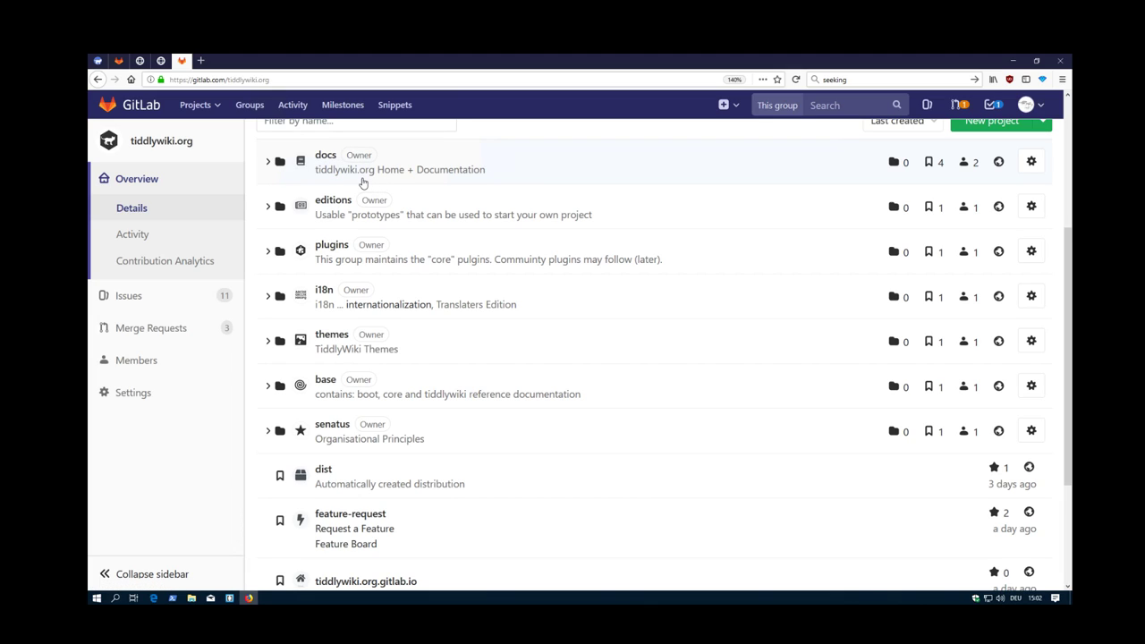
mouse_move(282, 190)
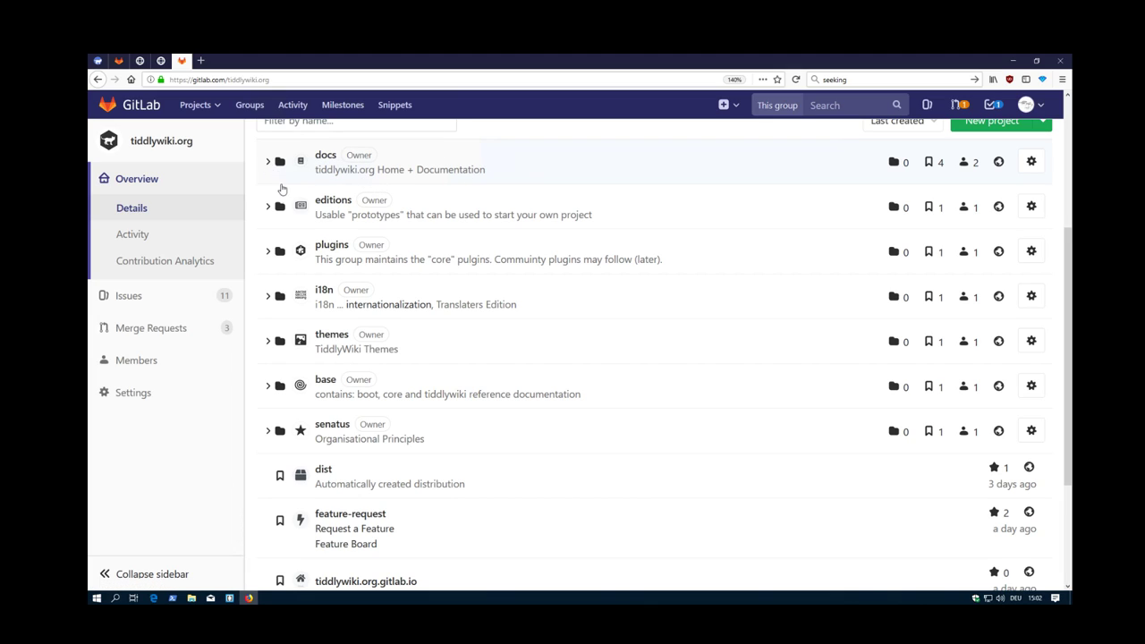
Expand docs to reveal its german, francais, home and english projects.
left_click(267, 161)
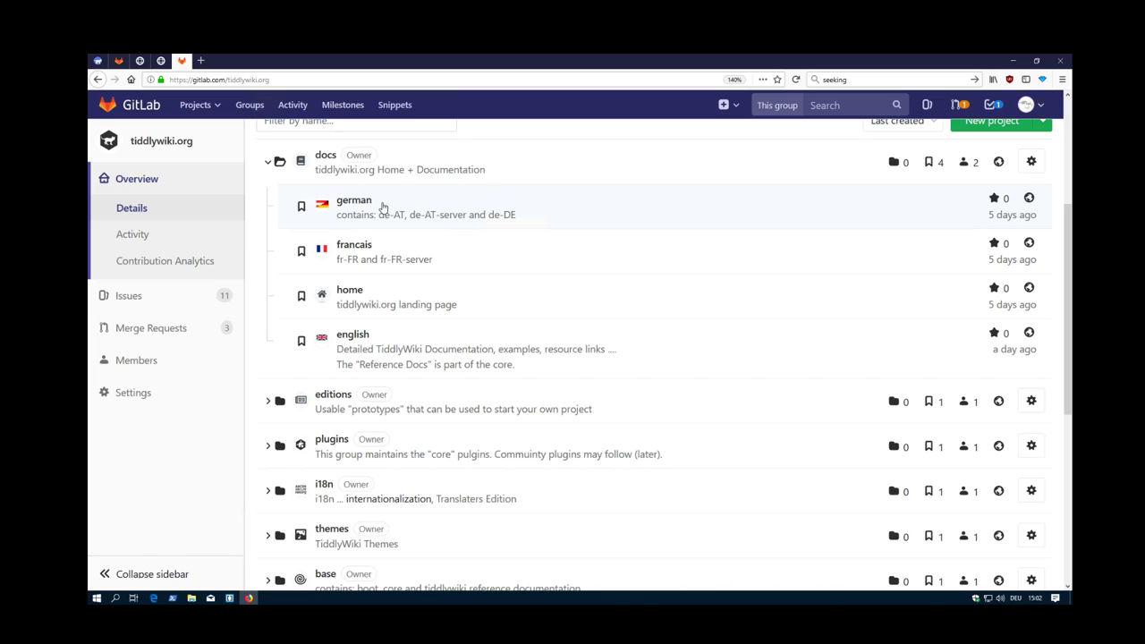
mouse_move(369, 174)
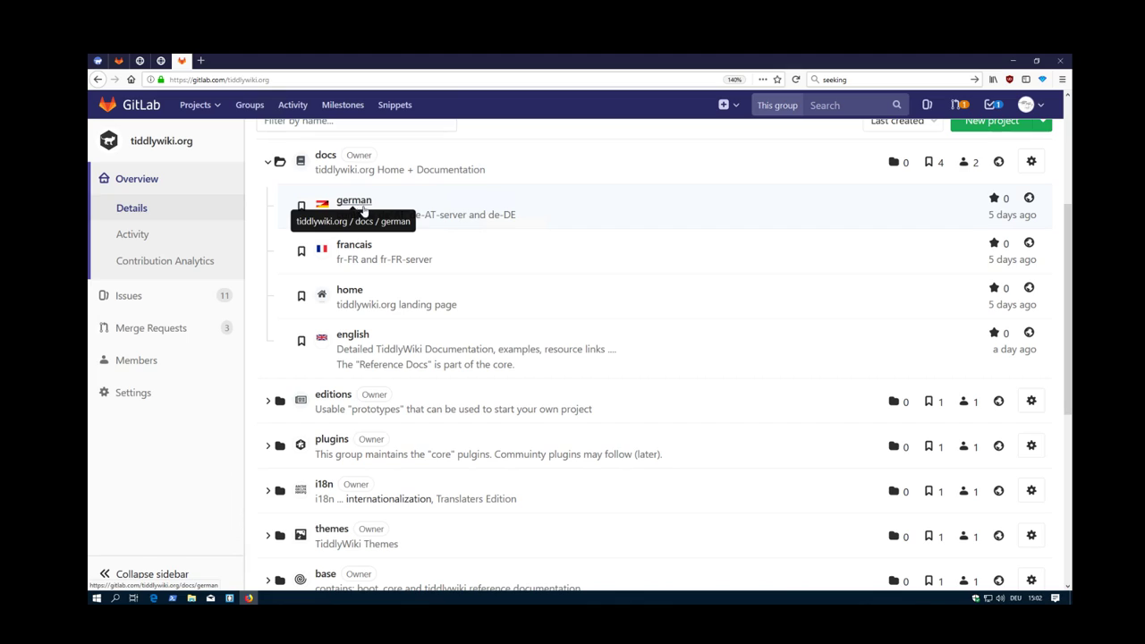
mouse_move(353, 244)
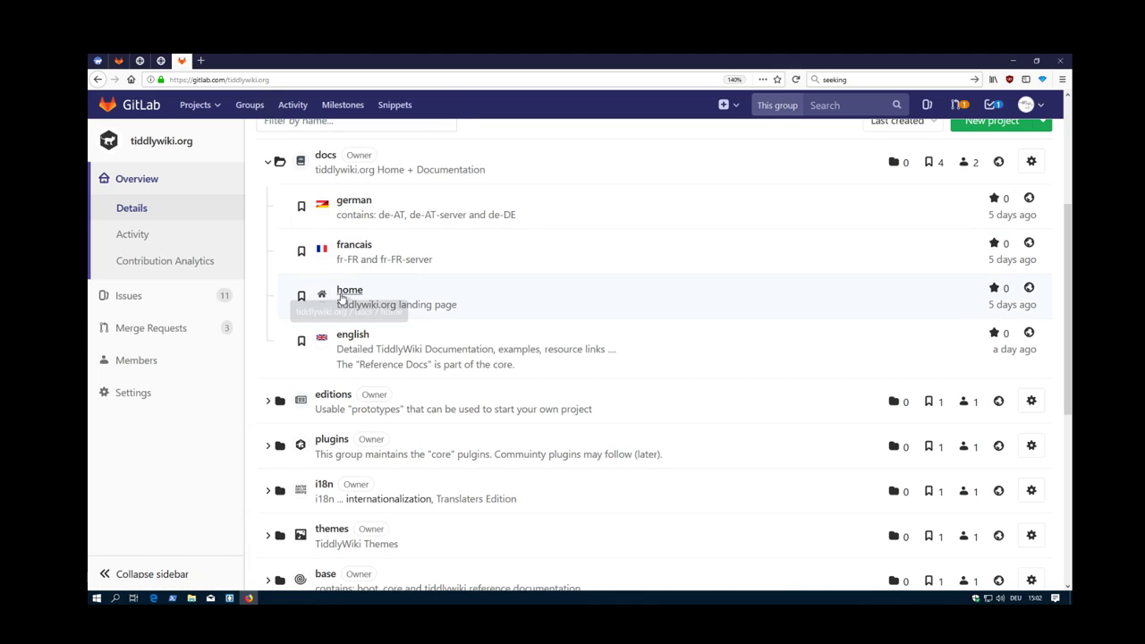
mouse_move(350, 296)
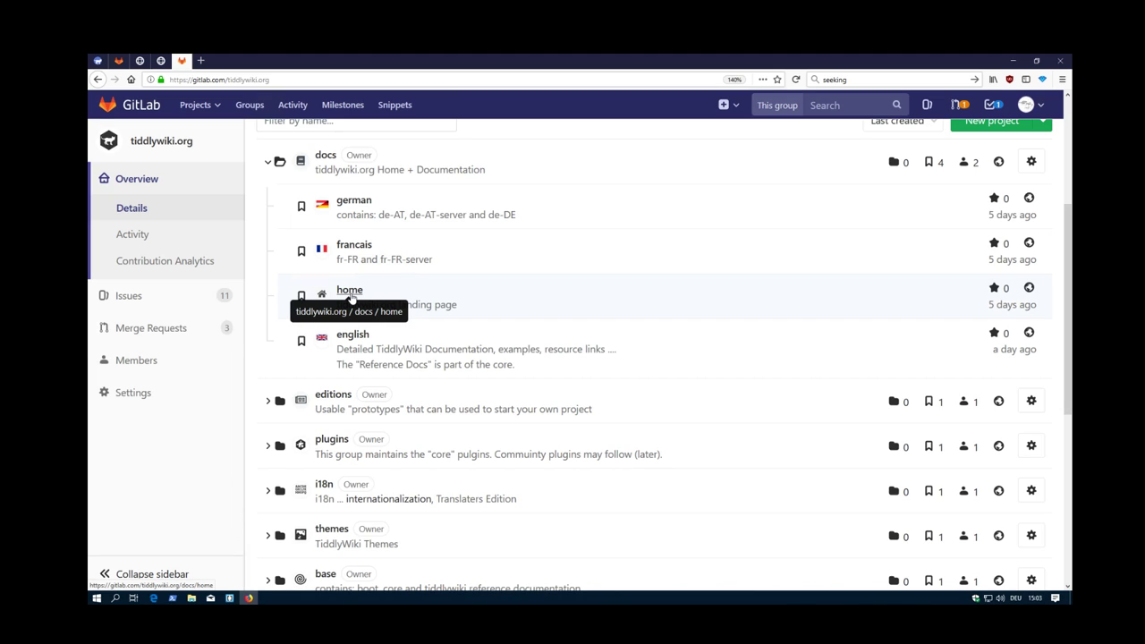
mouse_move(144, 96)
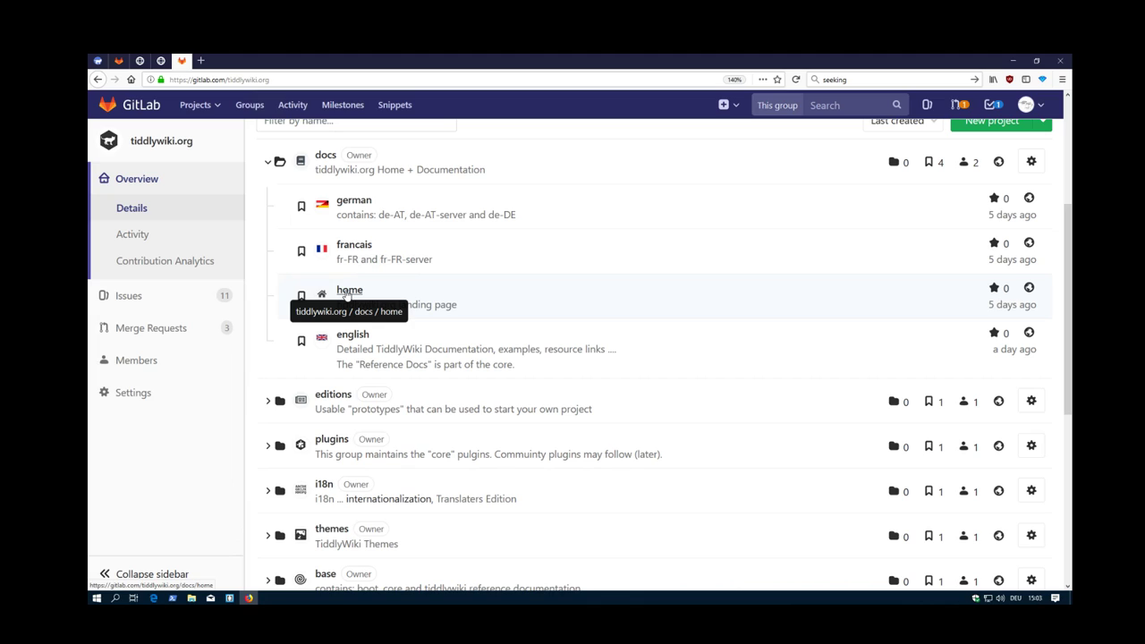
left_click(140, 59)
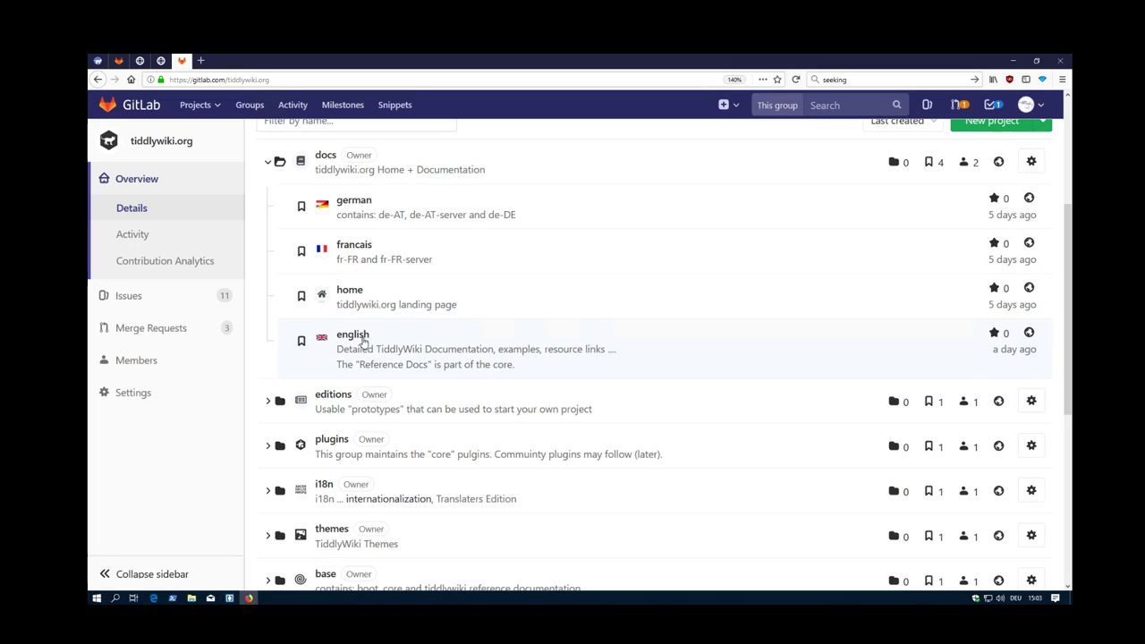
mouse_move(352, 333)
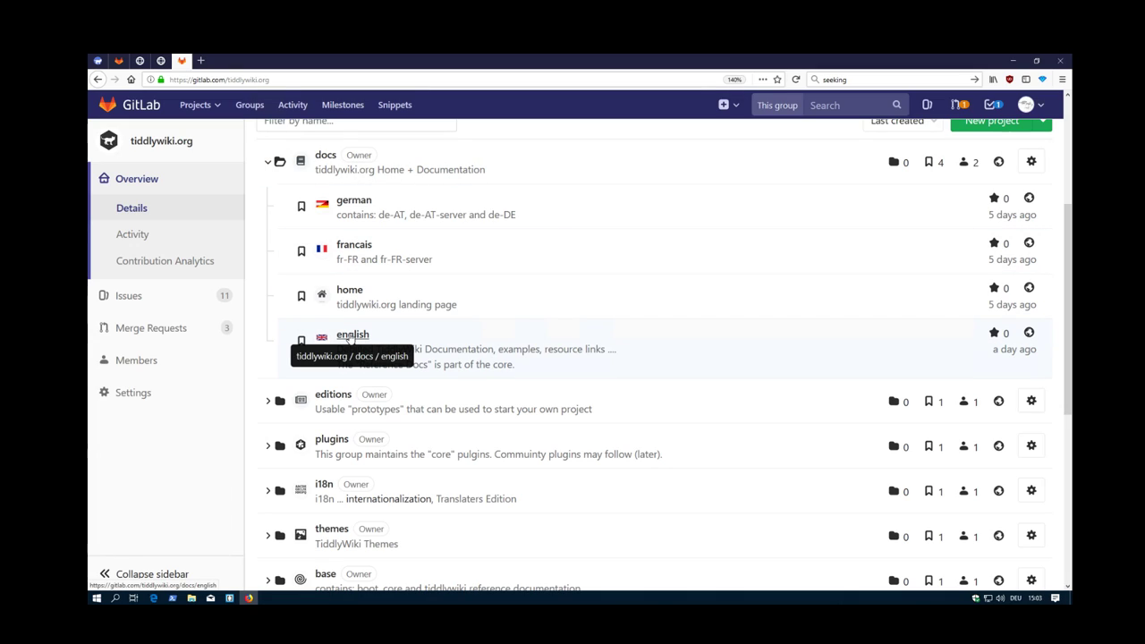
mouse_move(389, 335)
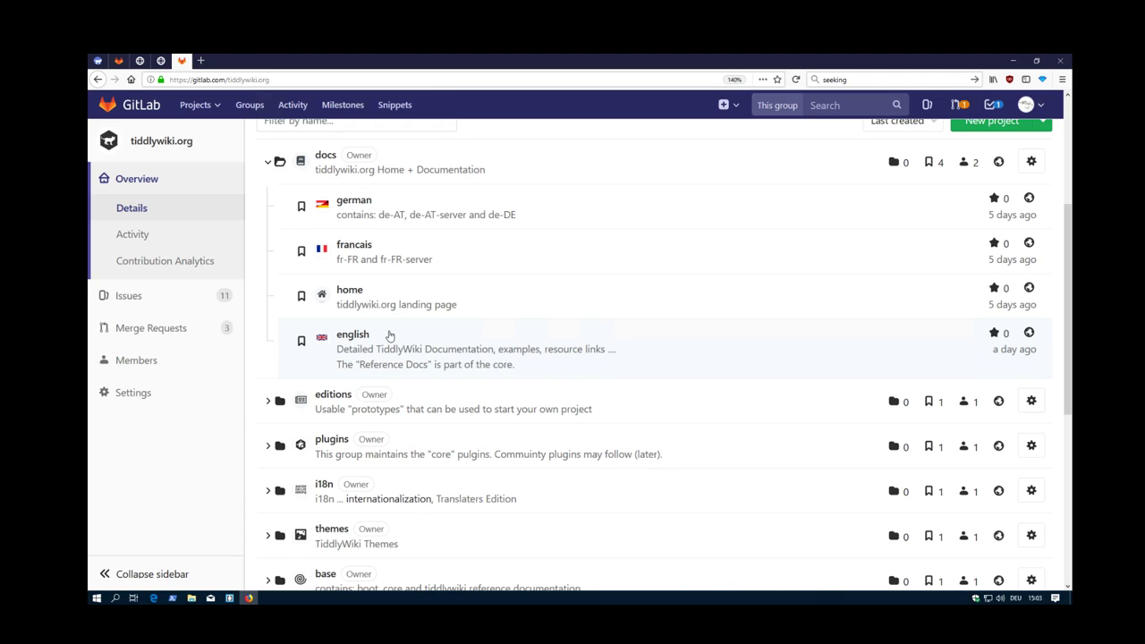
mouse_move(387, 341)
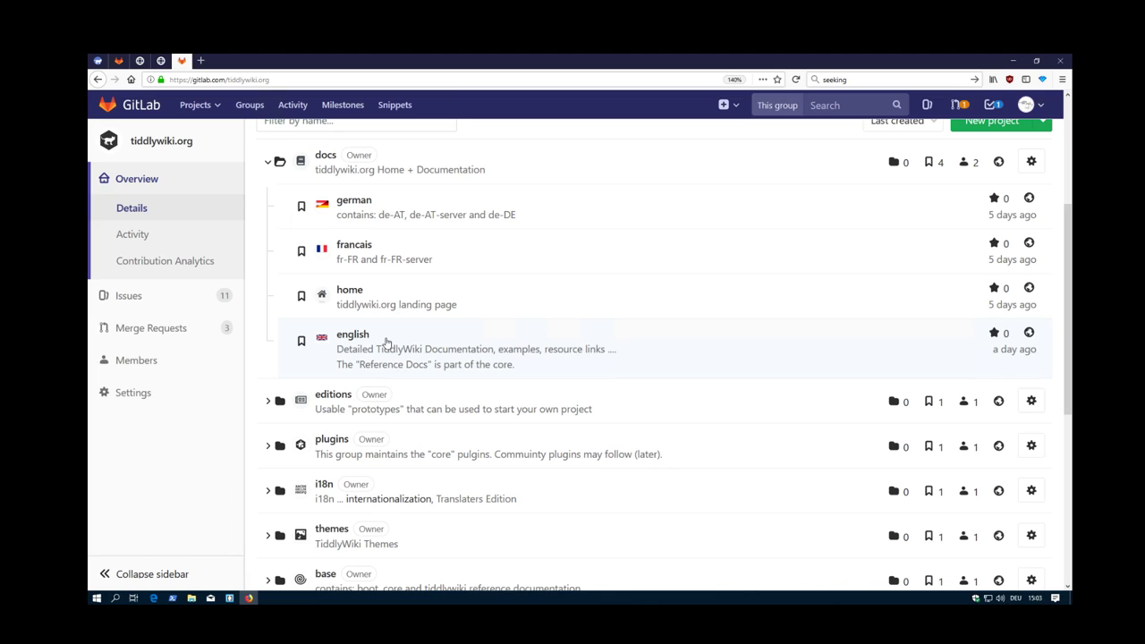
mouse_move(431, 168)
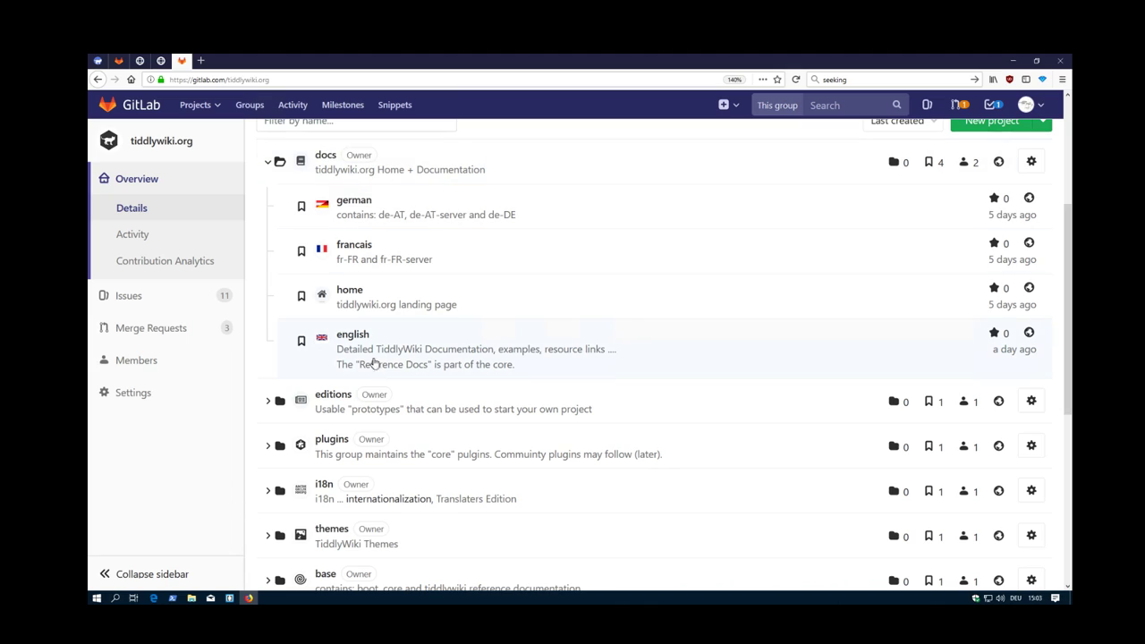
mouse_move(324, 154)
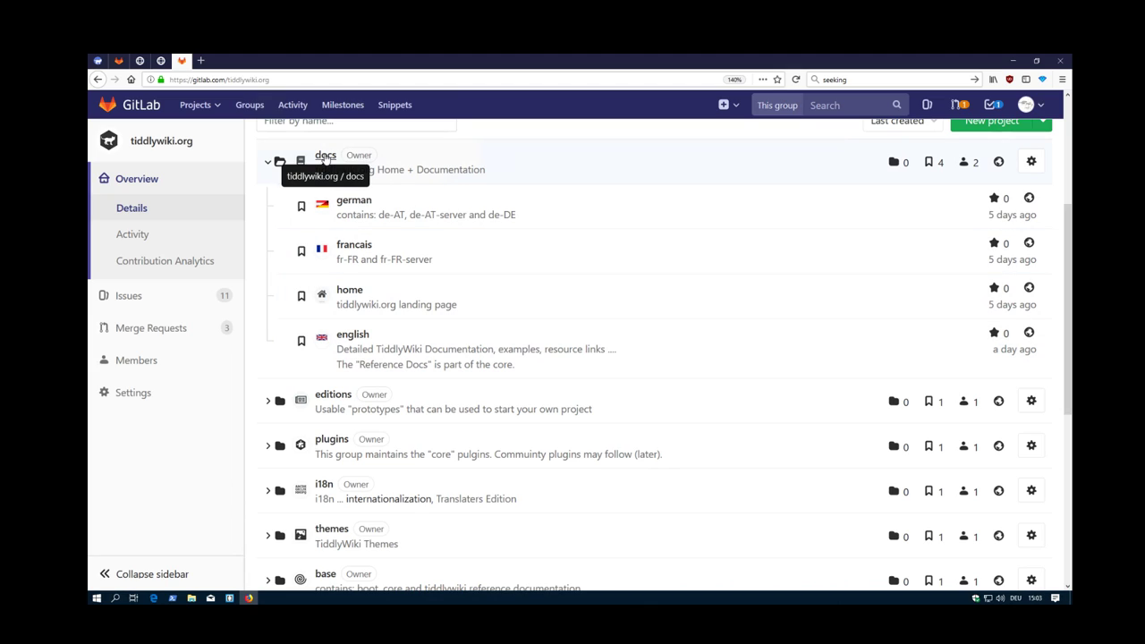
mouse_move(325, 155)
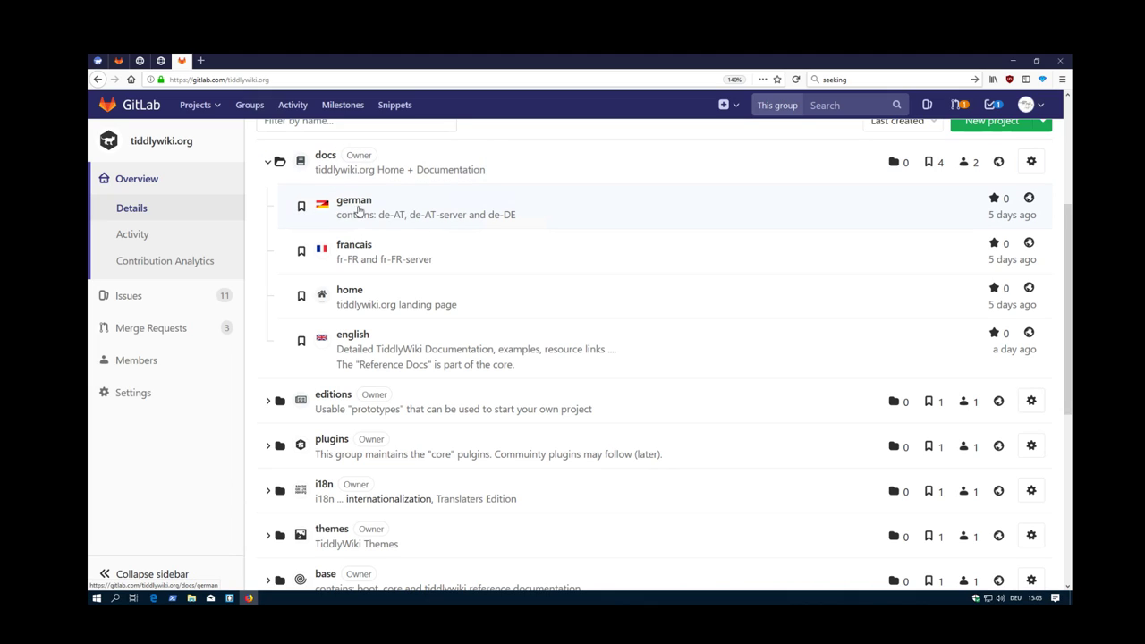
Skim the german project's overview, then show the docs subgroup page.
left_click(353, 200)
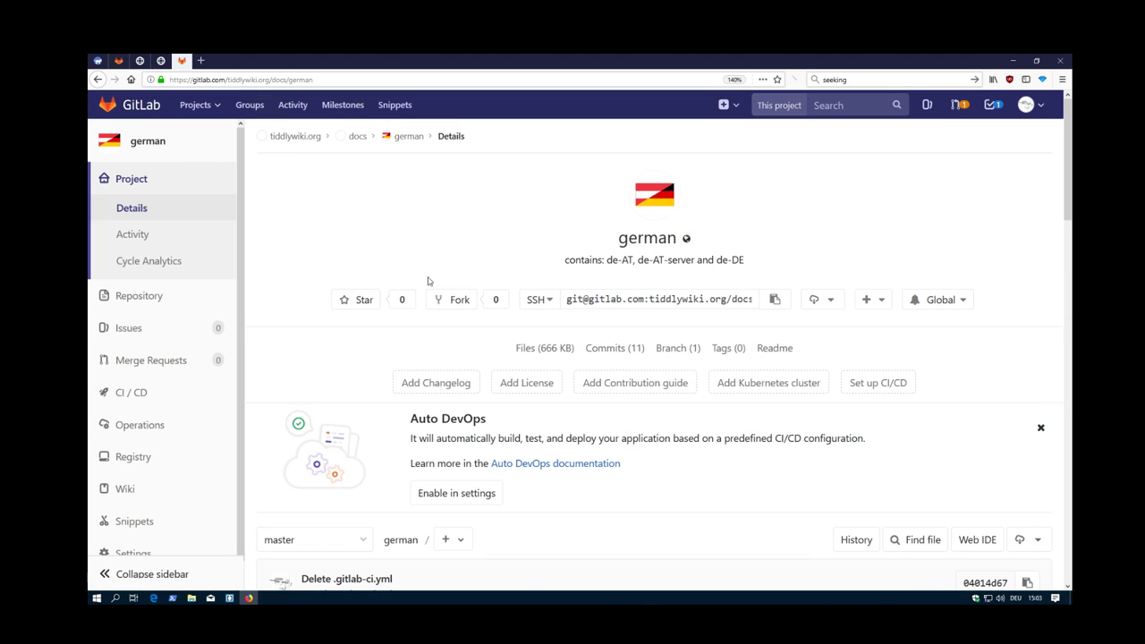
scroll("down", 3)
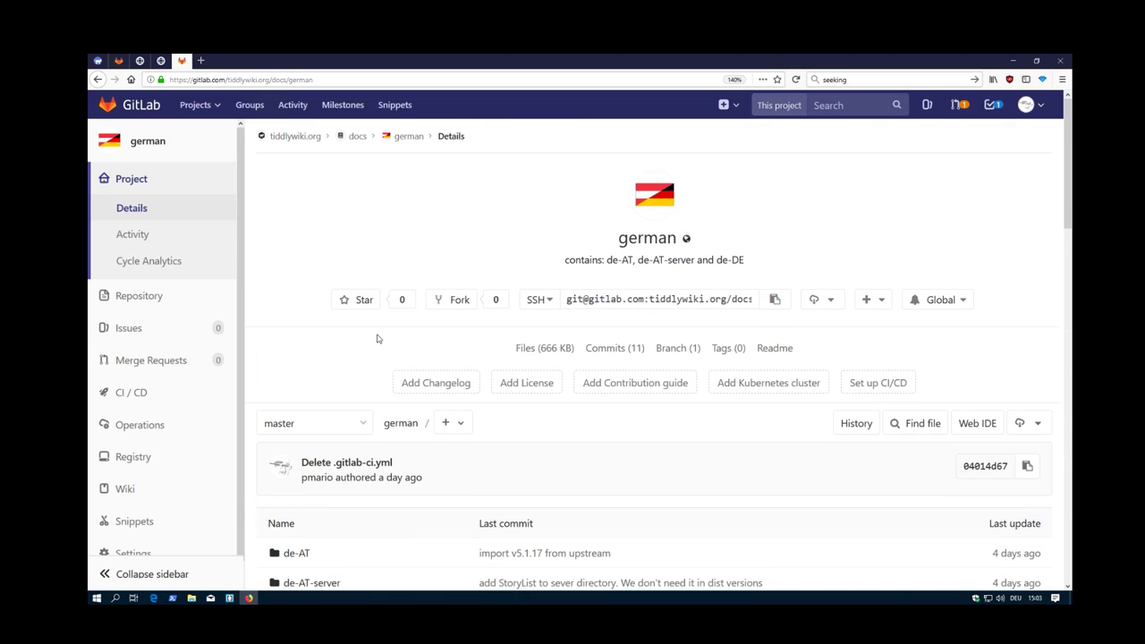
left_click(357, 135)
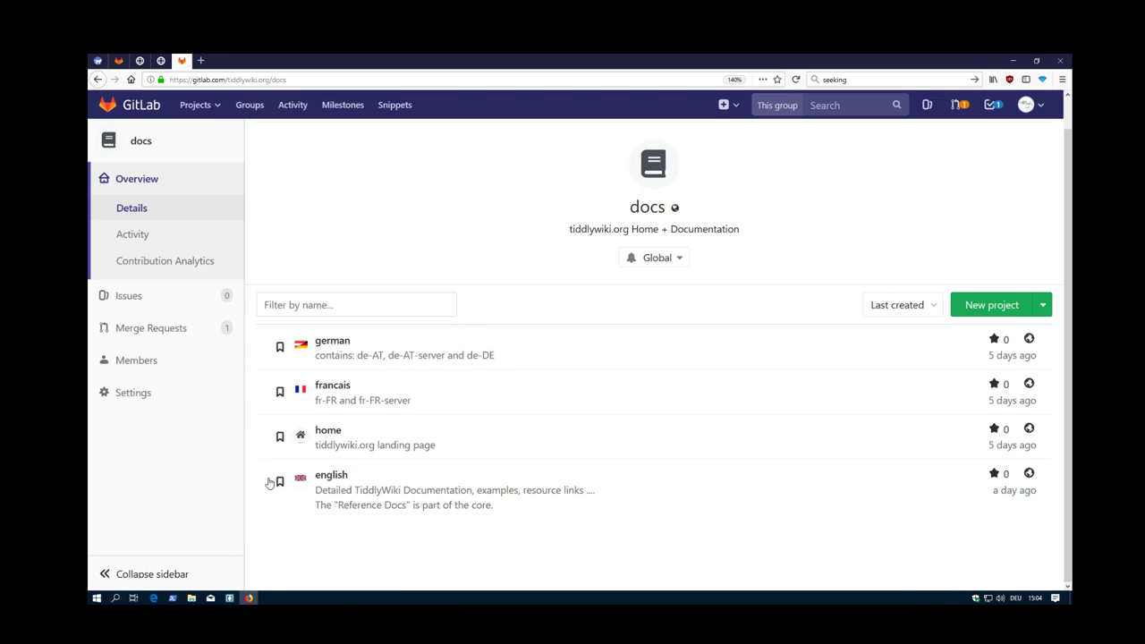
mouse_move(479, 570)
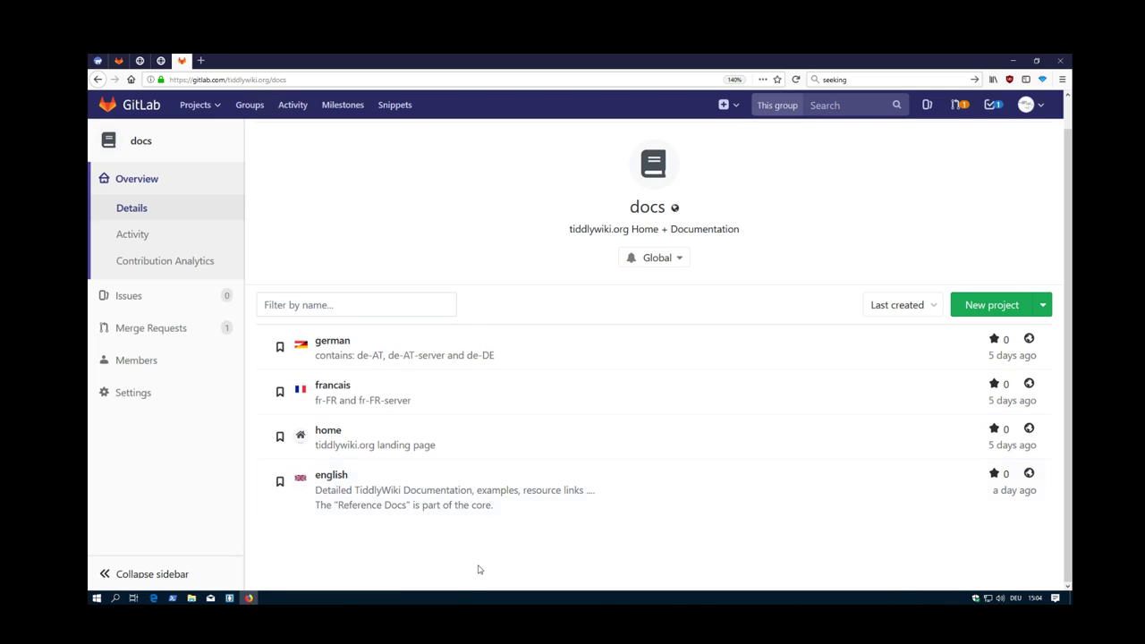
mouse_move(331, 340)
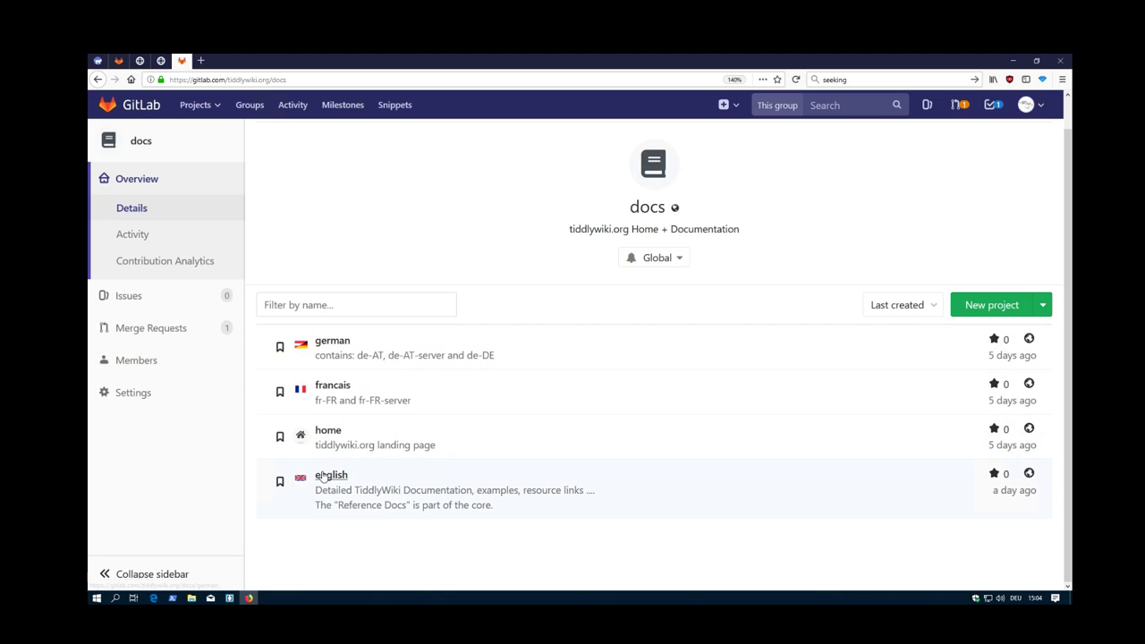
mouse_move(332, 393)
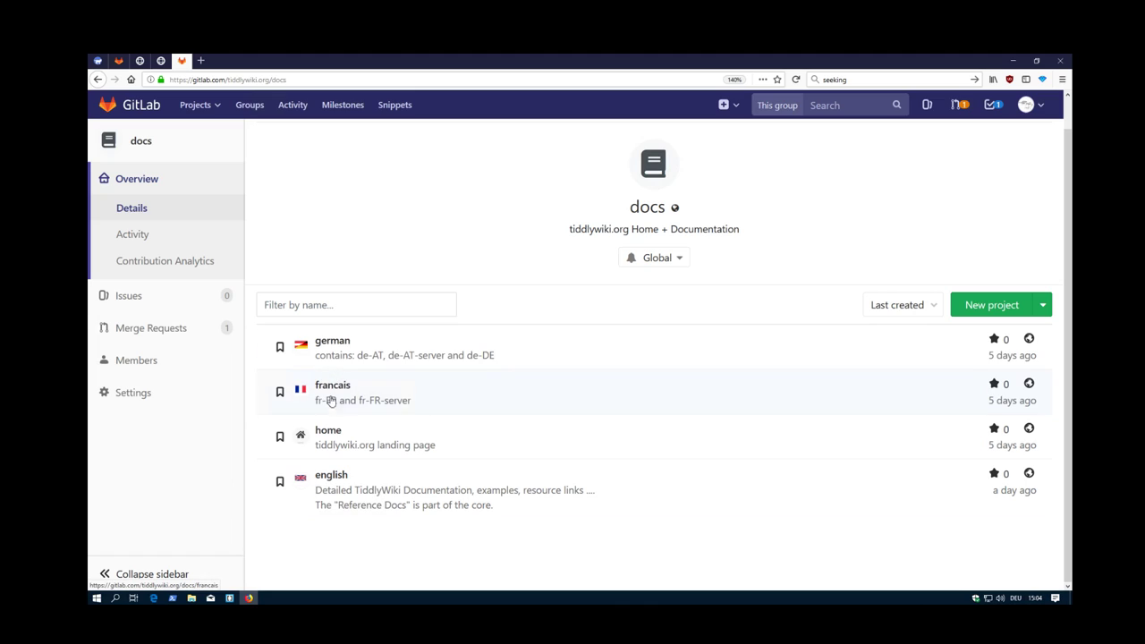
mouse_move(332, 385)
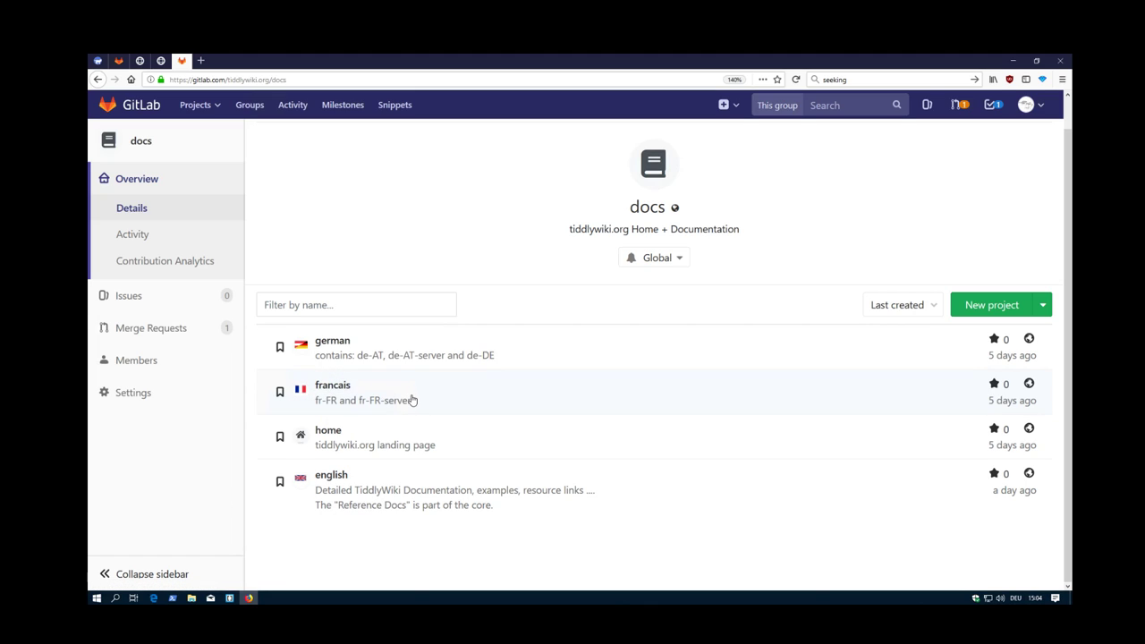
mouse_move(357, 347)
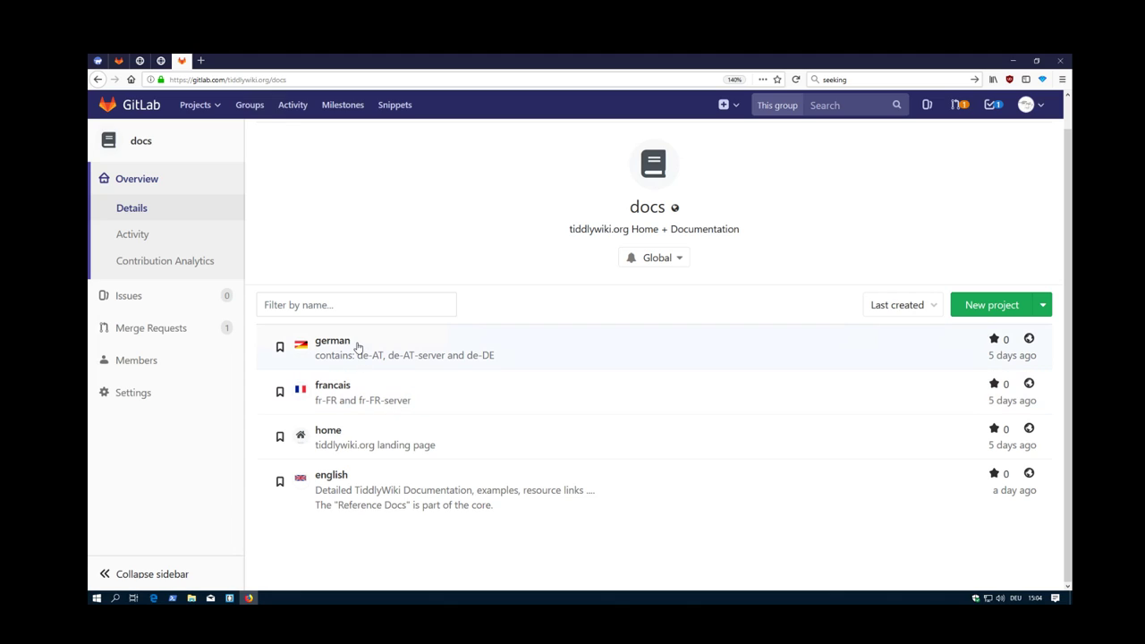
mouse_move(338, 382)
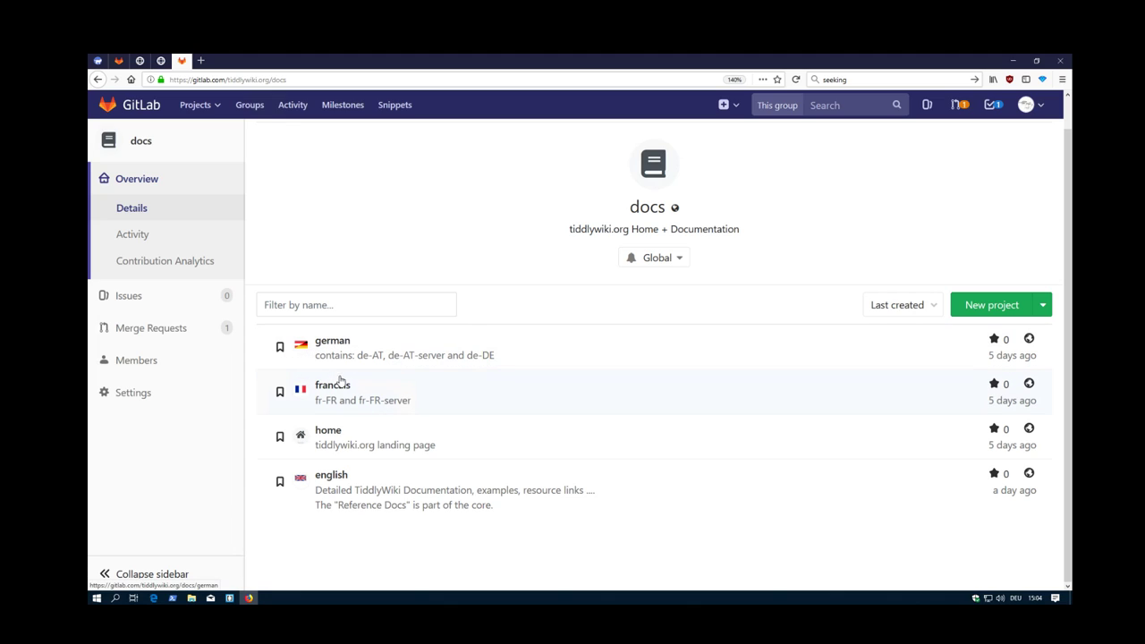
mouse_move(331, 481)
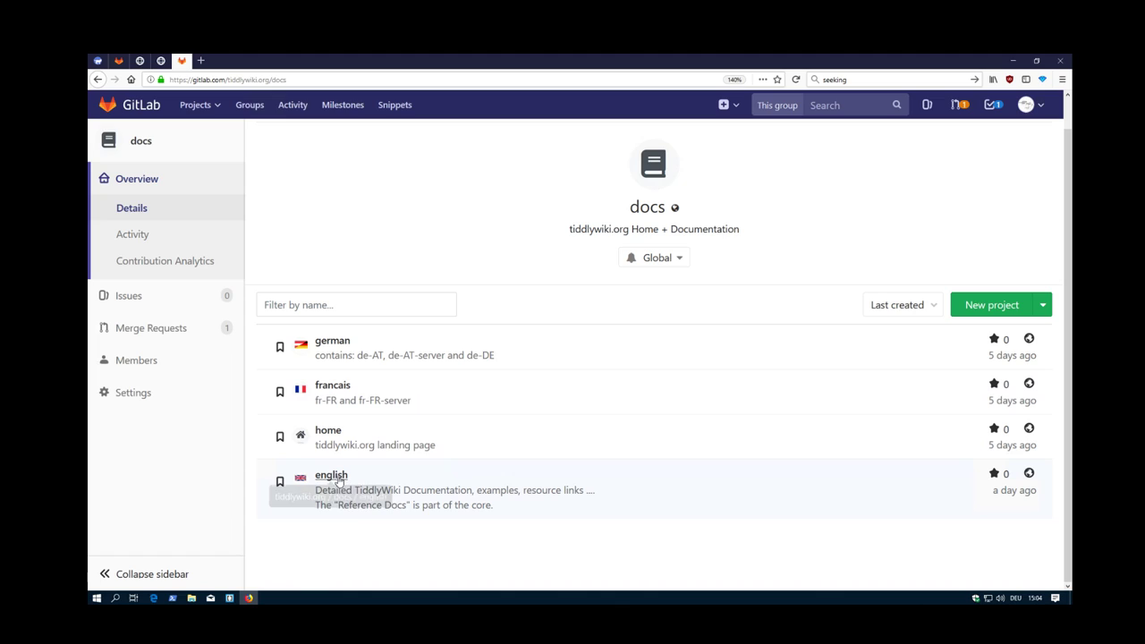
mouse_move(413, 390)
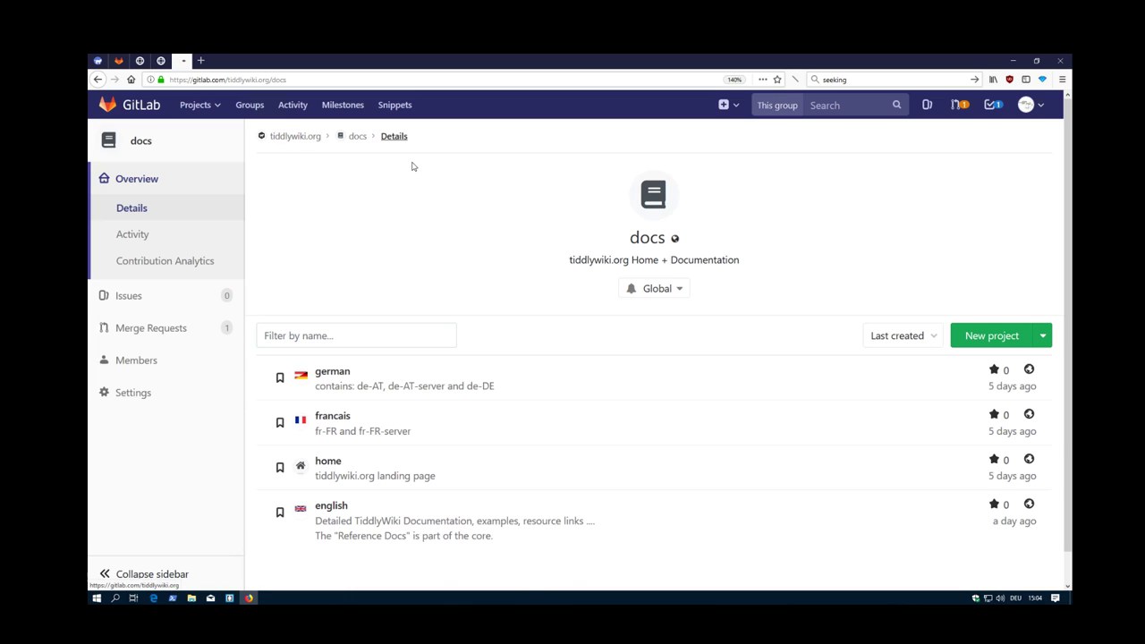
Back on tiddlywiki.org, expand editions to reveal its single template project.
left_click(296, 136)
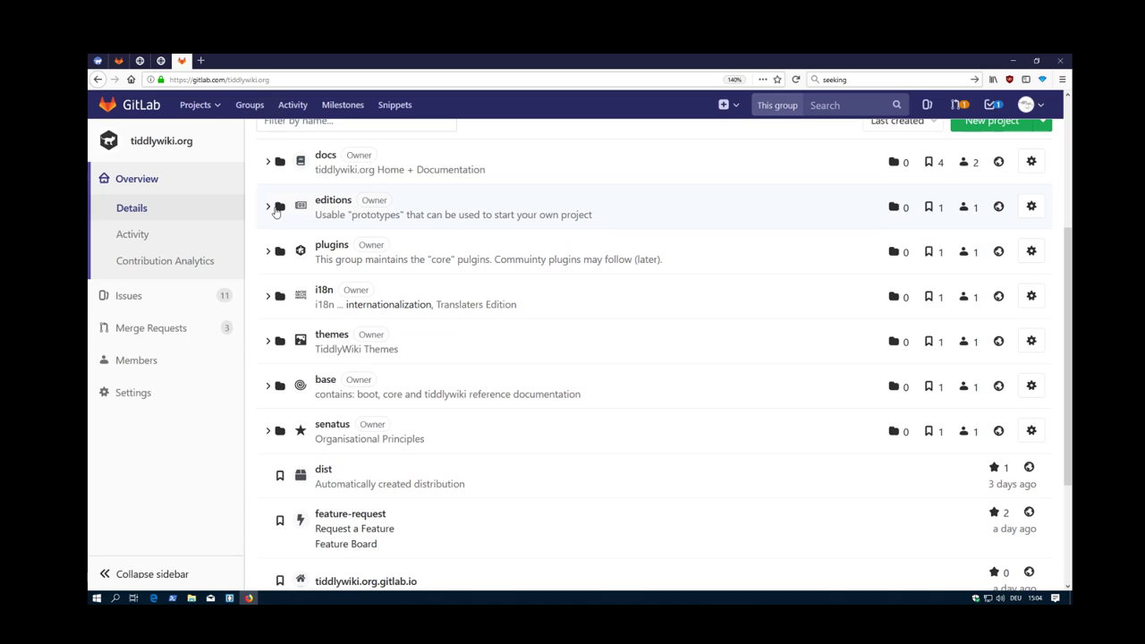
left_click(268, 207)
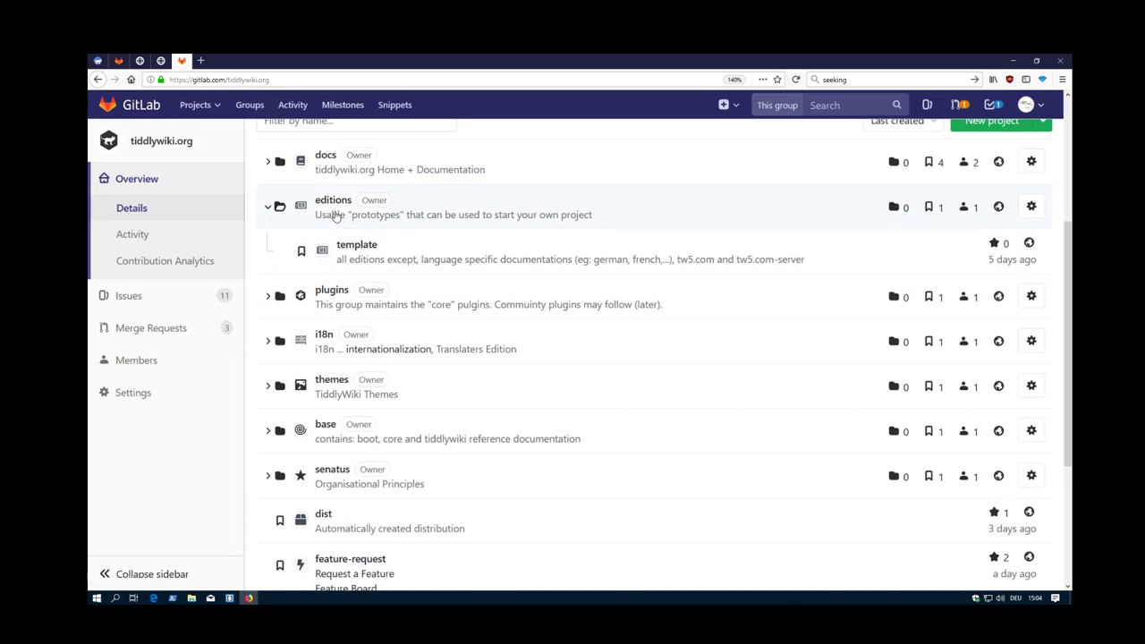
Browse the template project's edition folders like codemirrordemo, dev, empty, full, server, tw5.com.
left_click(356, 244)
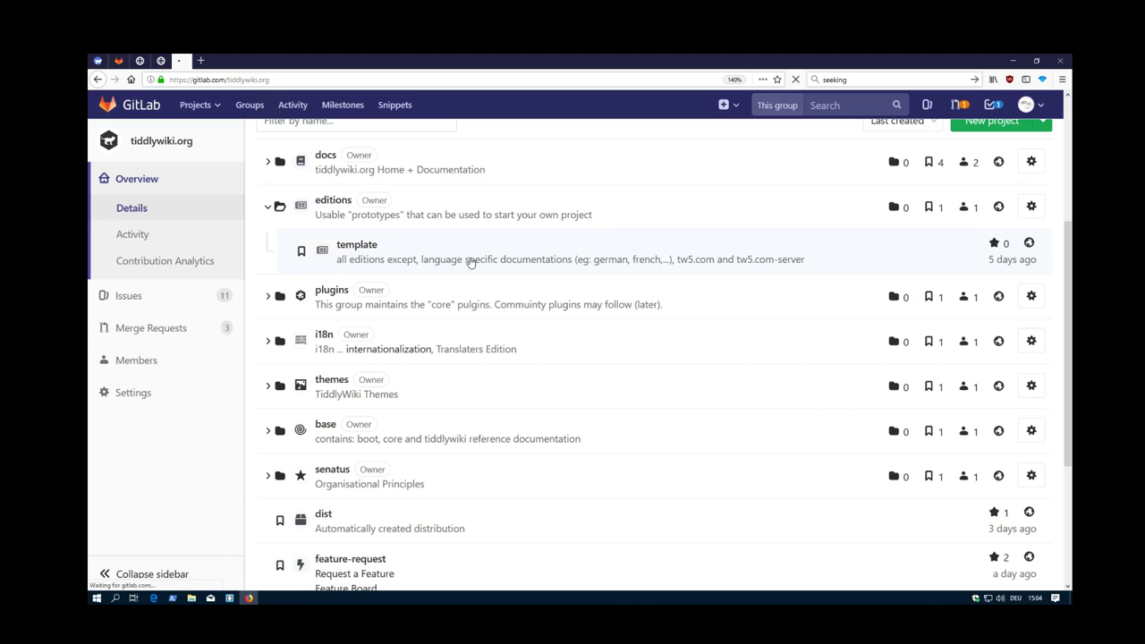
left_click(355, 245)
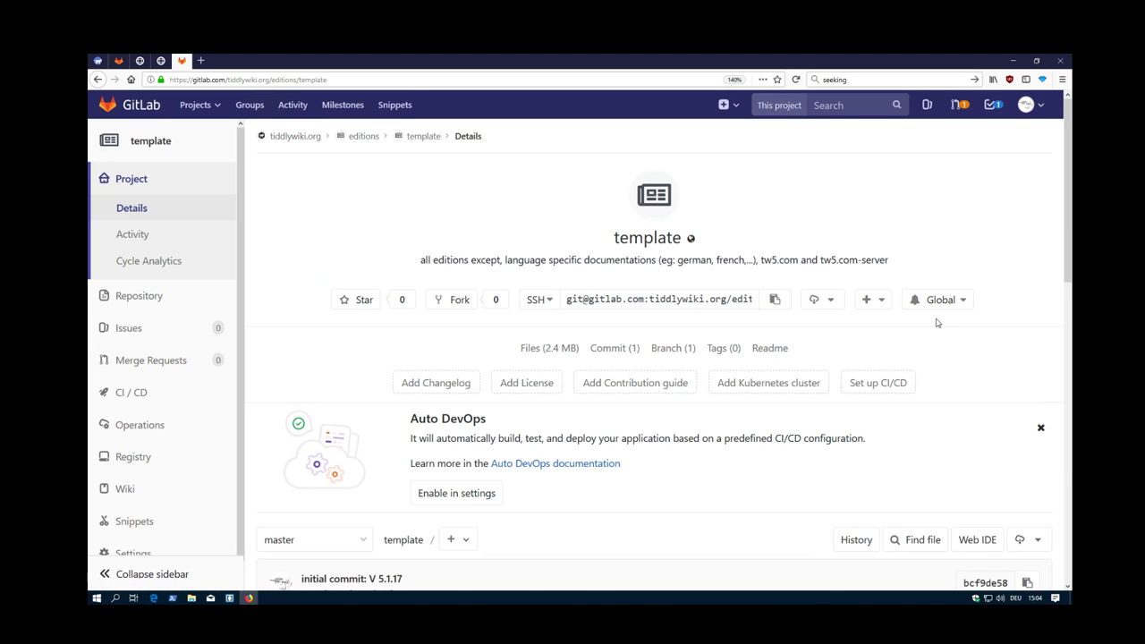
scroll("down", 3)
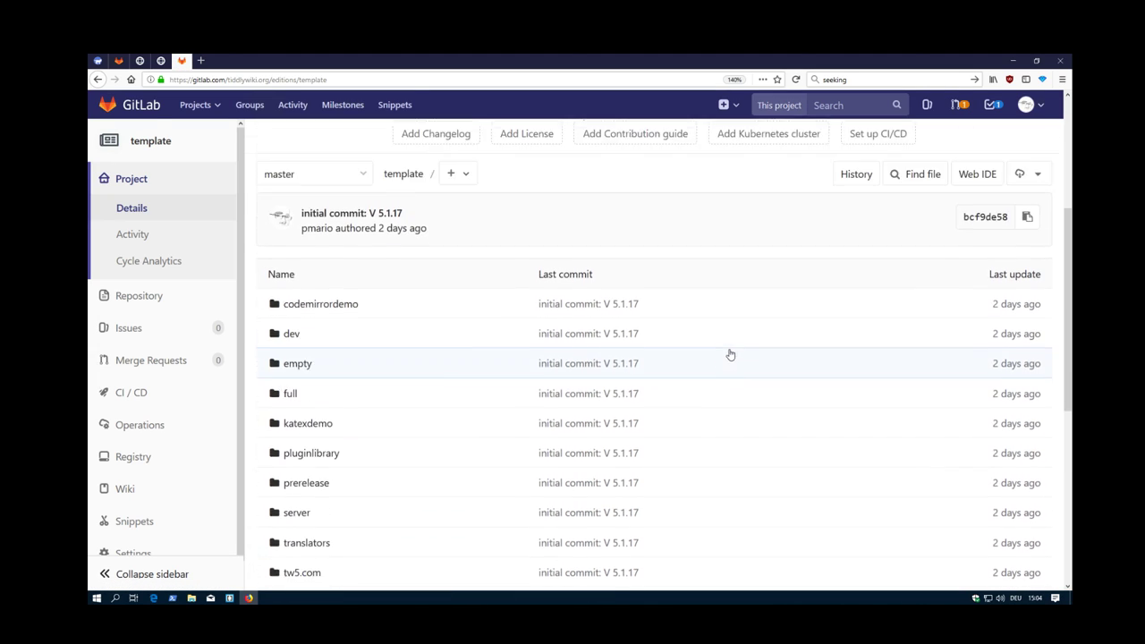
scroll("down", 3)
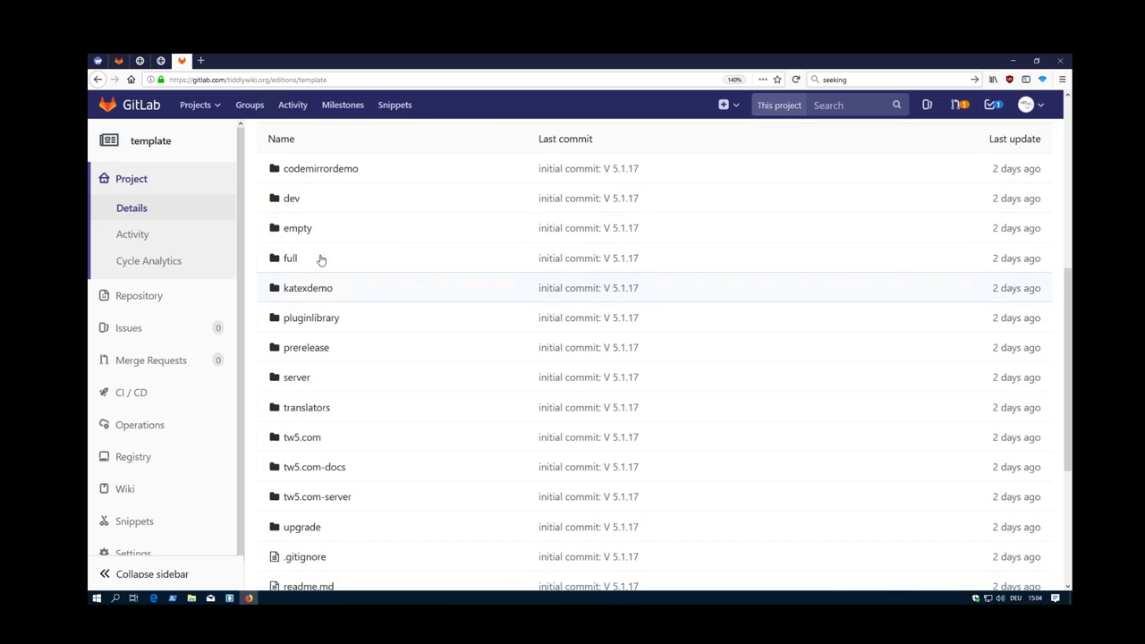
mouse_move(330, 491)
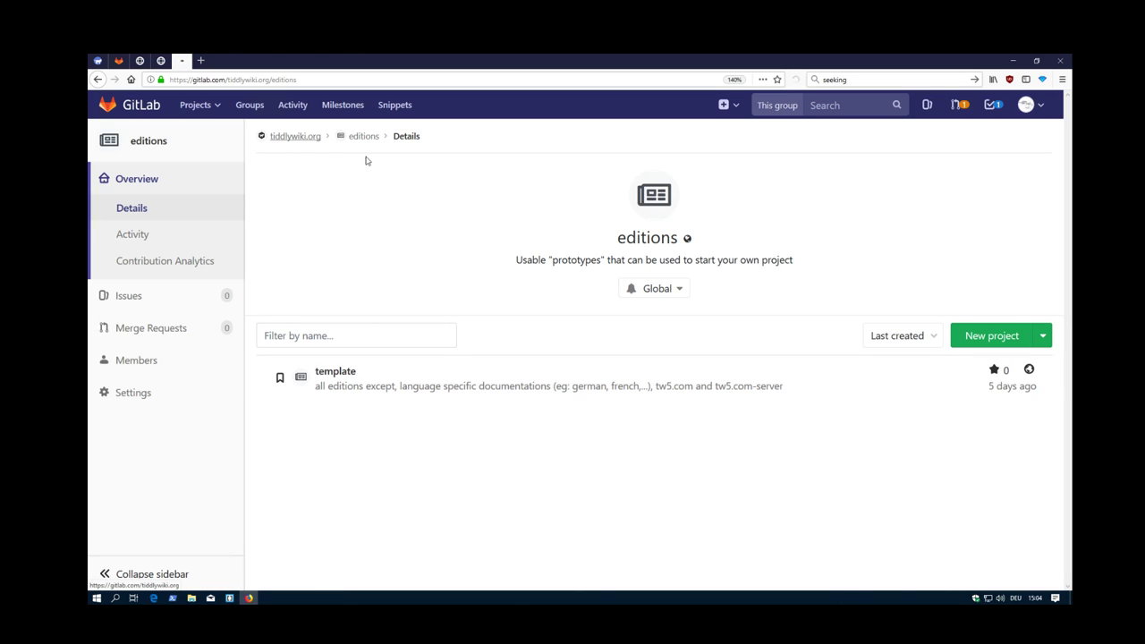
From tiddlywiki.org, expand plugins and open its subgroup page listing the standard project.
left_click(295, 136)
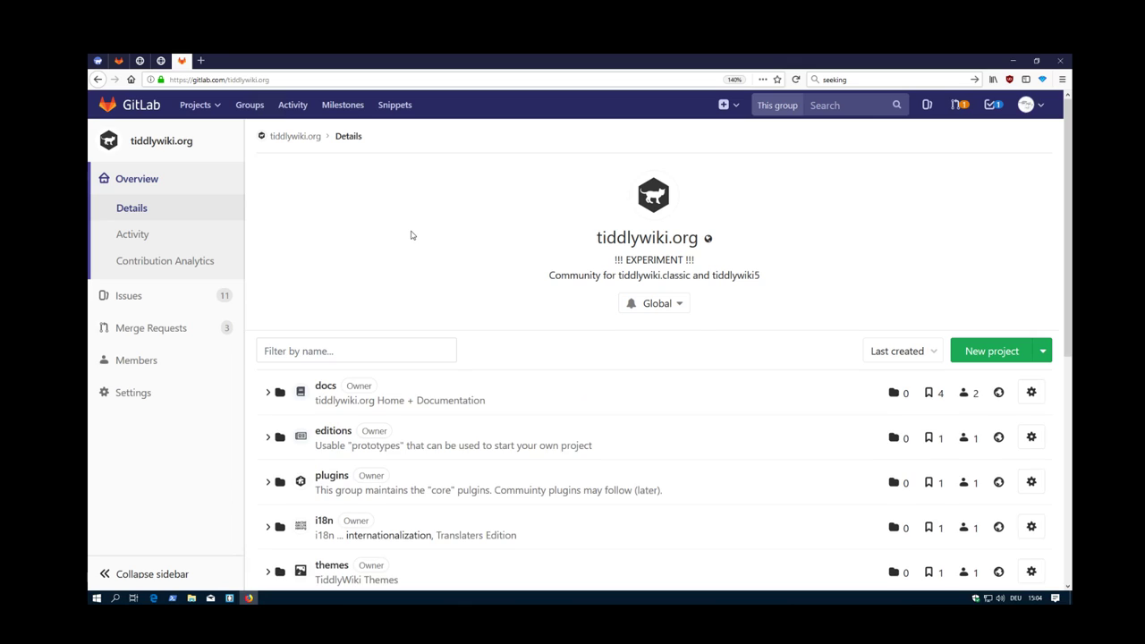
scroll("down", 3)
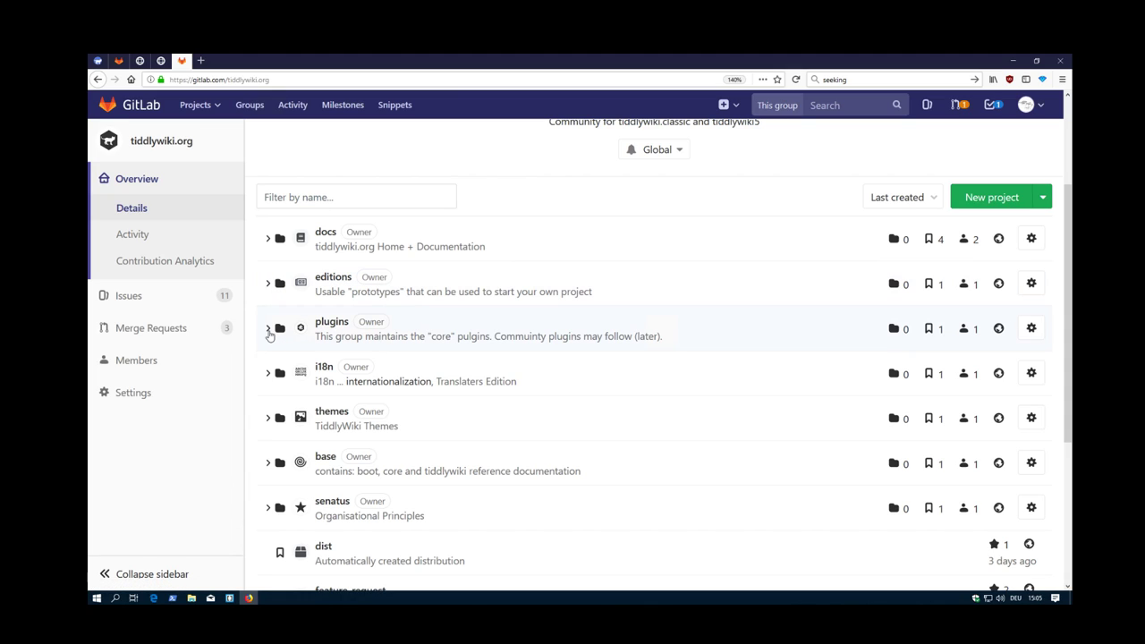
left_click(268, 328)
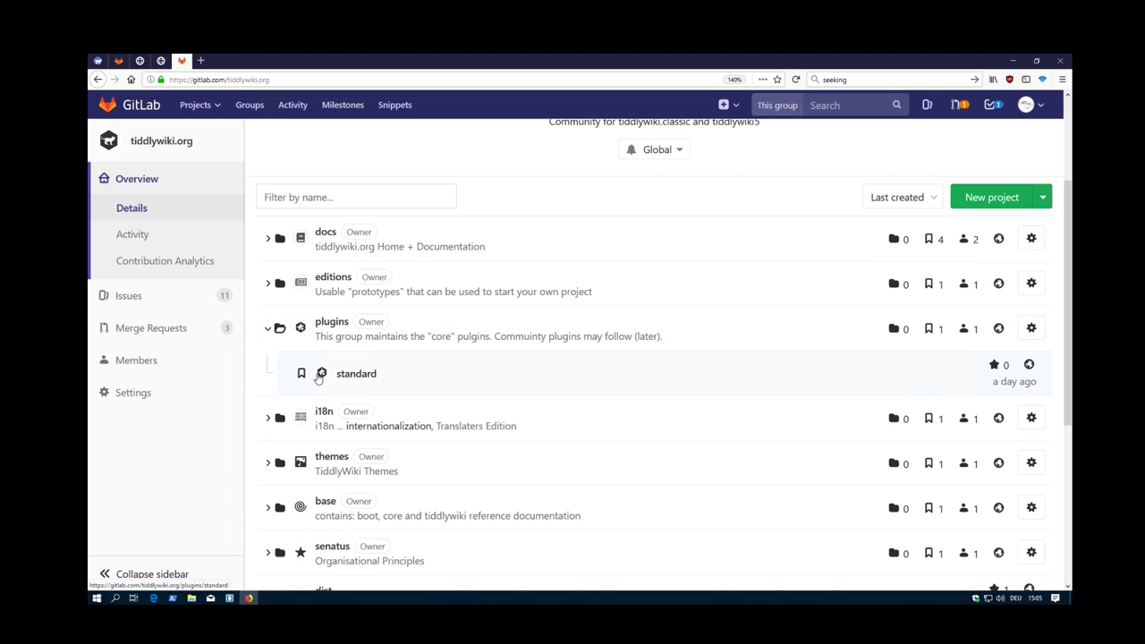
mouse_move(522, 466)
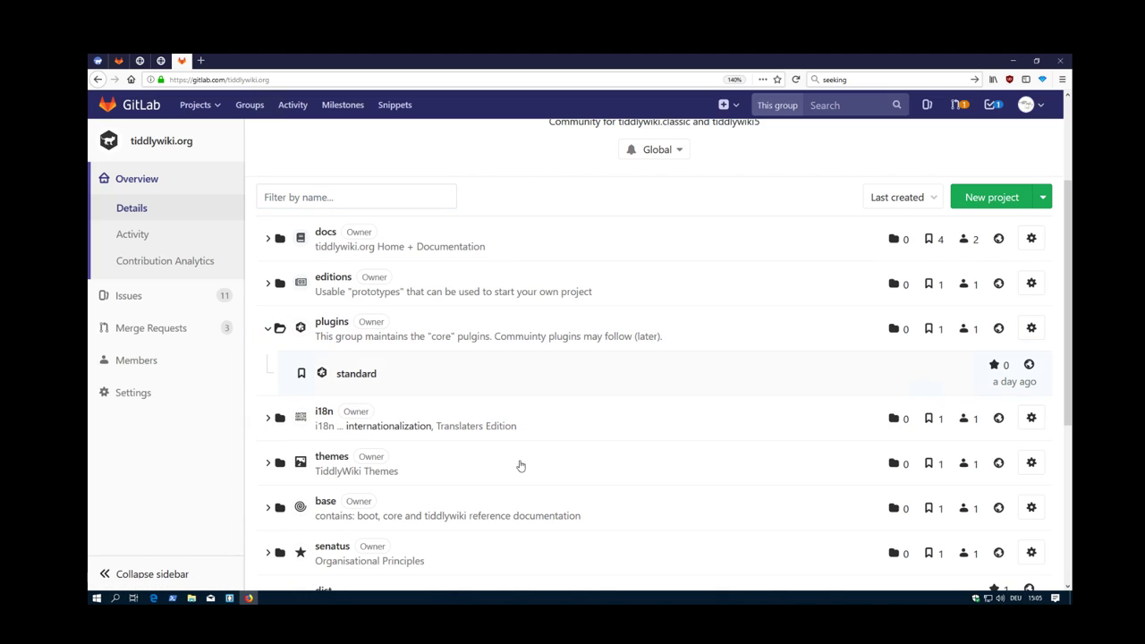
mouse_move(413, 409)
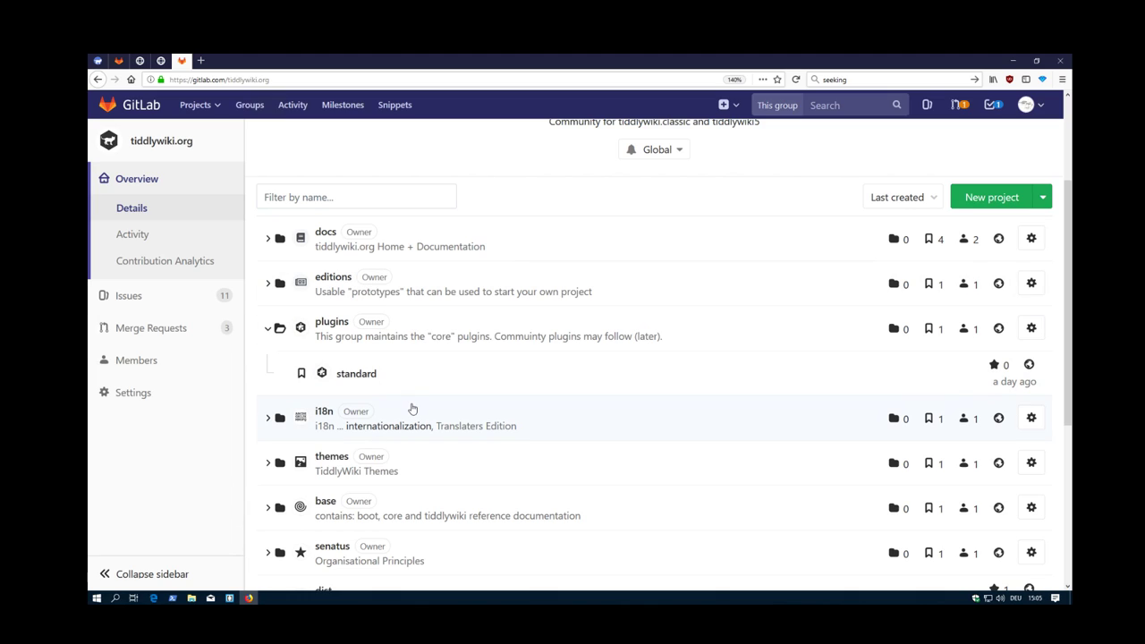
mouse_move(332, 321)
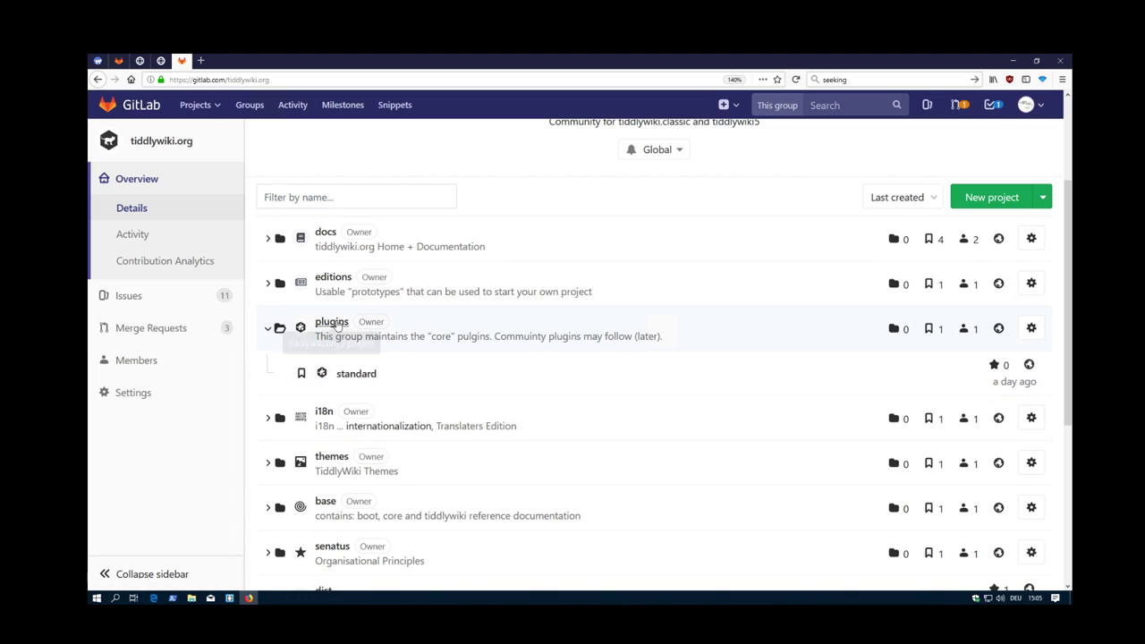
left_click(331, 321)
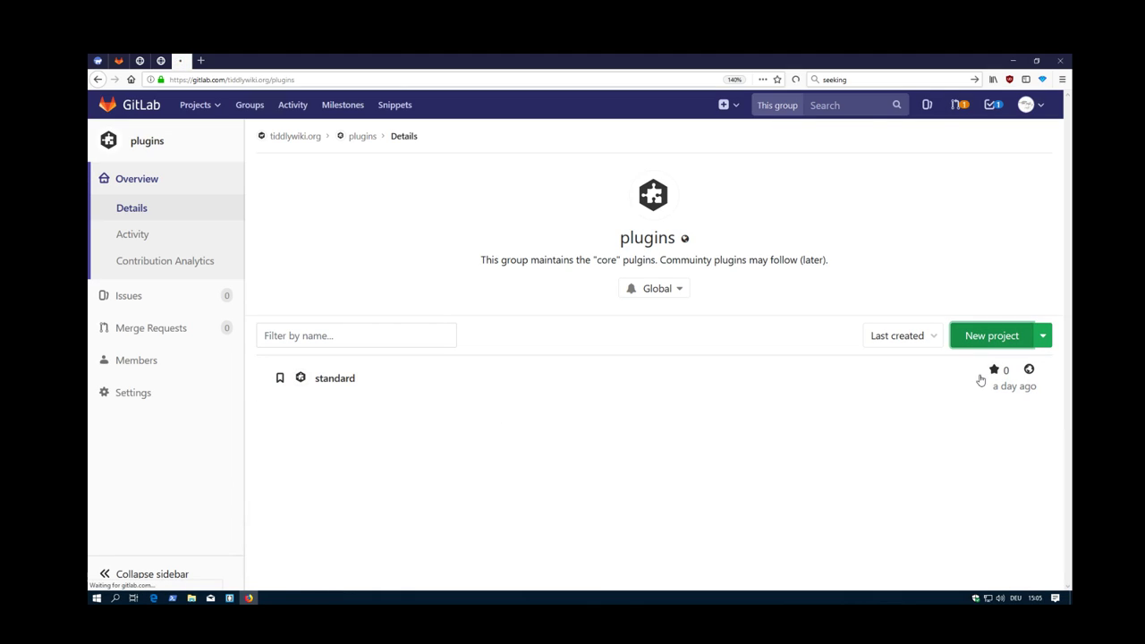
Create a public project named 'wikilabs' in the plugins subgroup.
left_click(991, 335)
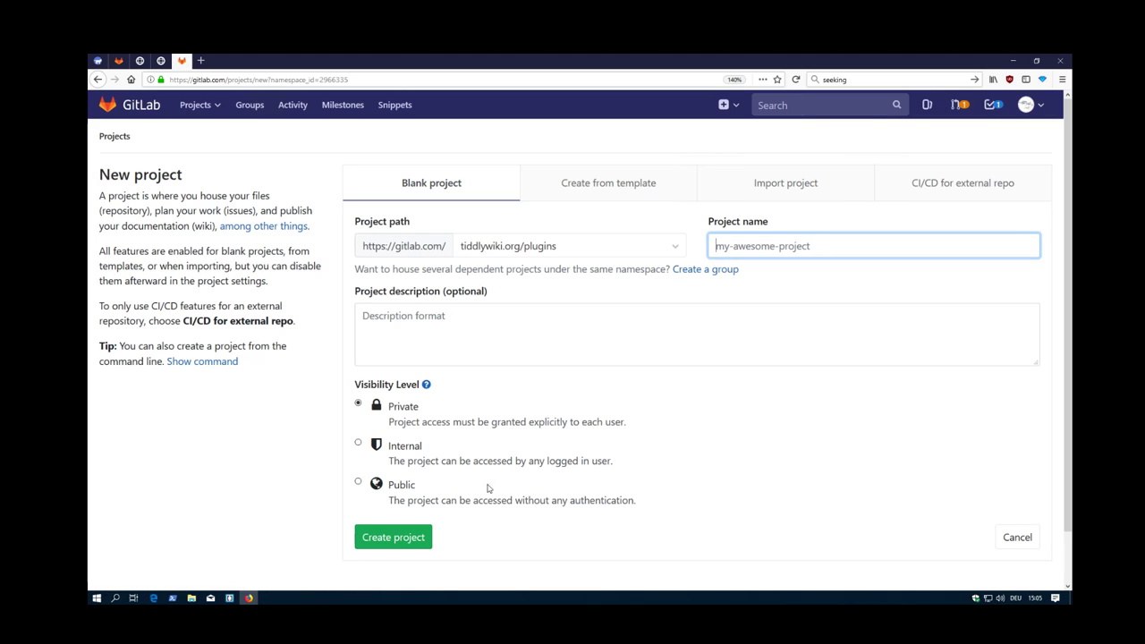
left_click(358, 481)
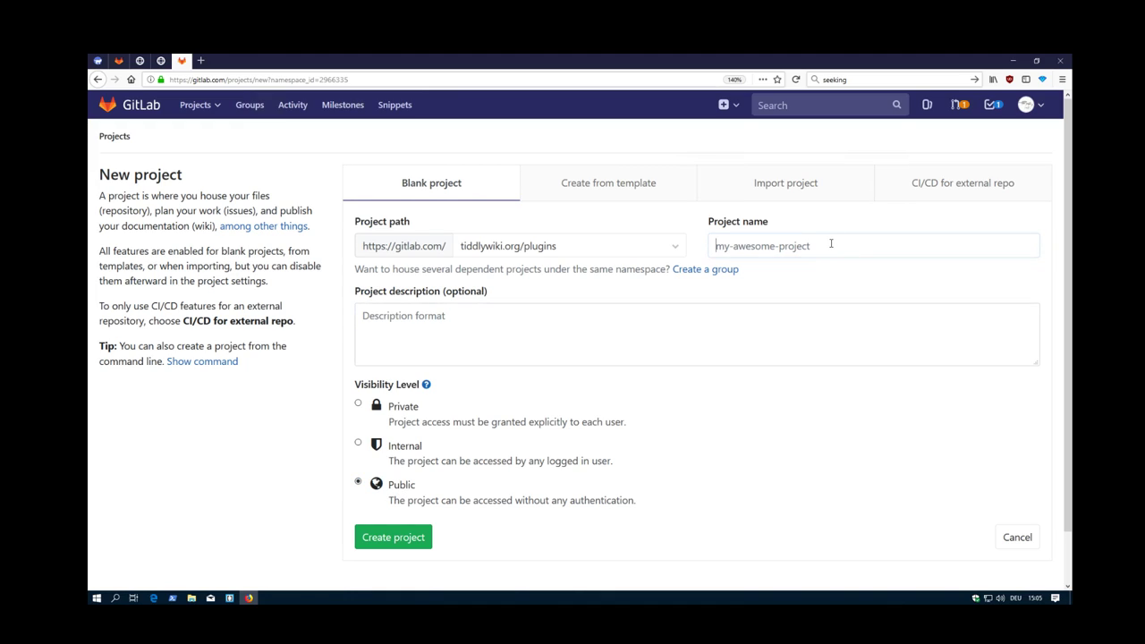
type("wiki")
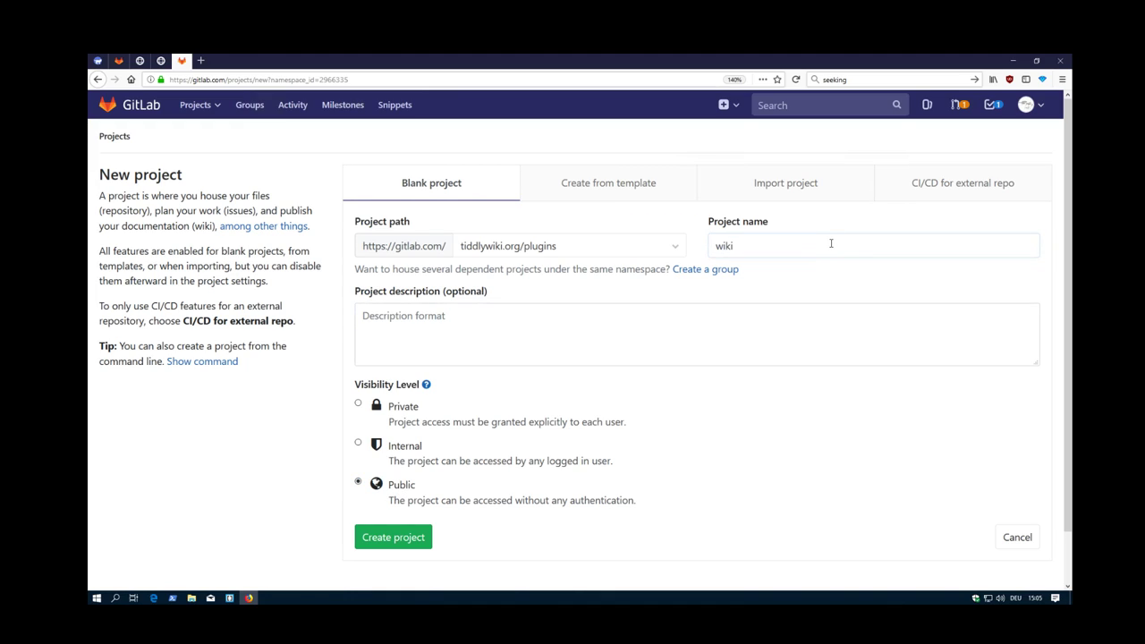
type("labs")
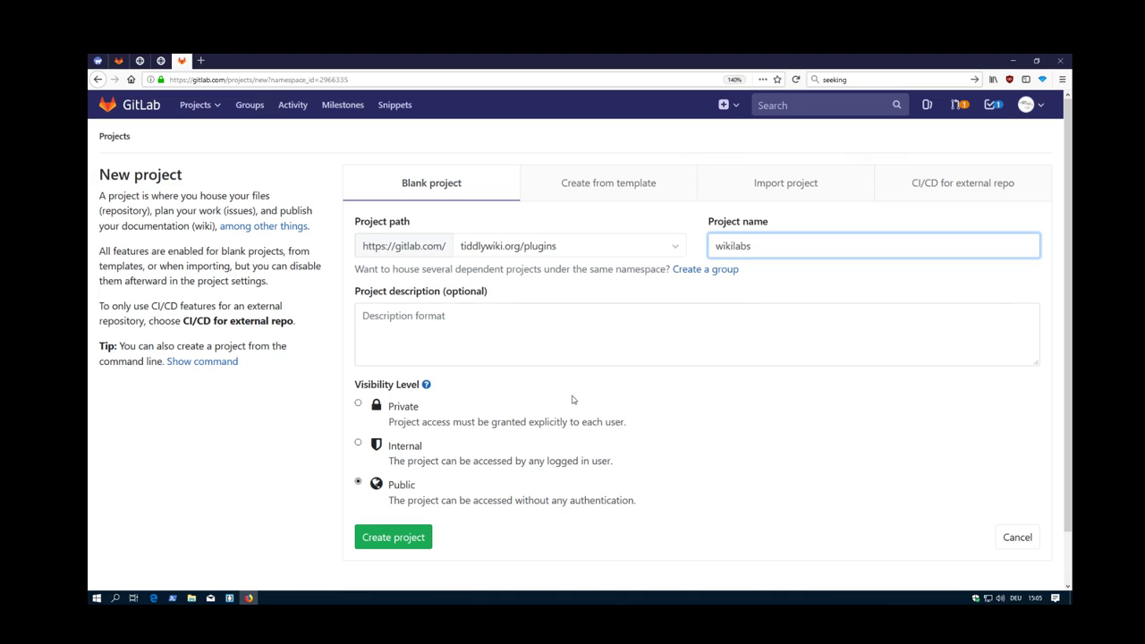
left_click(392, 536)
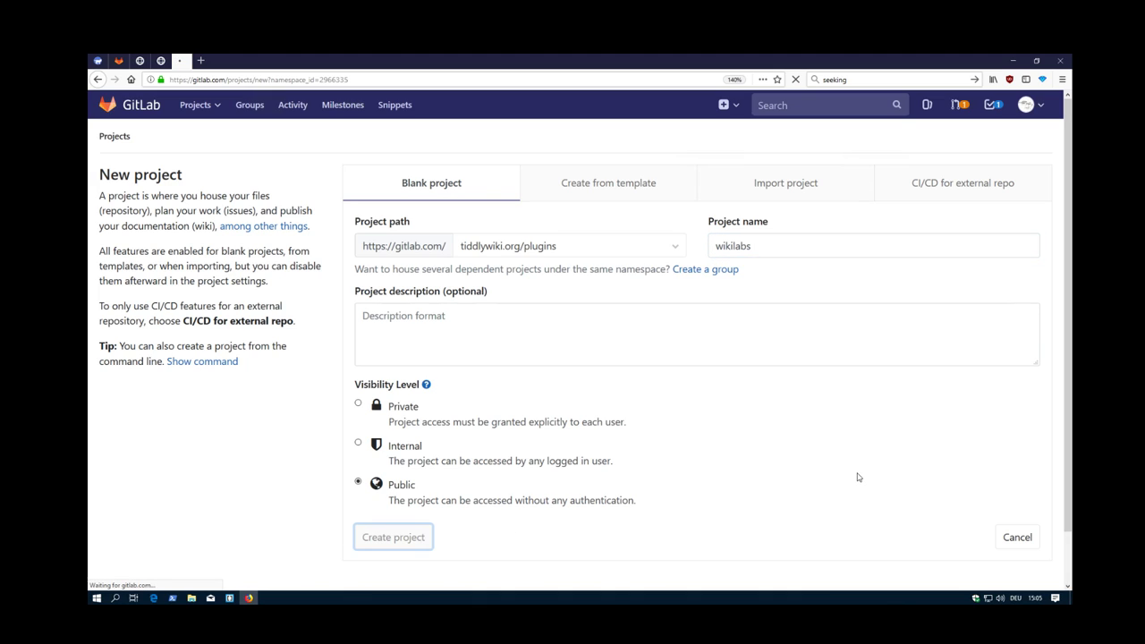
left_click(393, 536)
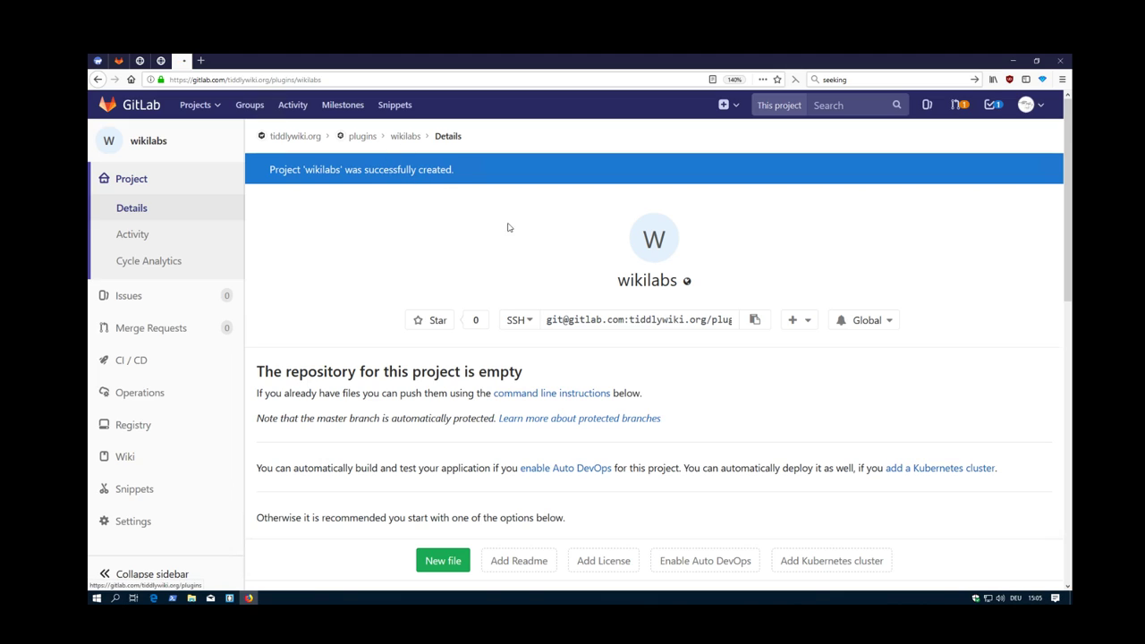
Return to the plugins subgroup, now listing standard and wikilabs.
left_click(362, 136)
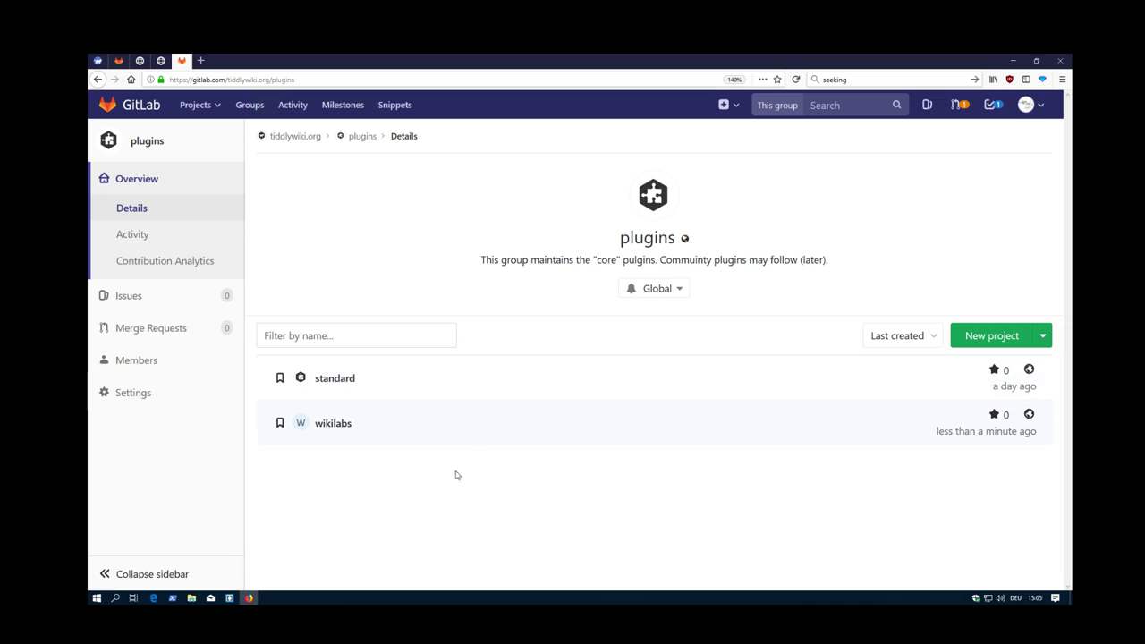
mouse_move(332, 423)
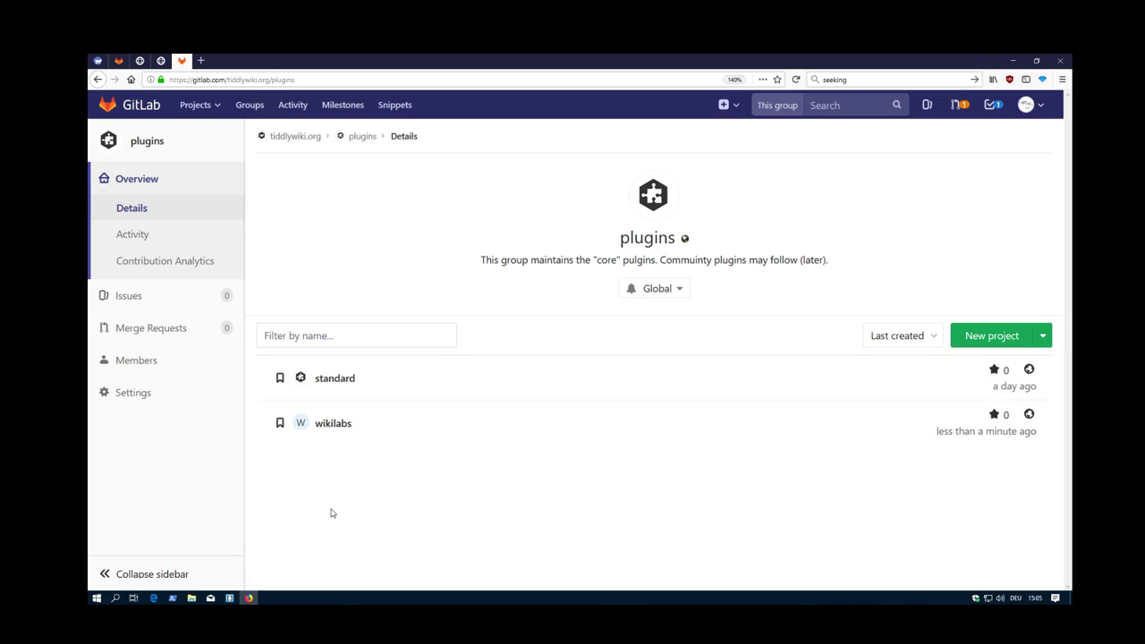
mouse_move(313, 521)
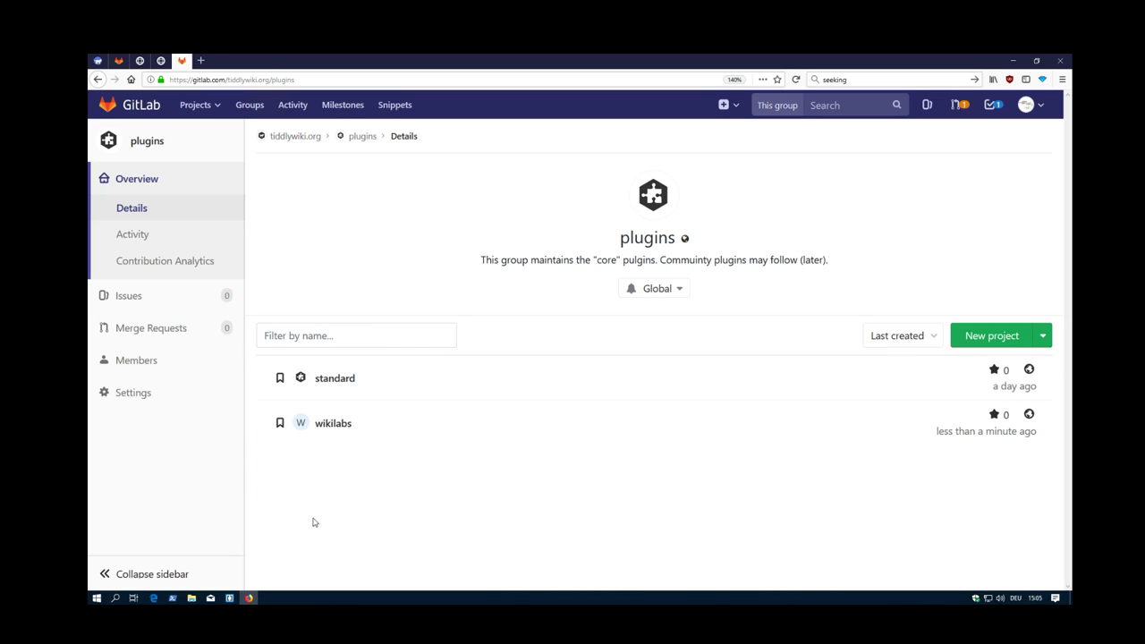
mouse_move(315, 522)
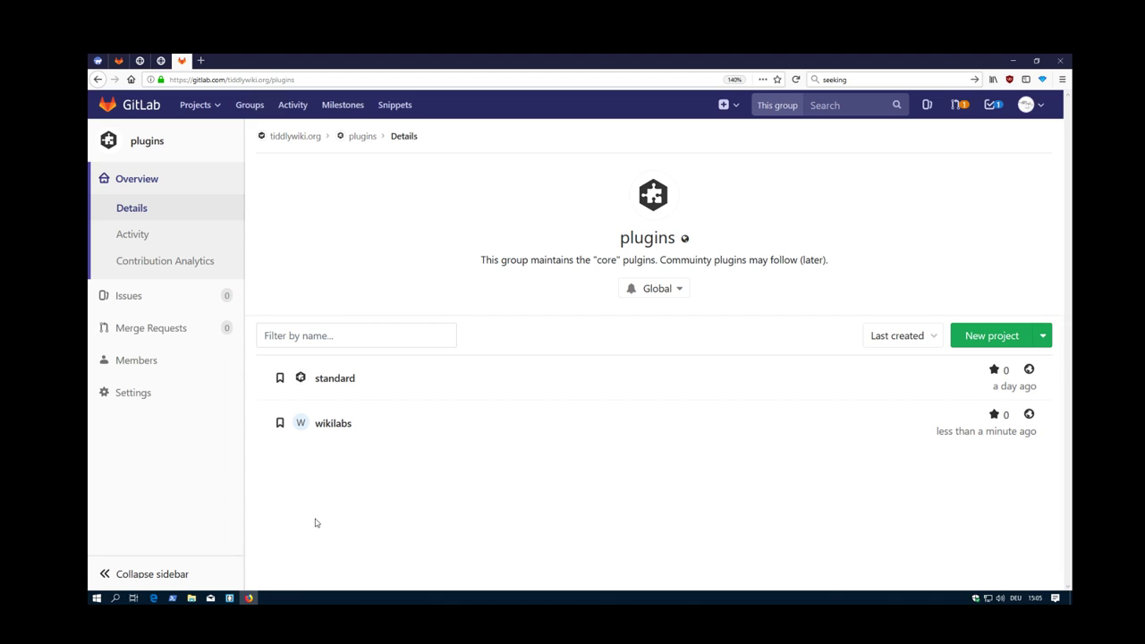
mouse_move(322, 517)
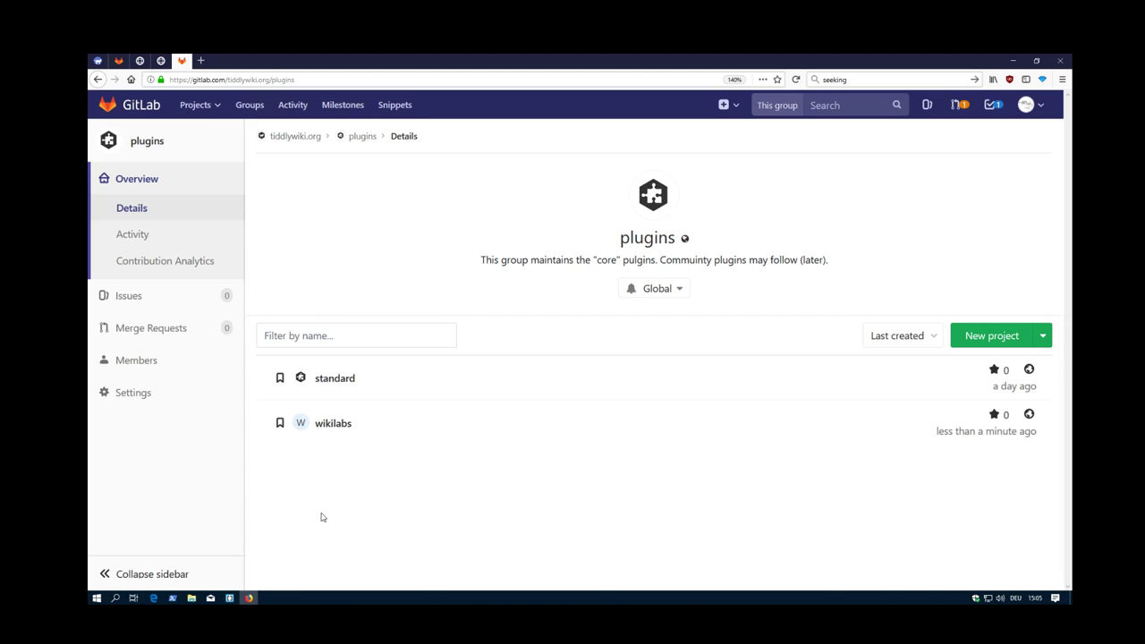
mouse_move(388, 276)
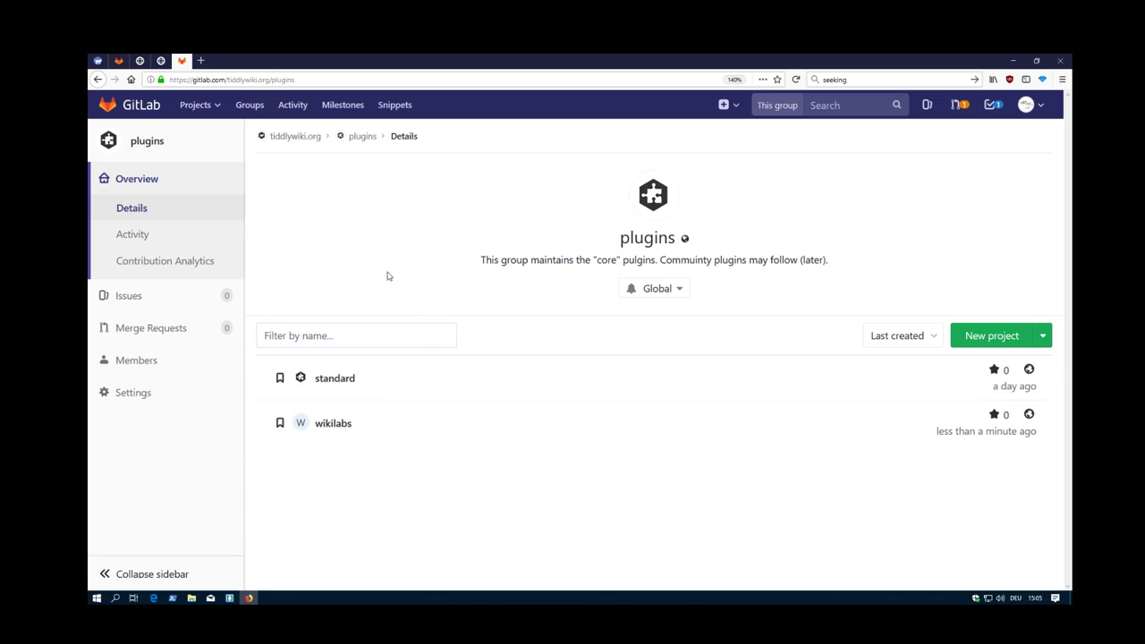
mouse_move(362, 136)
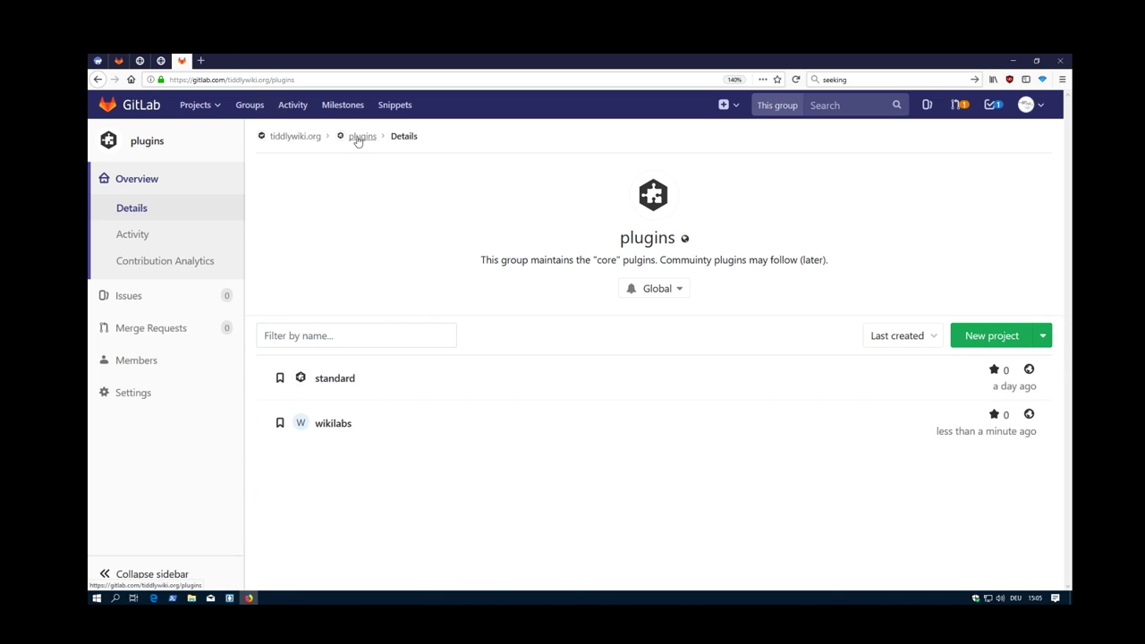
mouse_move(333, 423)
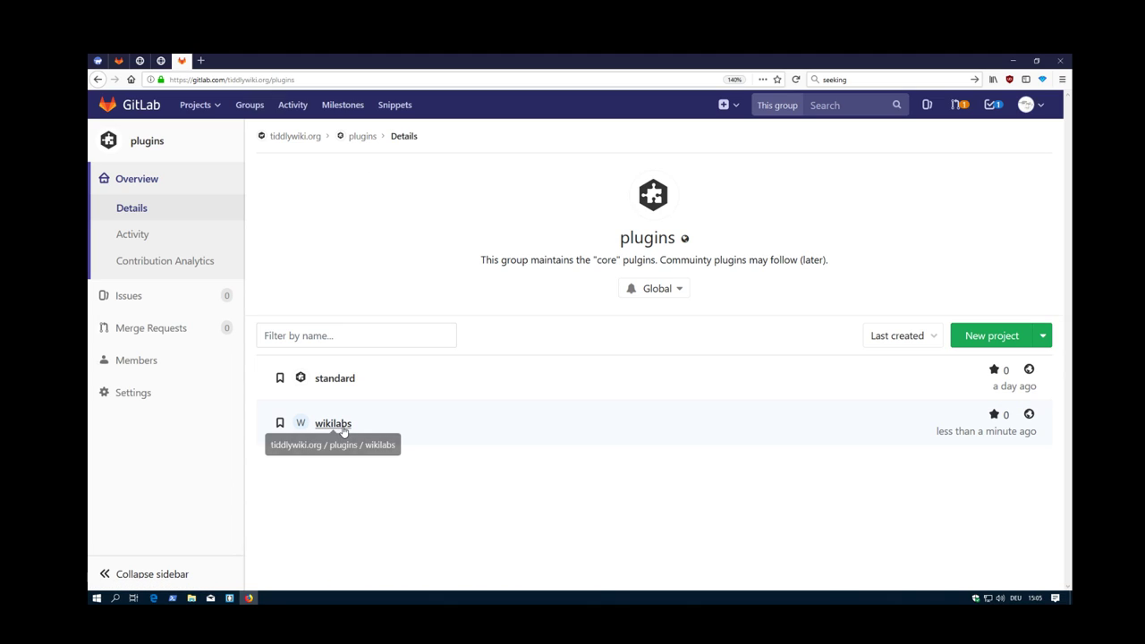
mouse_move(335, 423)
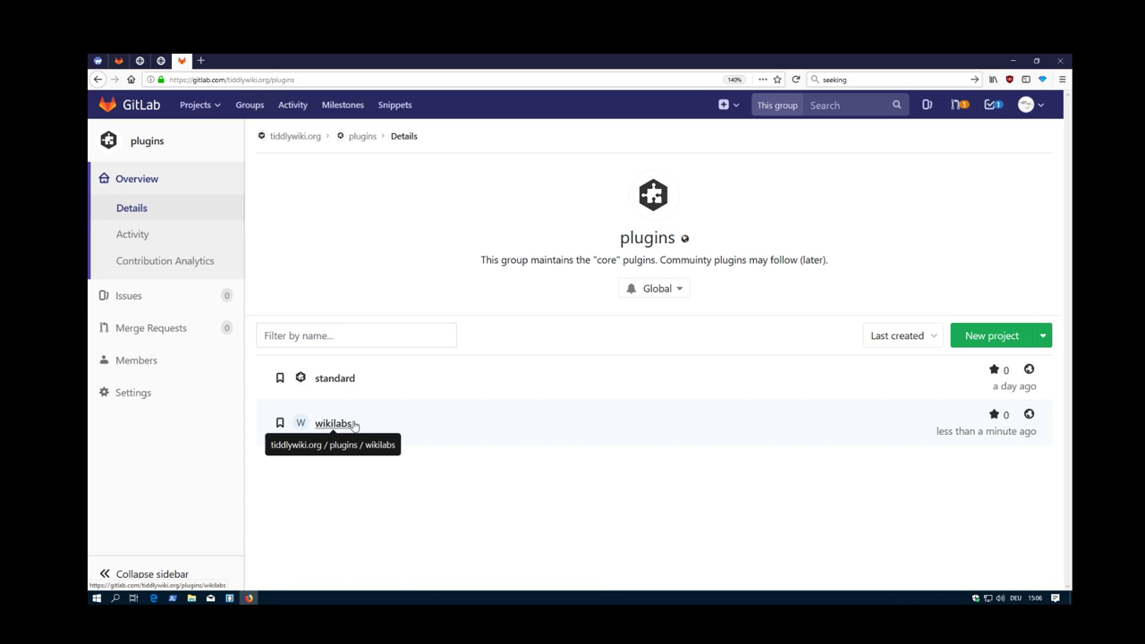
mouse_move(383, 418)
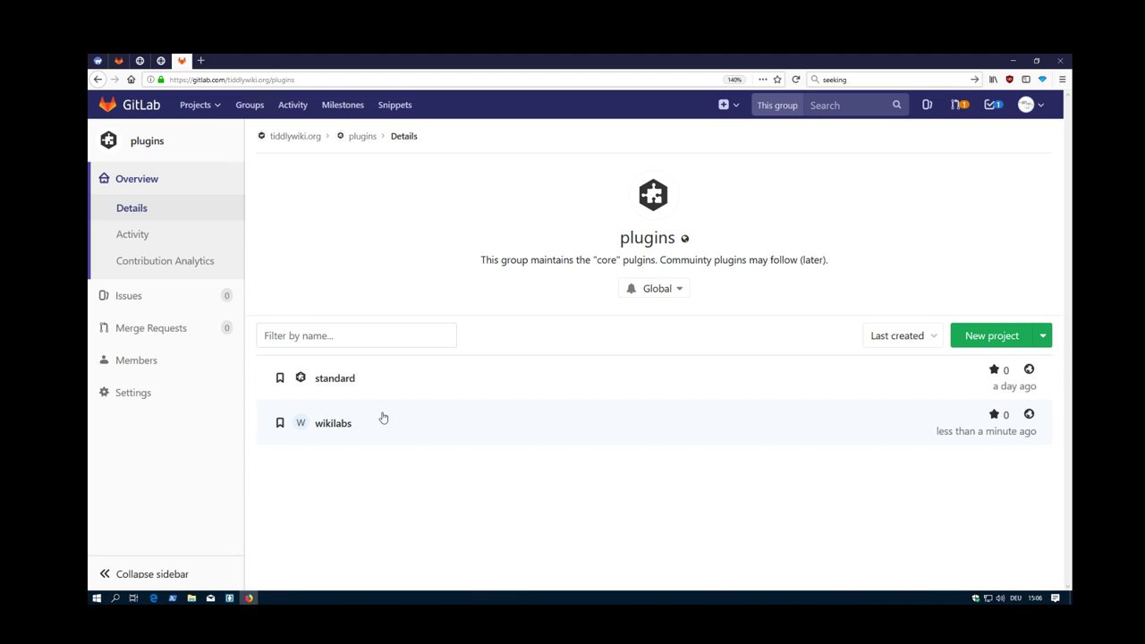
mouse_move(390, 260)
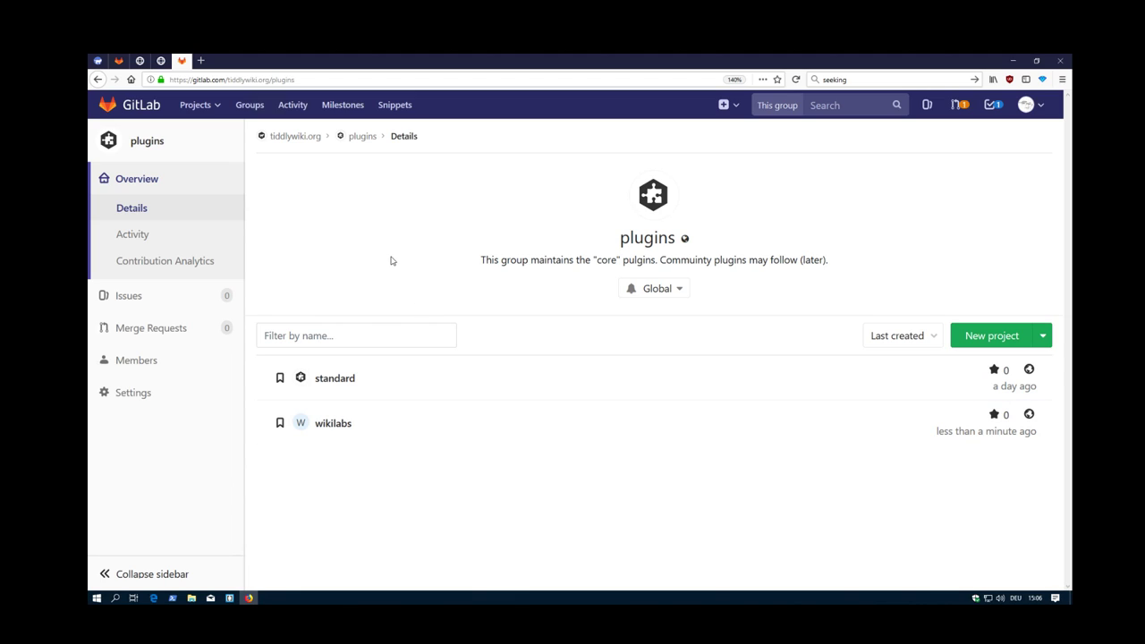
mouse_move(385, 252)
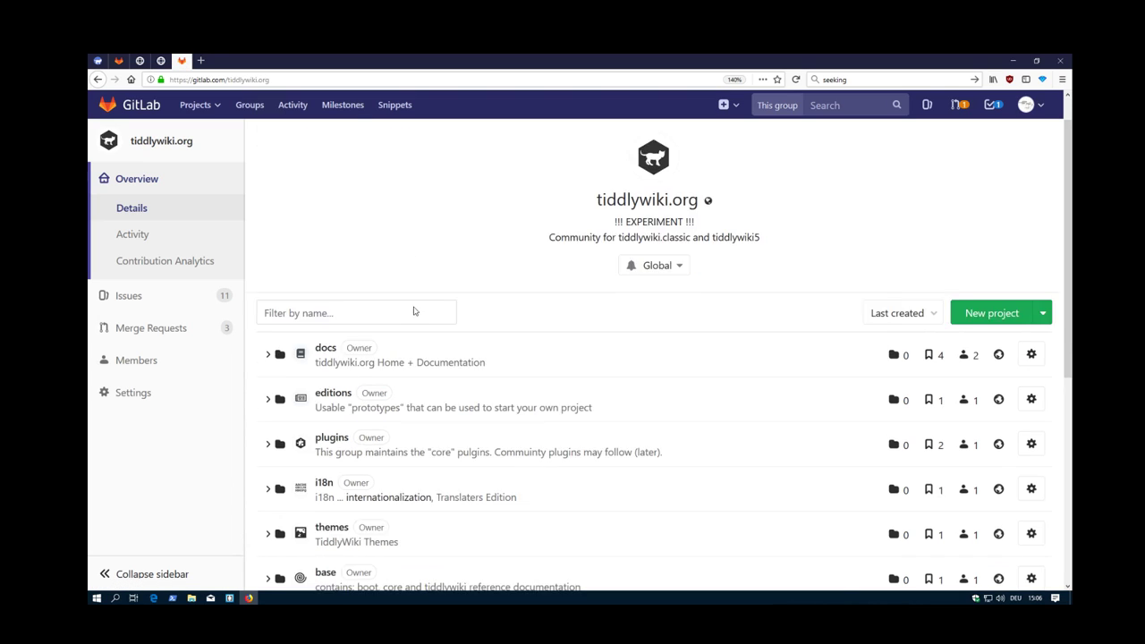
Scroll down and expand i18n to reveal its translators project.
scroll("down", 3)
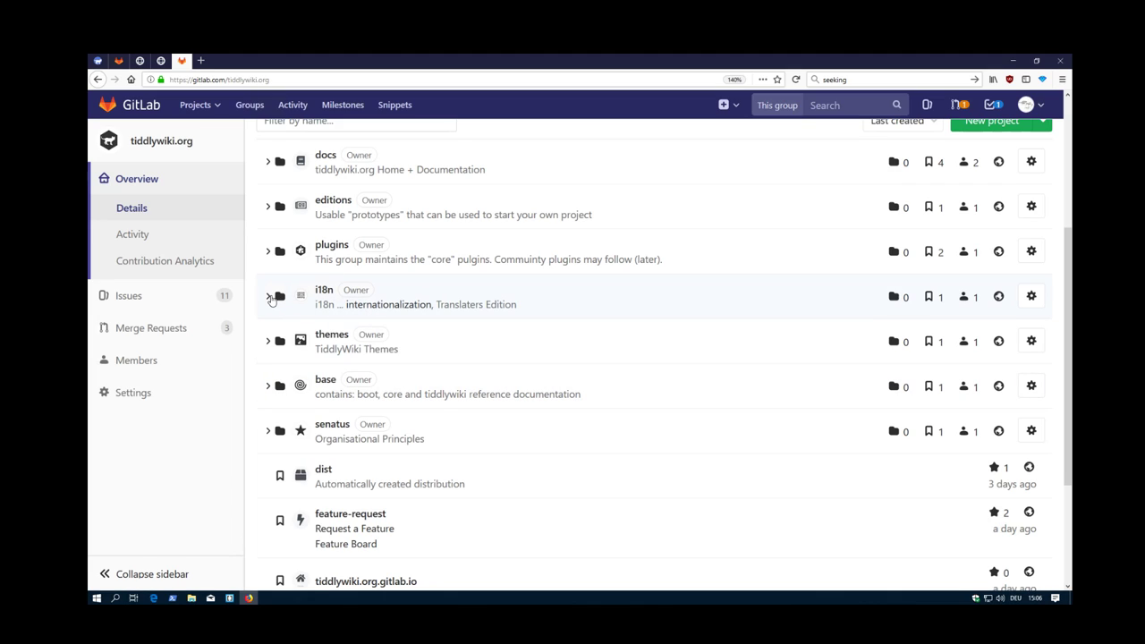
left_click(267, 296)
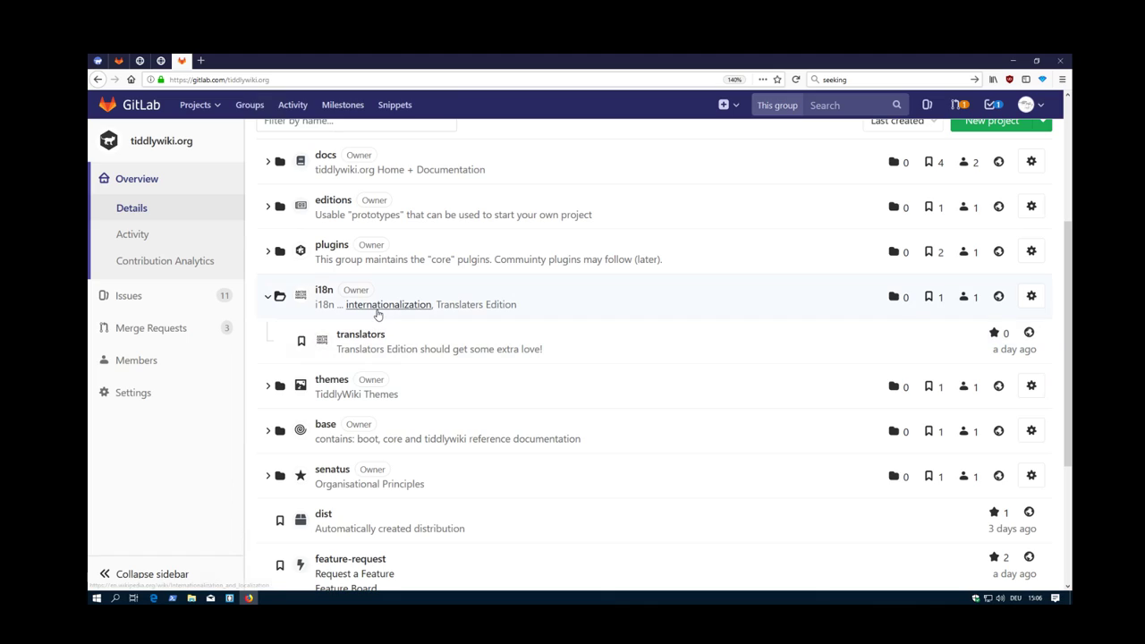
mouse_move(360, 334)
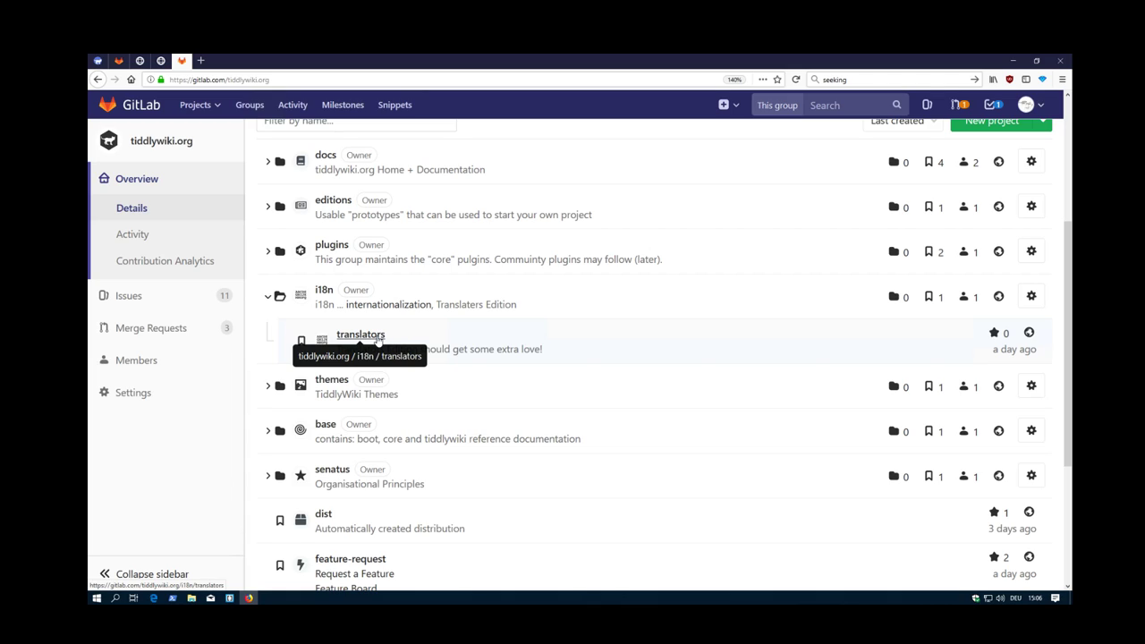
mouse_move(397, 318)
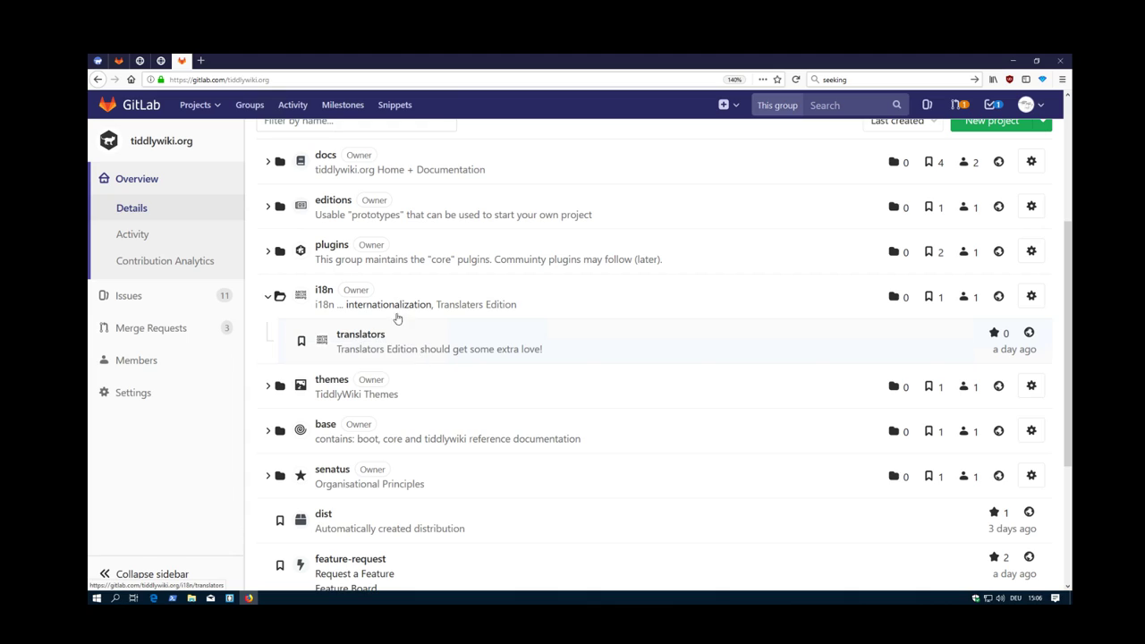
mouse_move(652, 319)
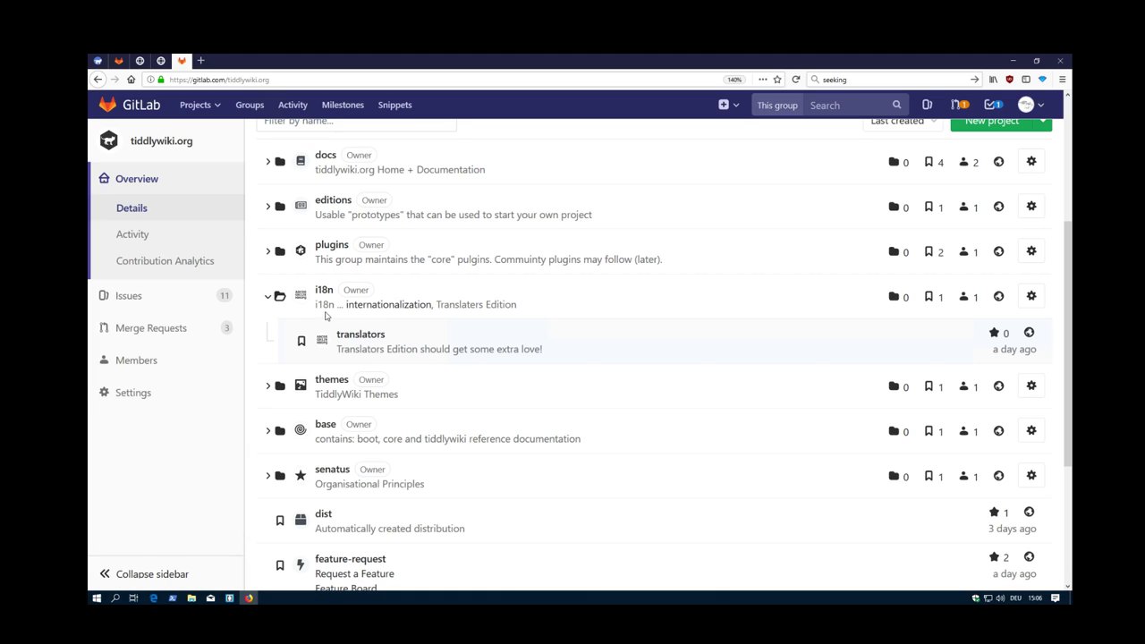
mouse_move(326, 301)
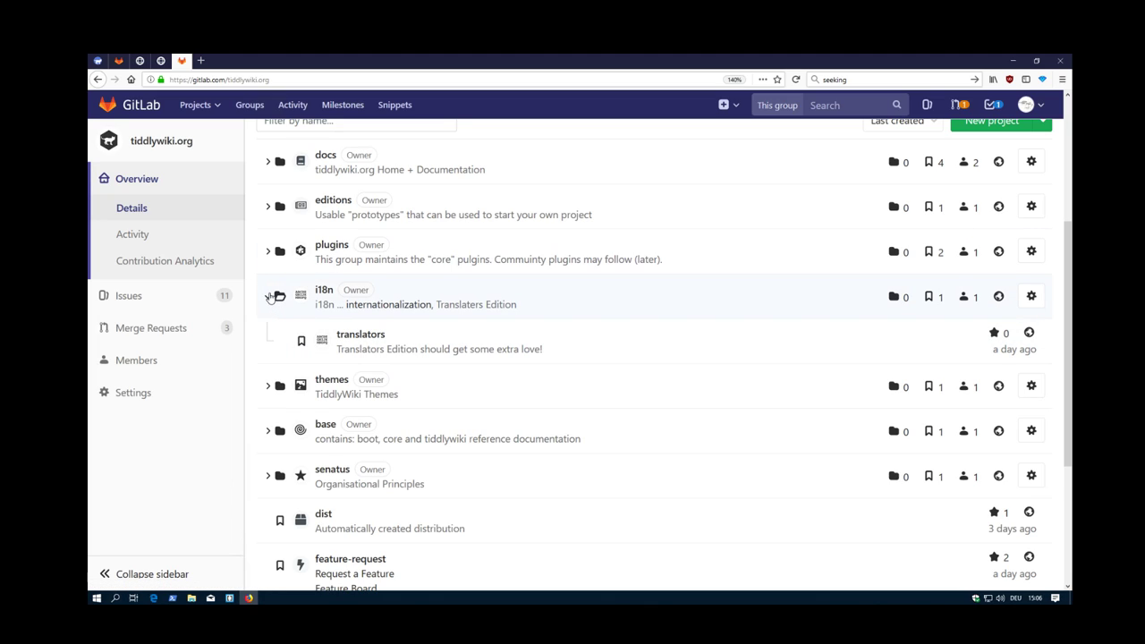
Collapse i18n, expand themes, and open the themes subgroup with its default project.
left_click(268, 296)
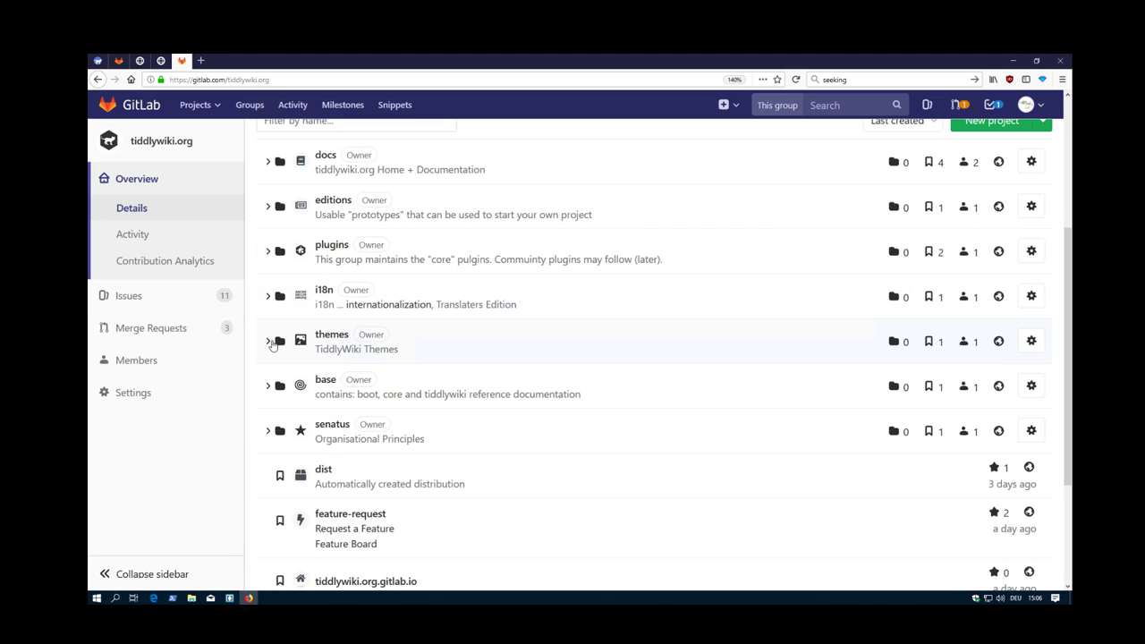
left_click(267, 341)
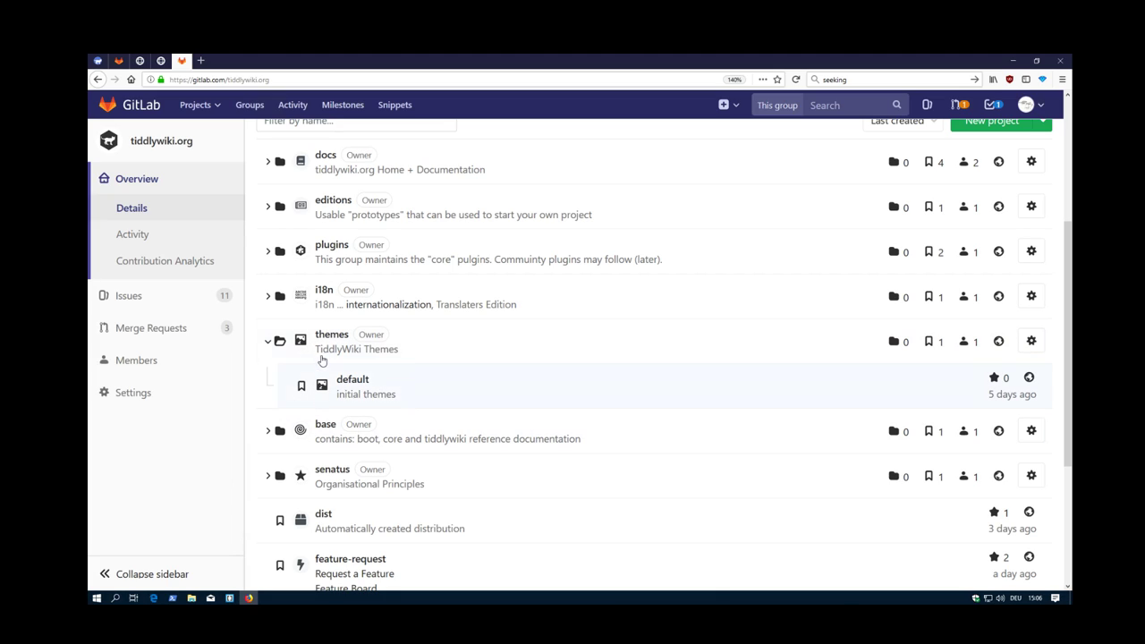
mouse_move(353, 379)
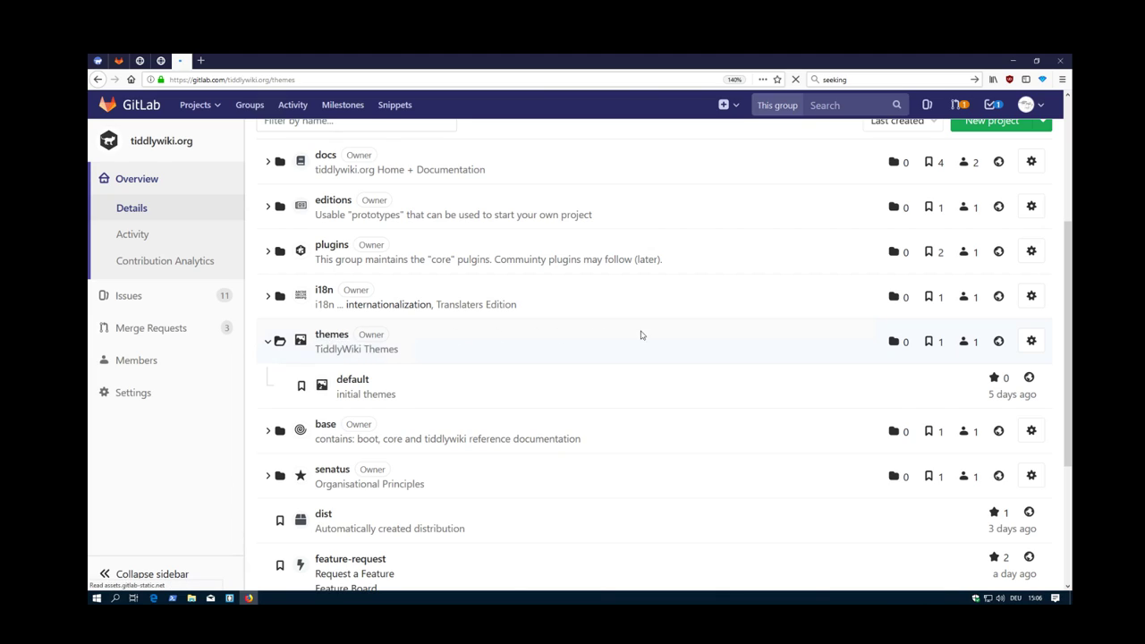
left_click(332, 334)
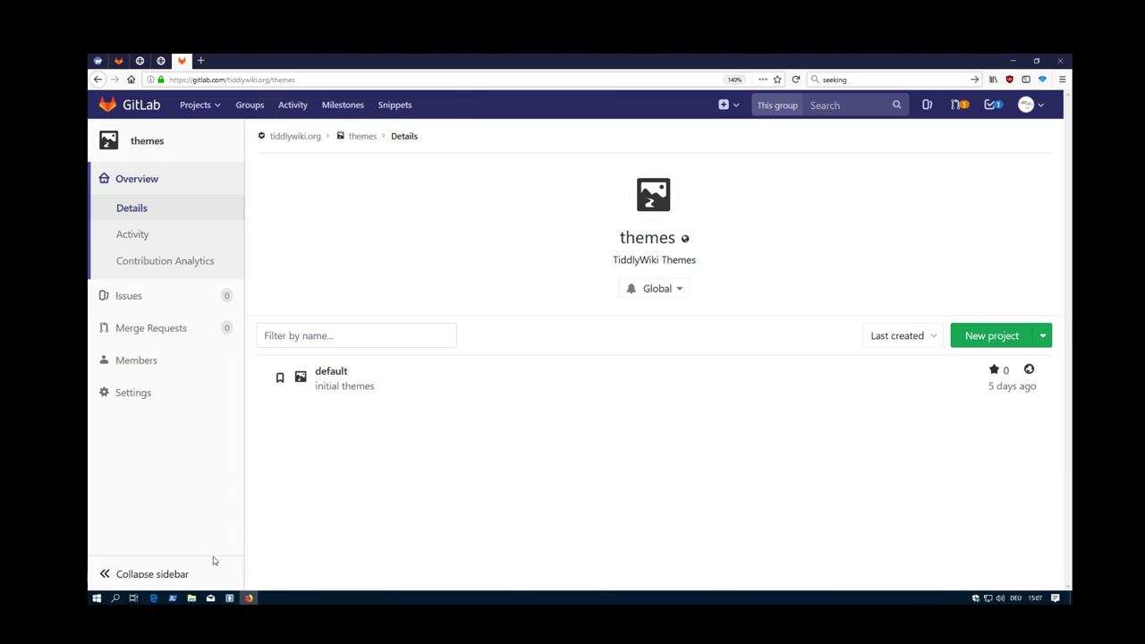
mouse_move(553, 510)
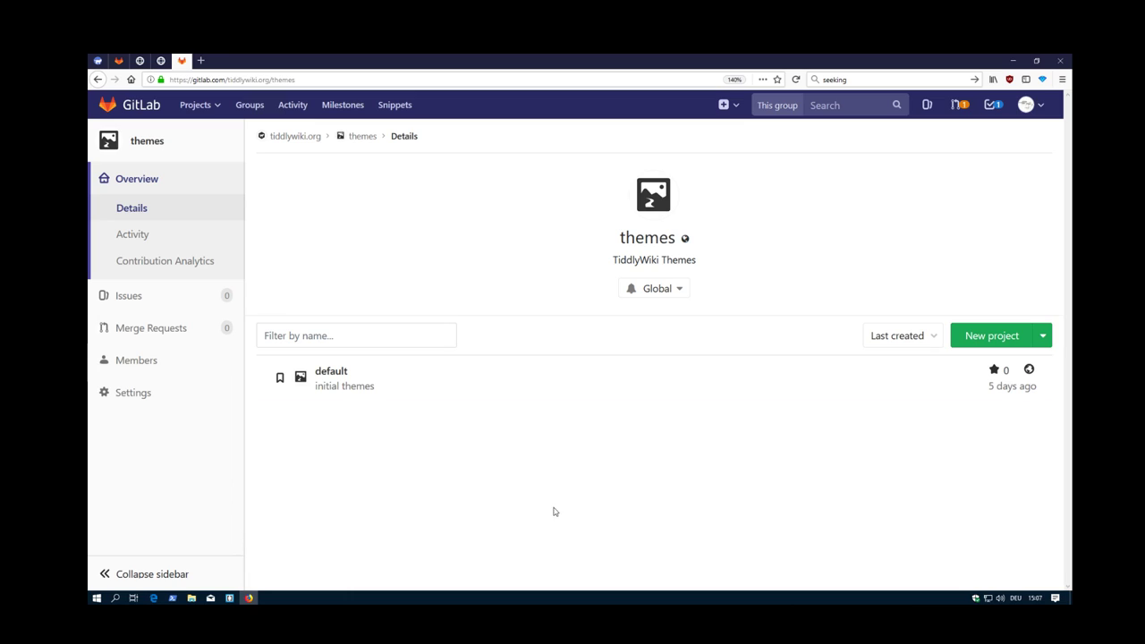
mouse_move(502, 465)
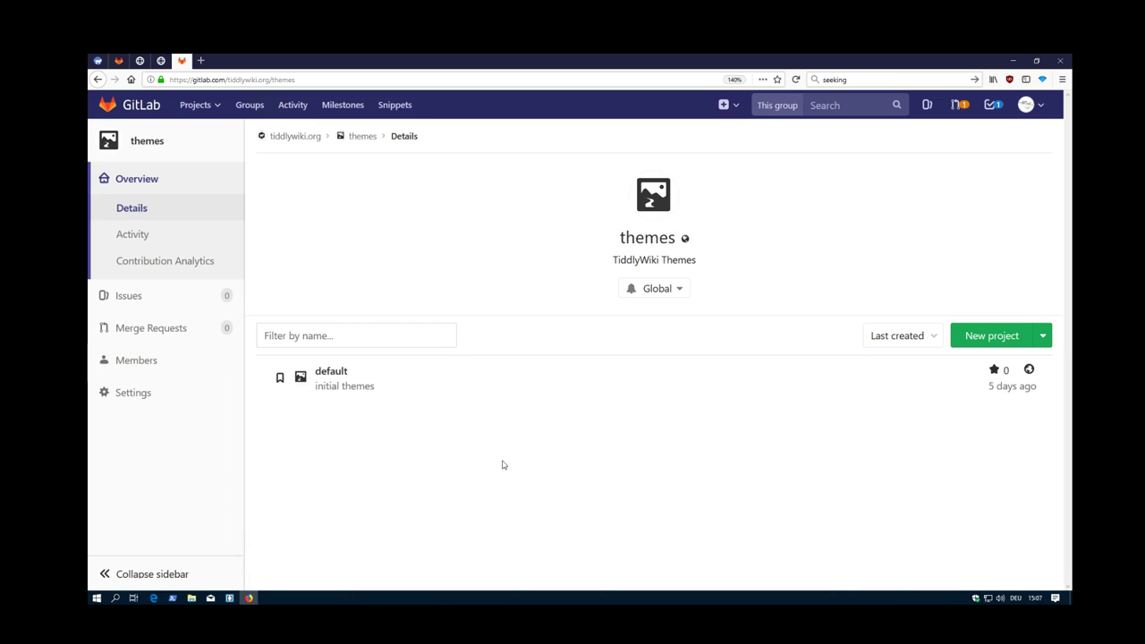
mouse_move(331, 371)
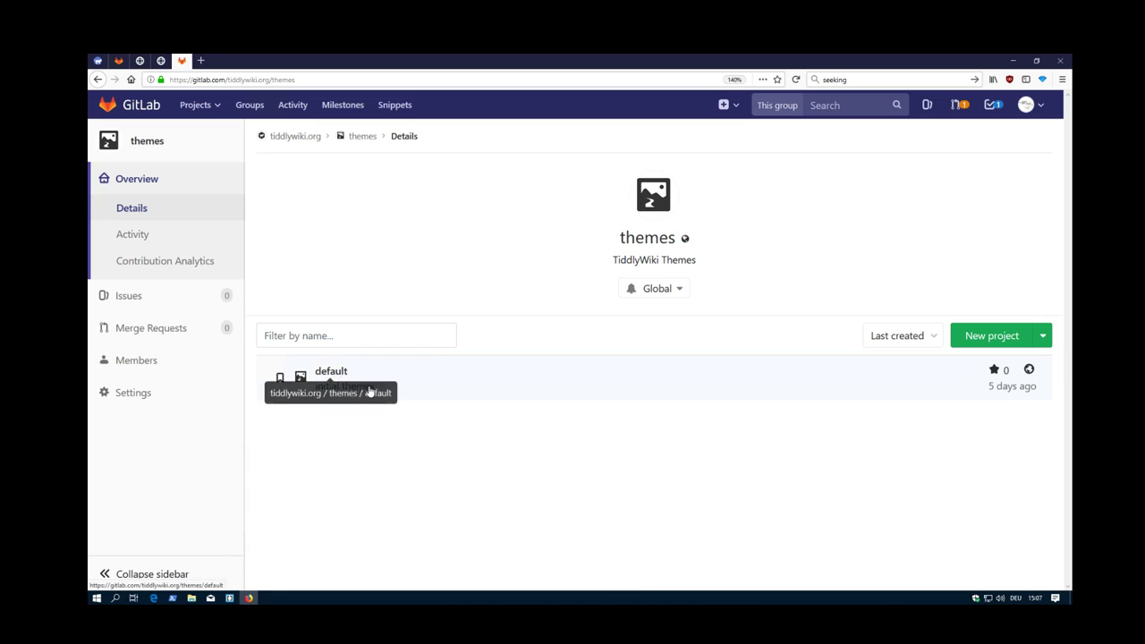
mouse_move(392, 271)
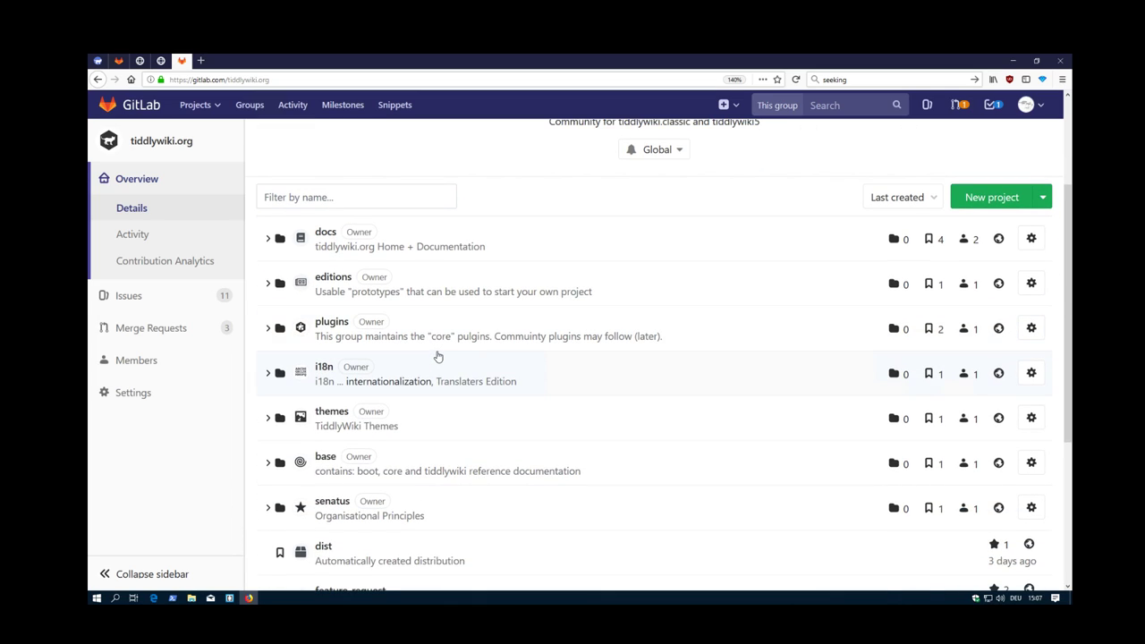
Scroll down the group list and expand base to reveal its tiddlywiki project.
scroll("down", 3)
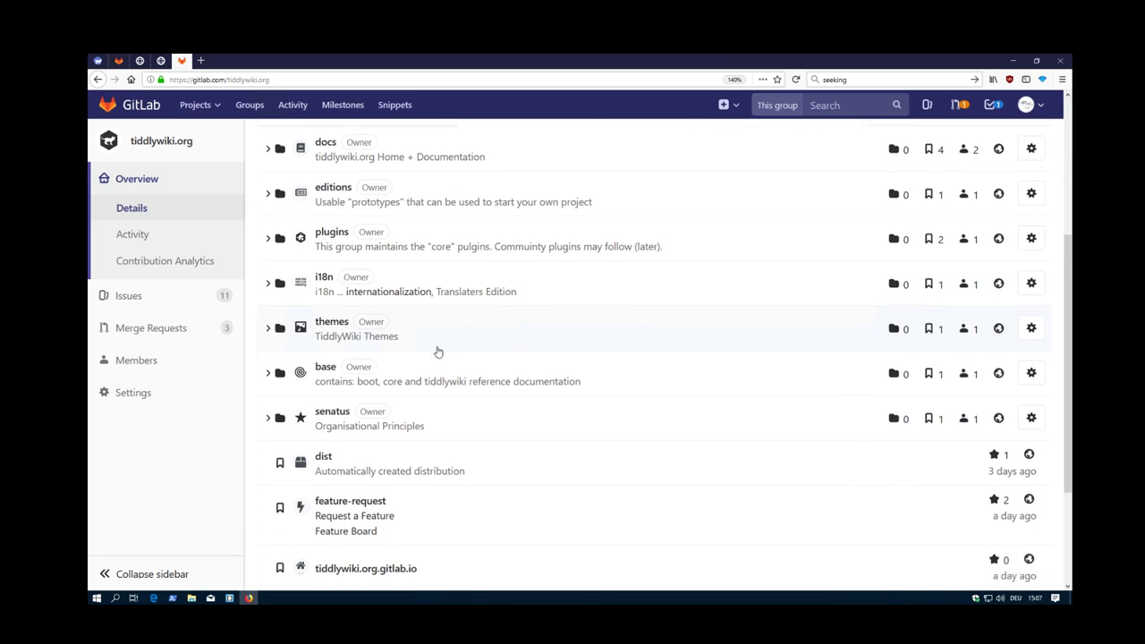
scroll("down", 3)
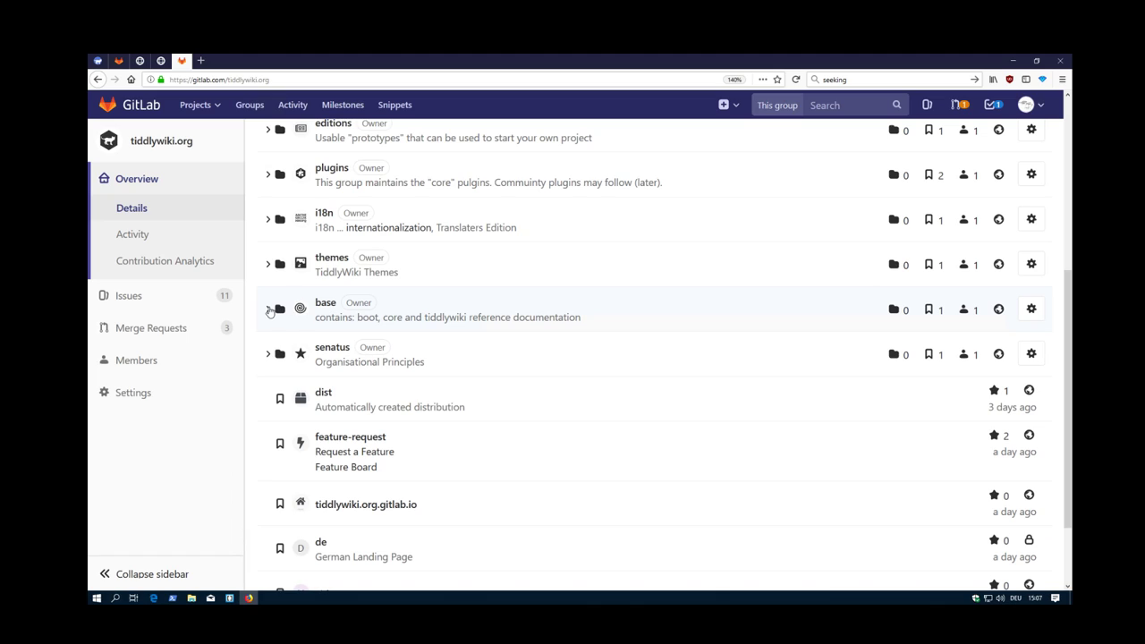
left_click(267, 308)
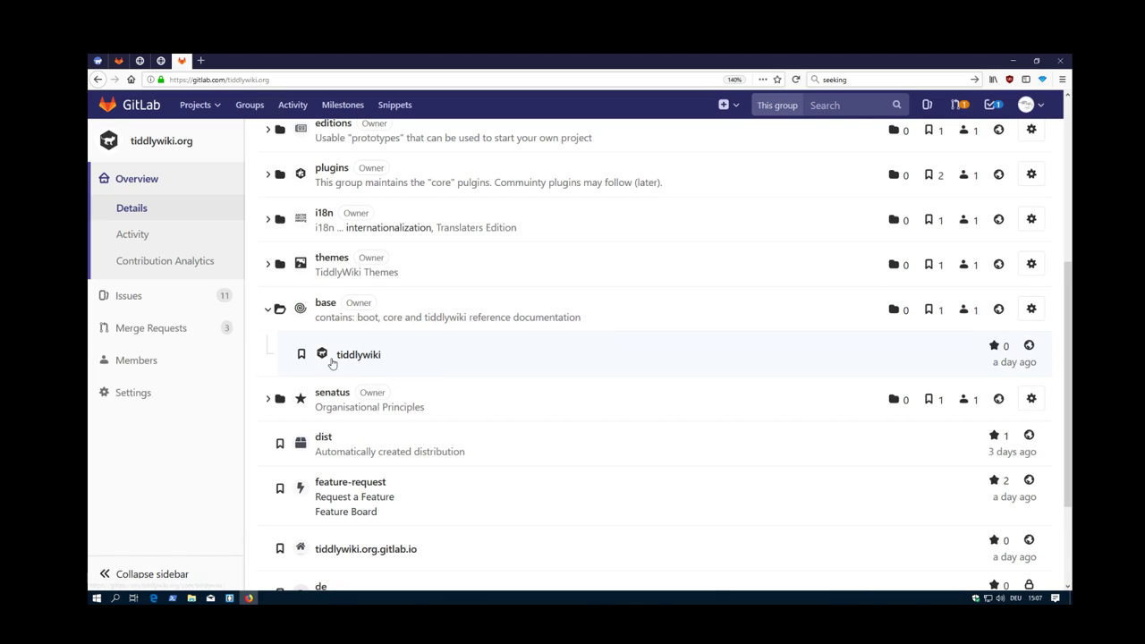
mouse_move(358, 354)
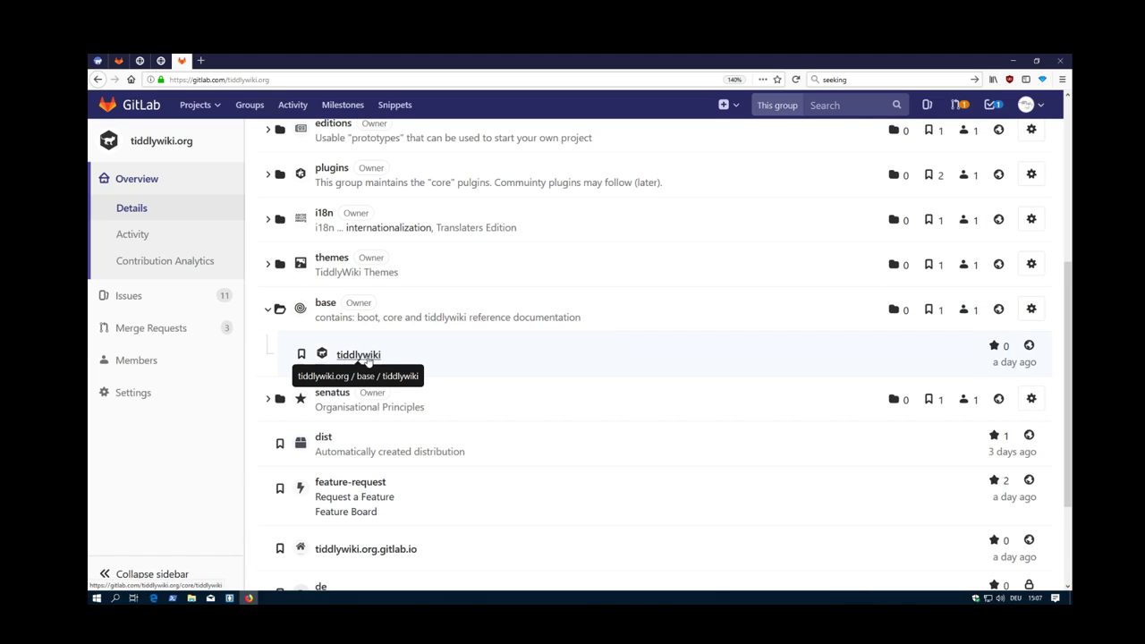
mouse_move(358, 354)
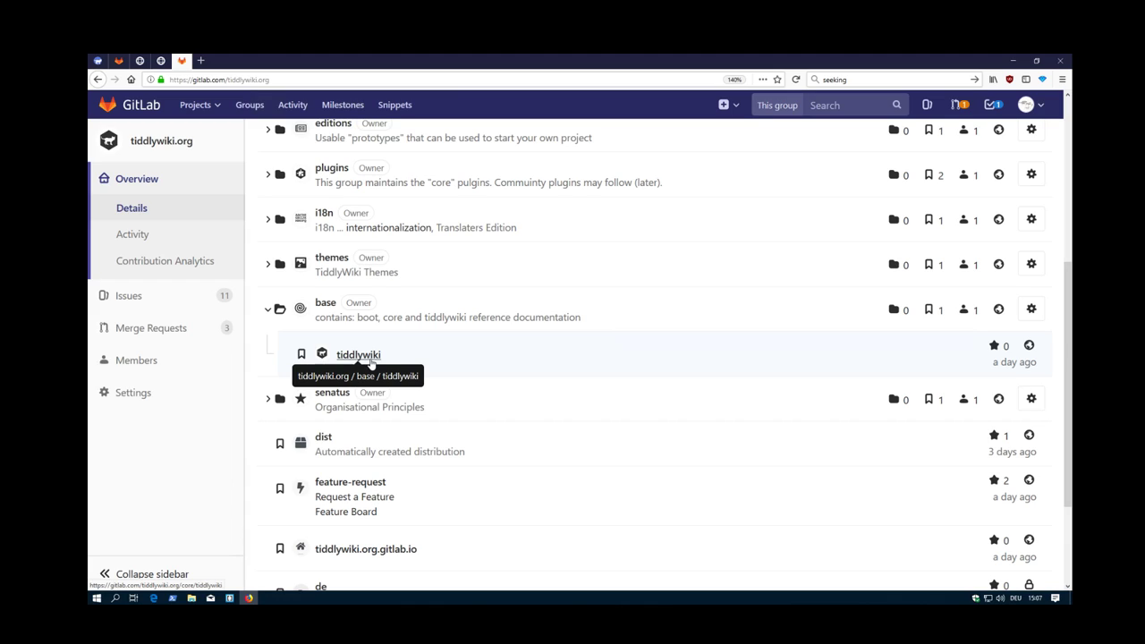
mouse_move(368, 362)
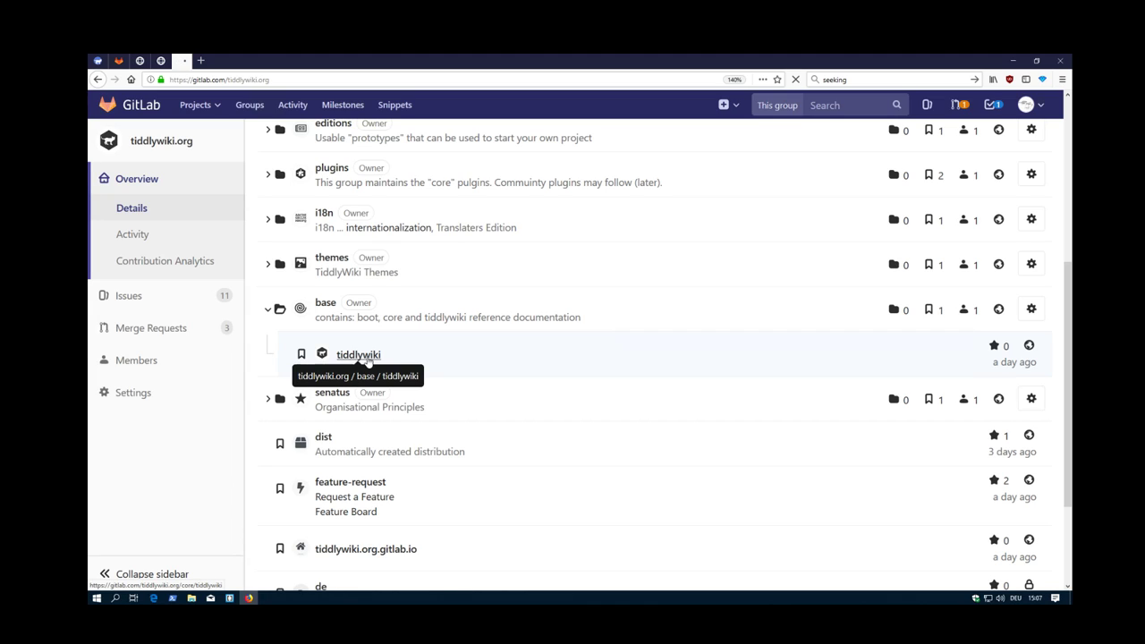
left_click(357, 354)
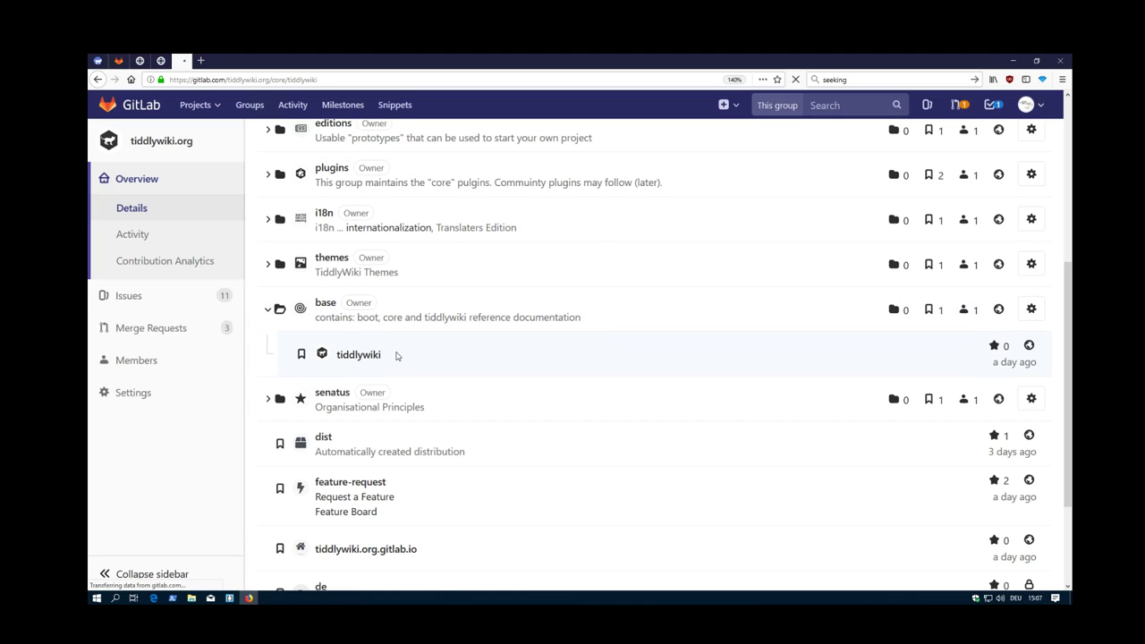
left_click(358, 355)
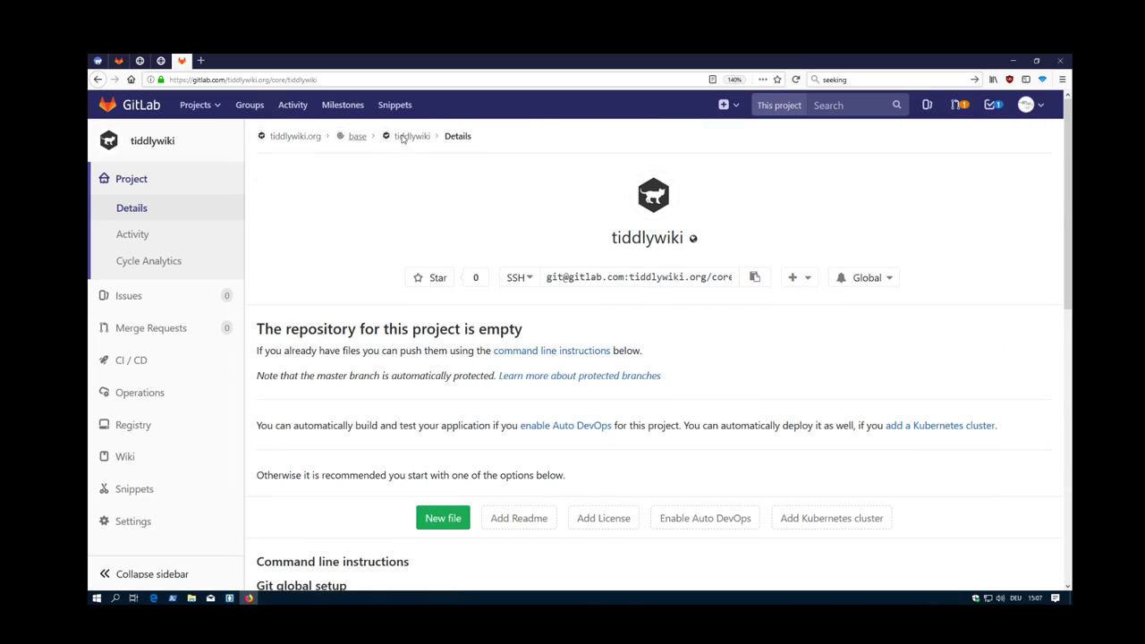
left_click(357, 136)
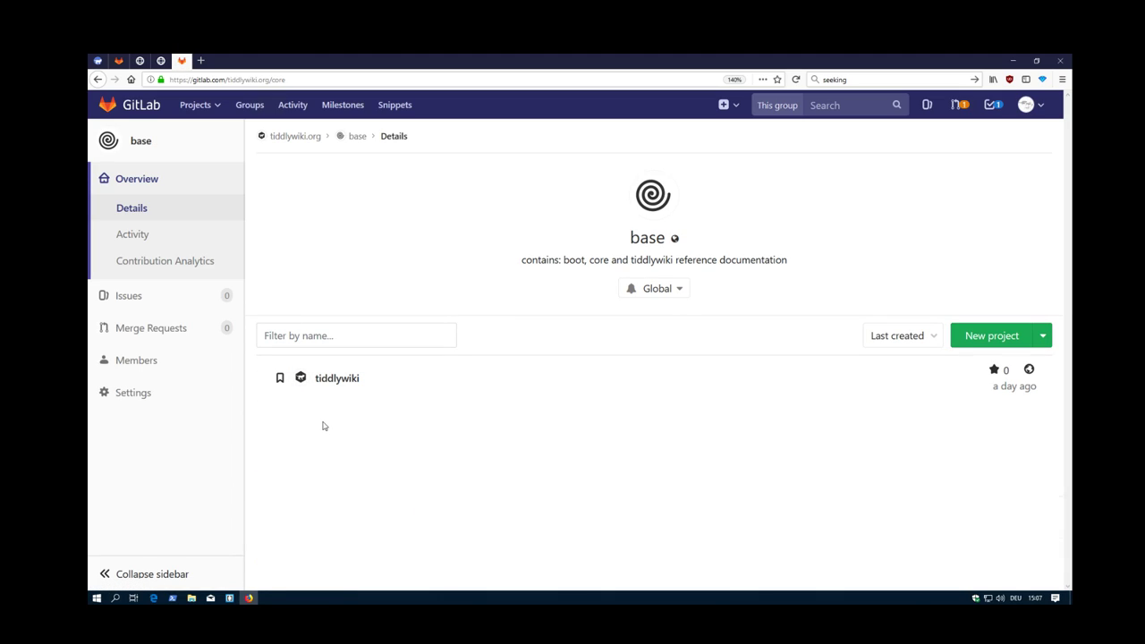
mouse_move(293, 136)
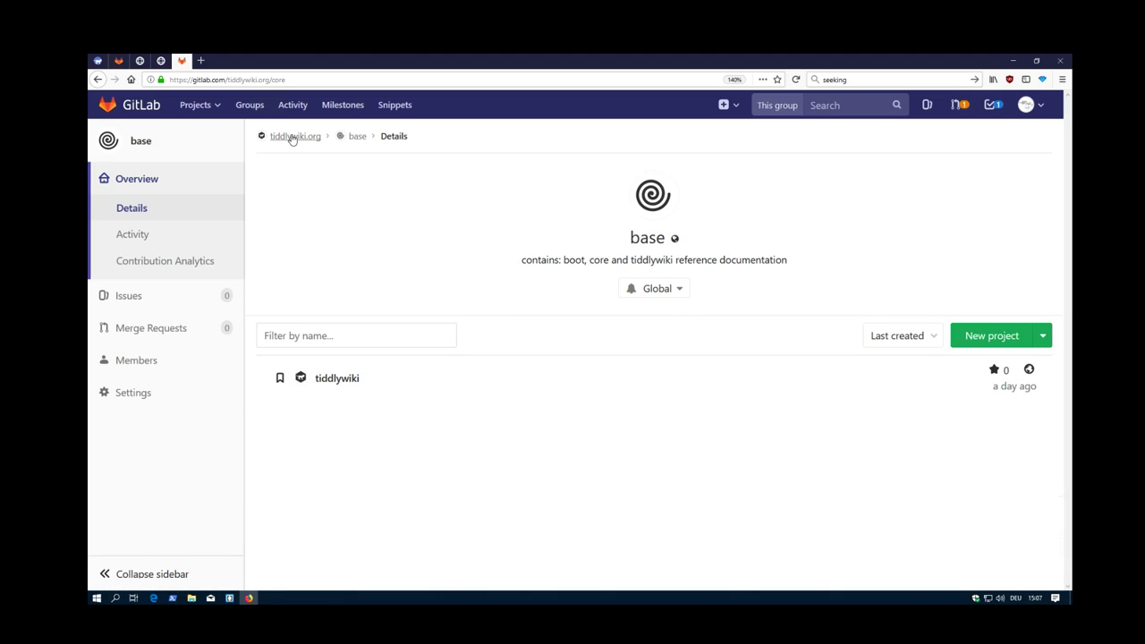
left_click(294, 136)
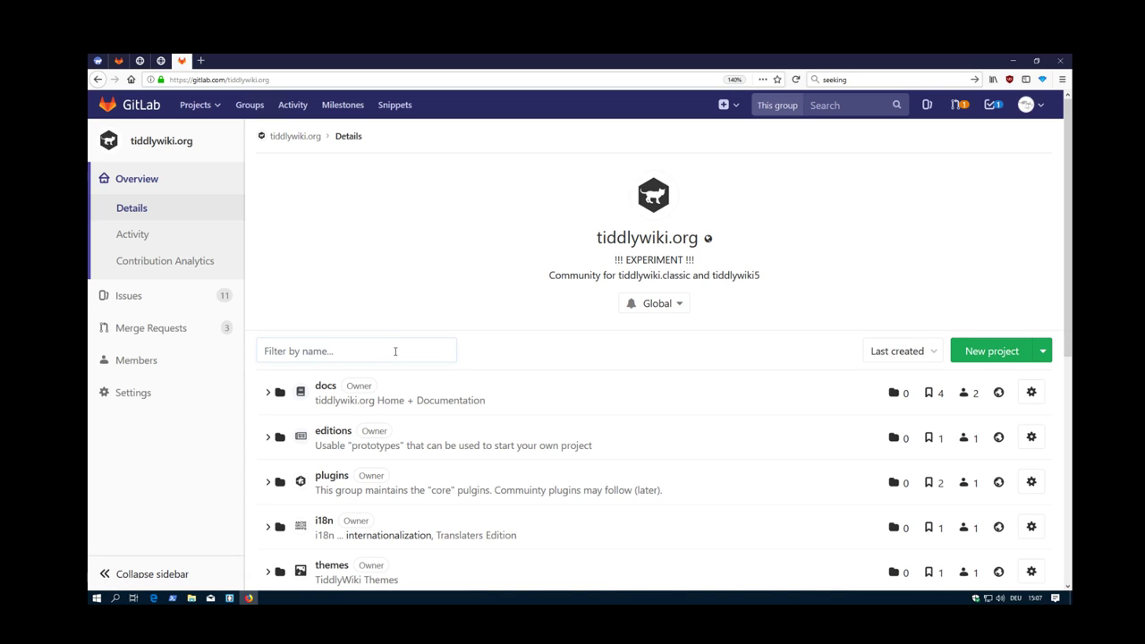
Expand the senatus subgroup to reveal its committee project about decision making.
scroll("down", 3)
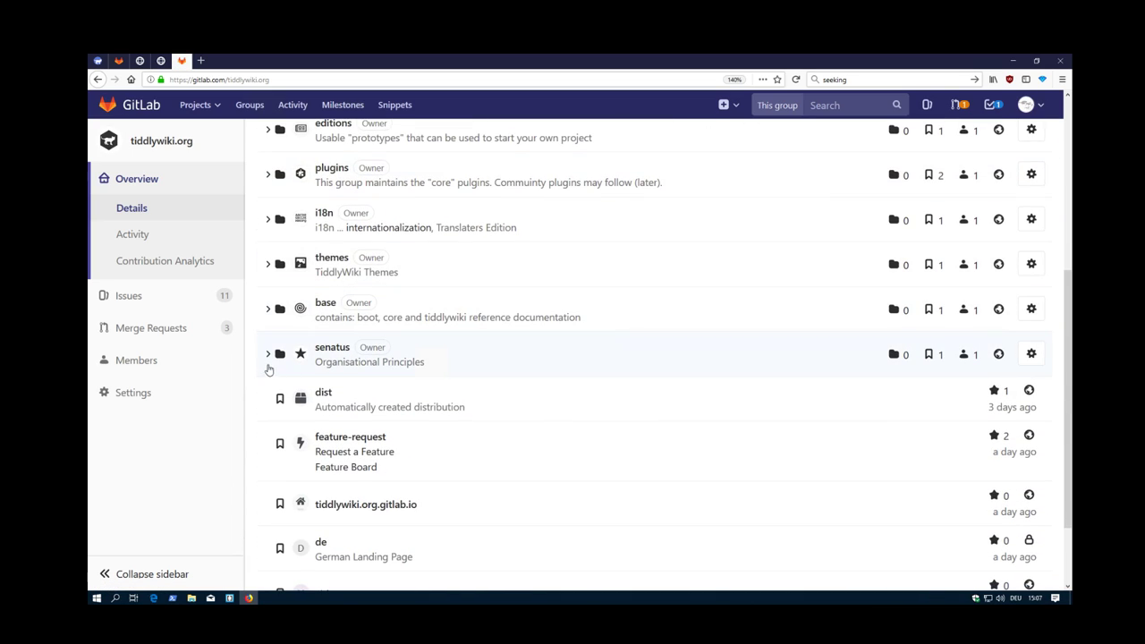
left_click(267, 354)
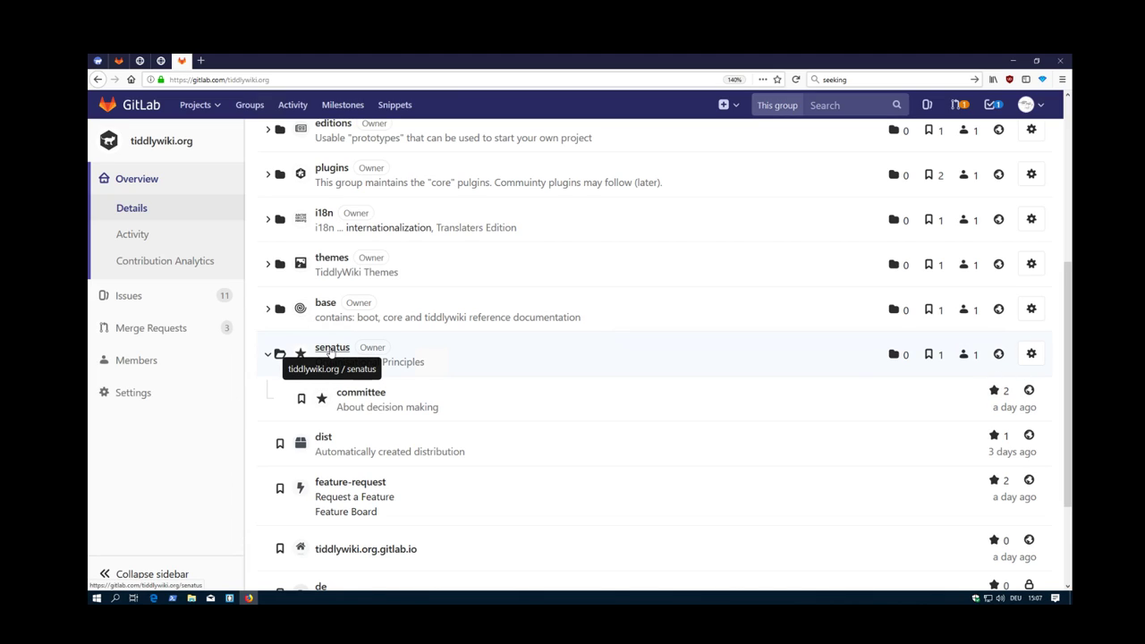
mouse_move(332, 353)
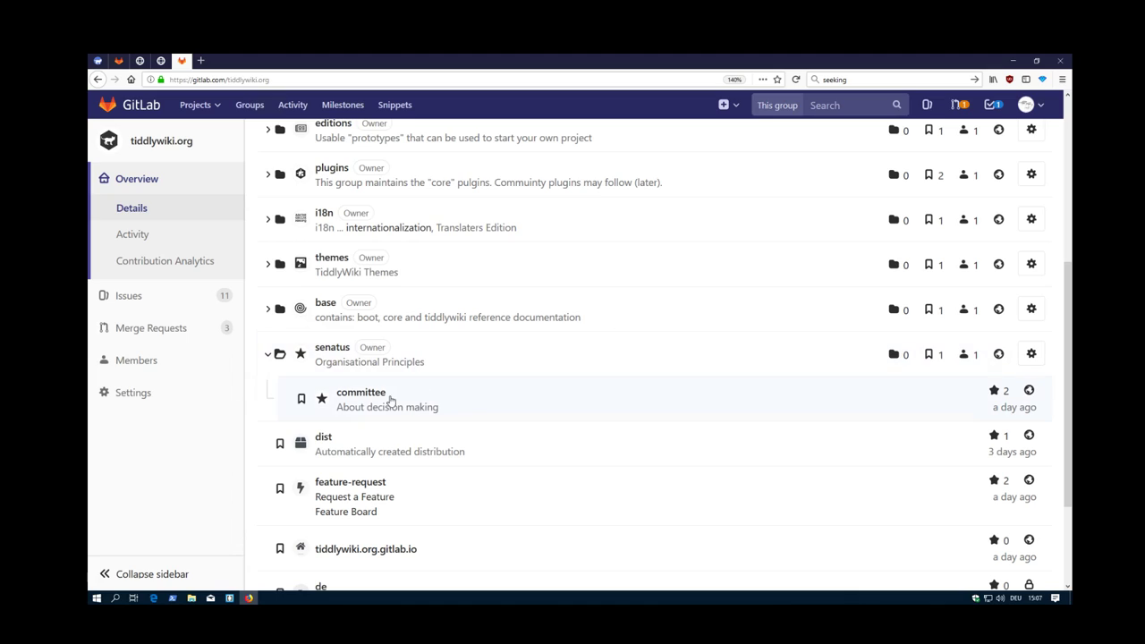
mouse_move(361, 393)
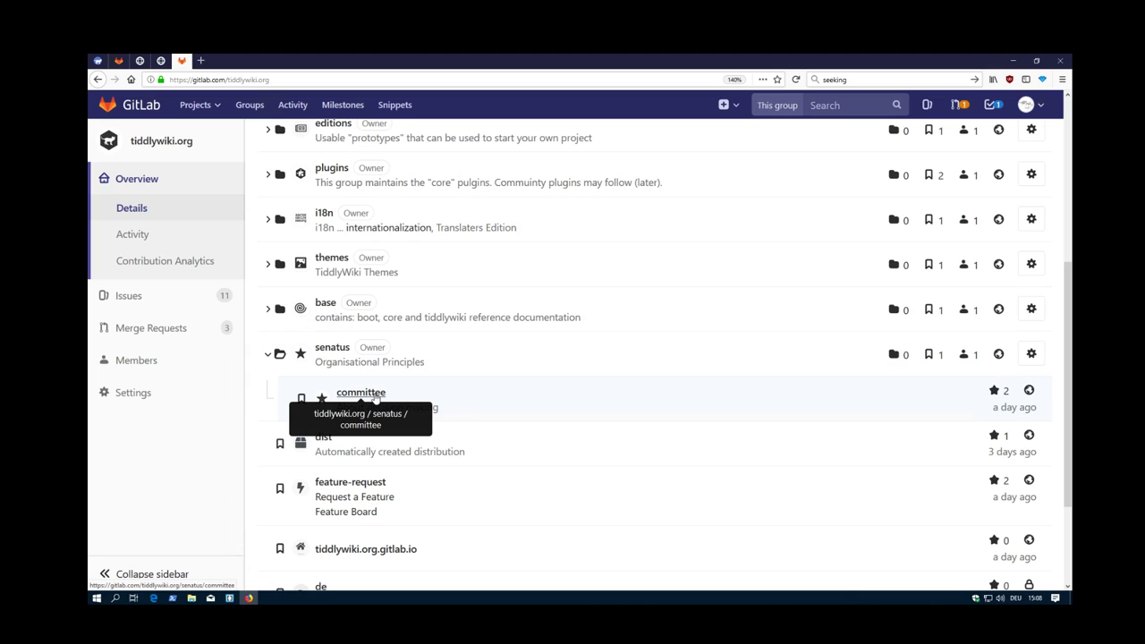
mouse_move(265, 191)
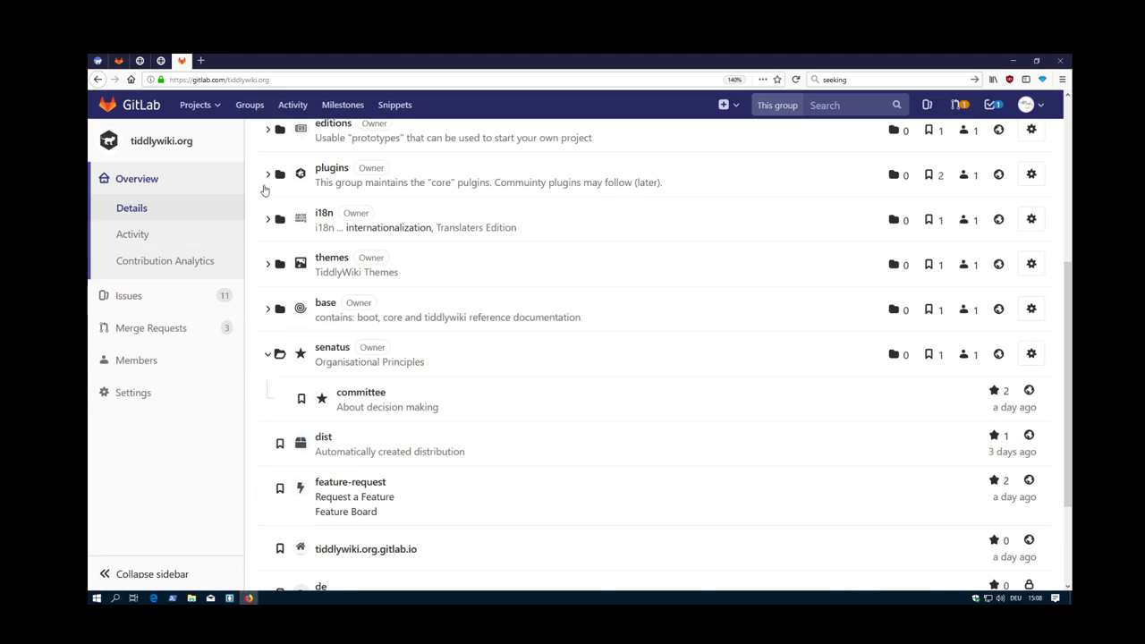
mouse_move(452, 404)
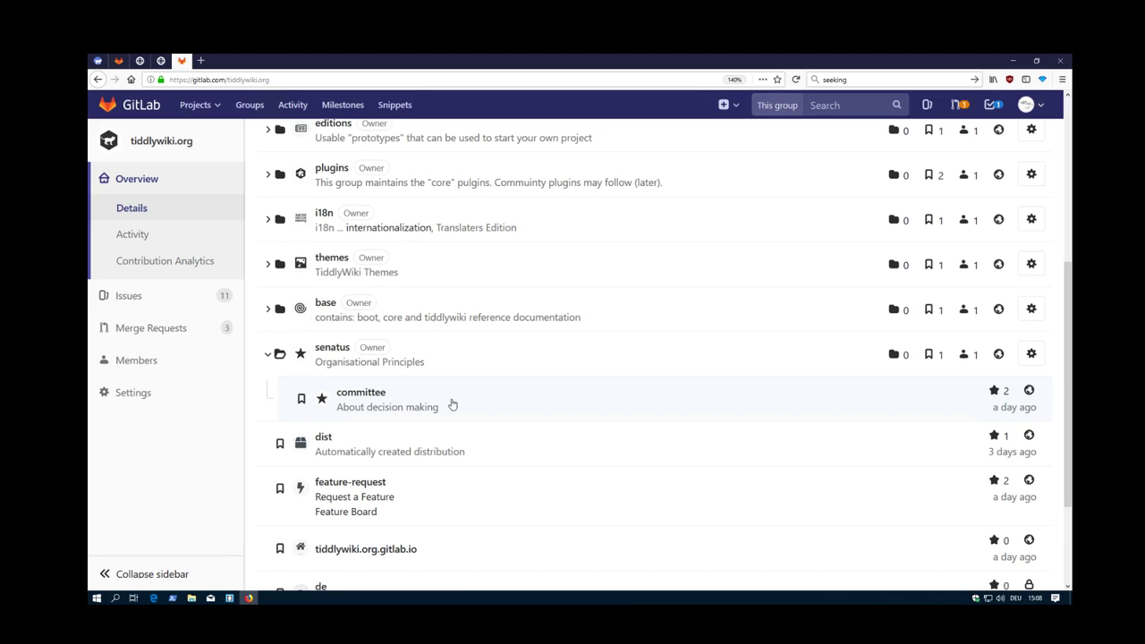
scroll("down", 3)
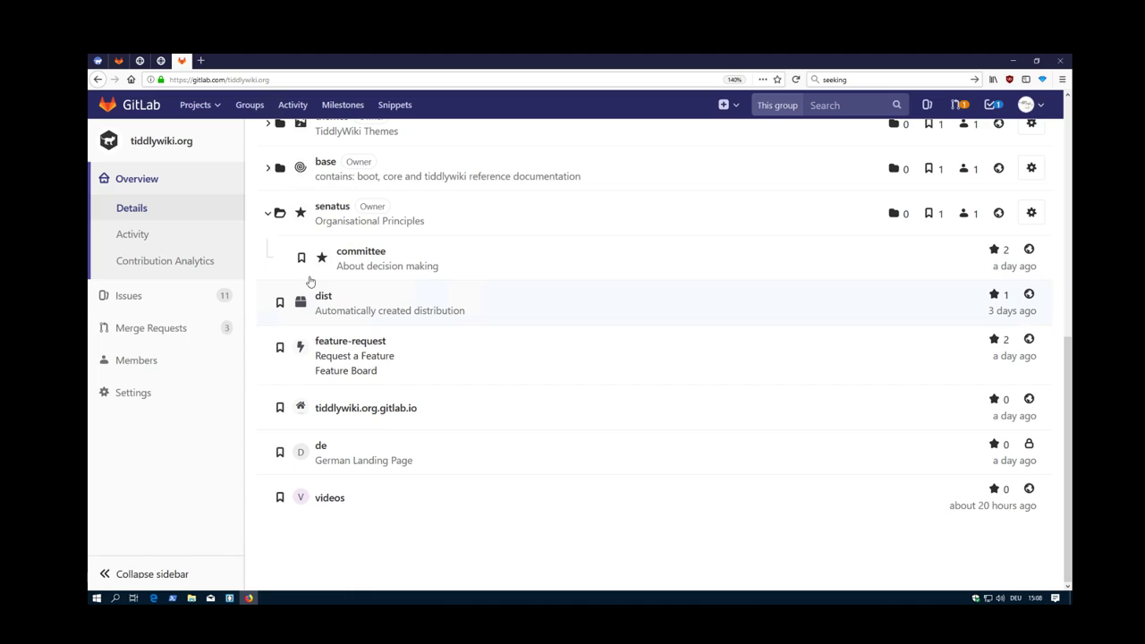
mouse_move(461, 359)
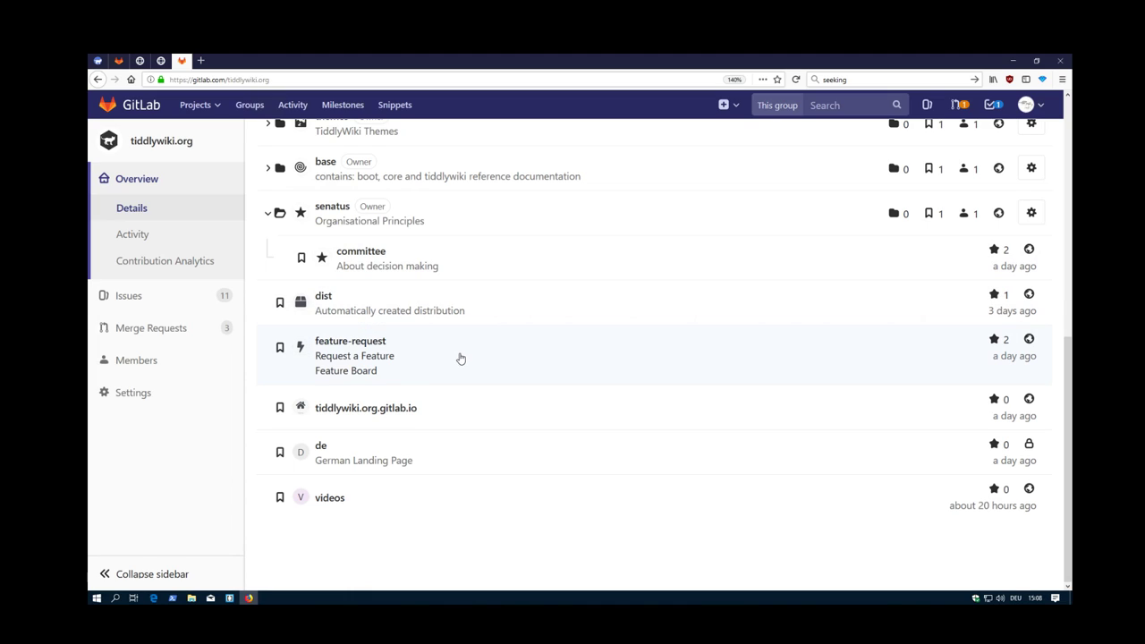
mouse_move(350, 341)
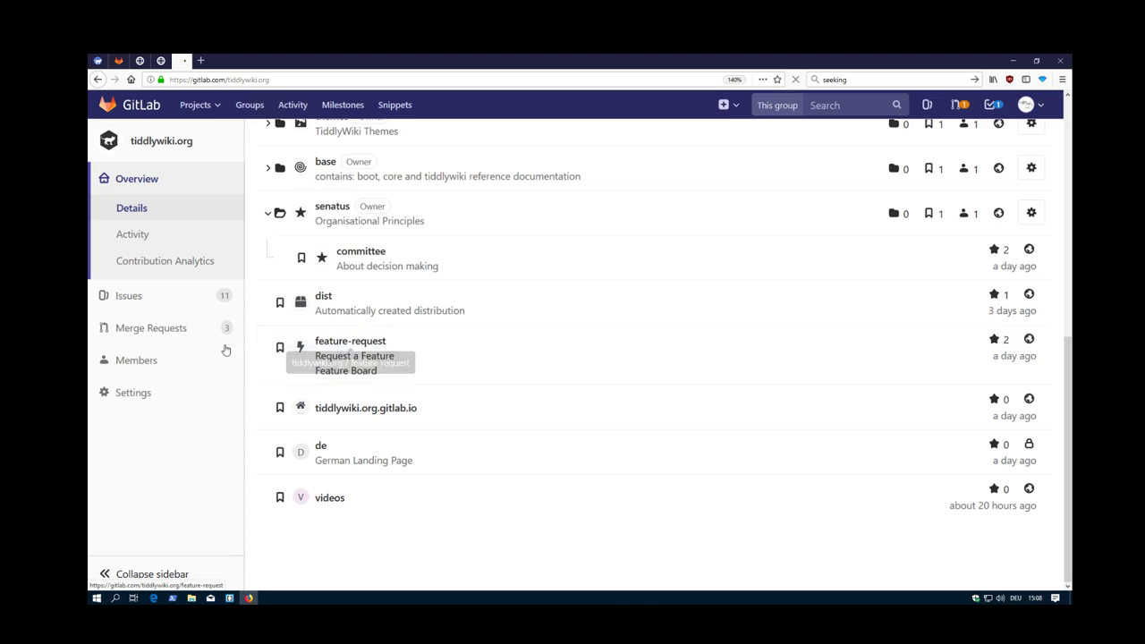
Open feature-request, the Request a Feature project with 4 issues.
left_click(350, 341)
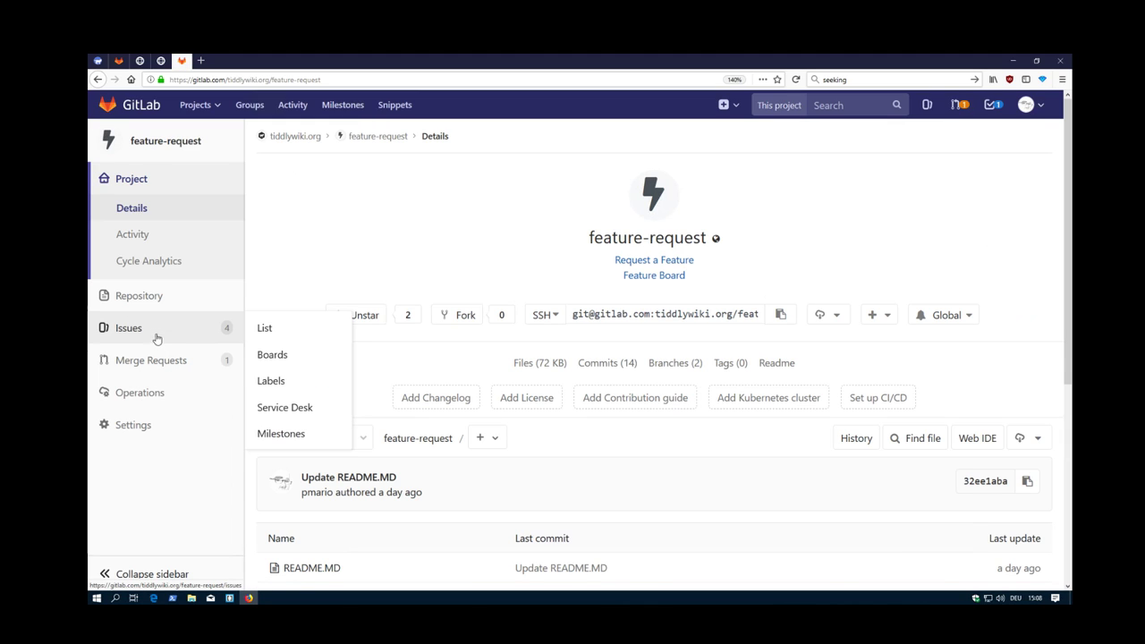
On the feature-request issue board, move 'wow feature for TW' to Plugin Territory and back to Backlog.
left_click(265, 327)
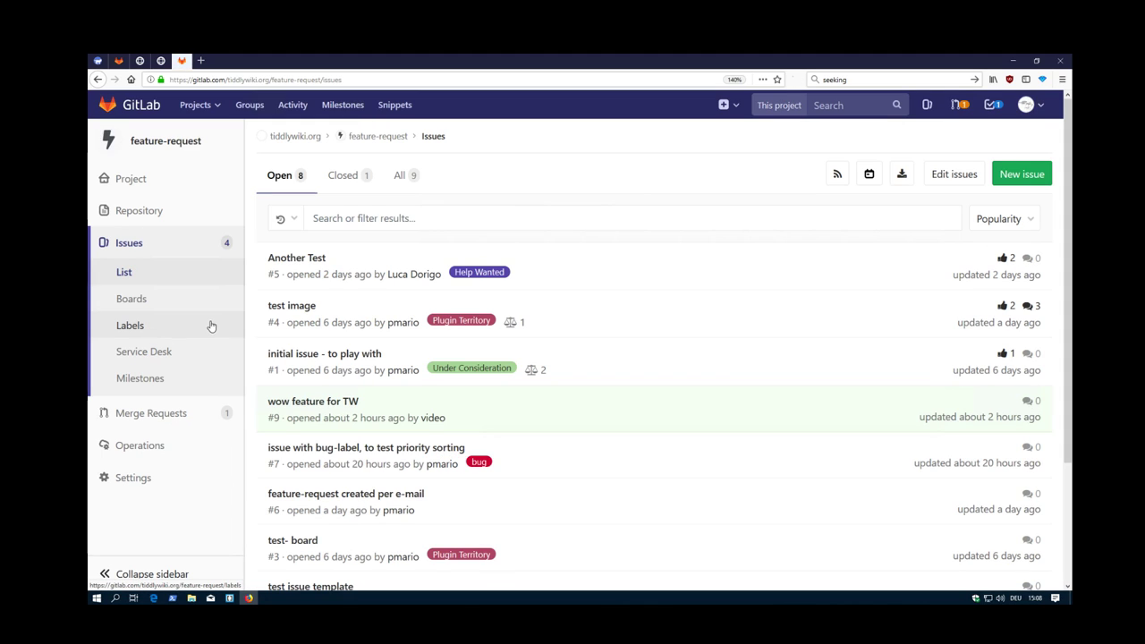
left_click(132, 299)
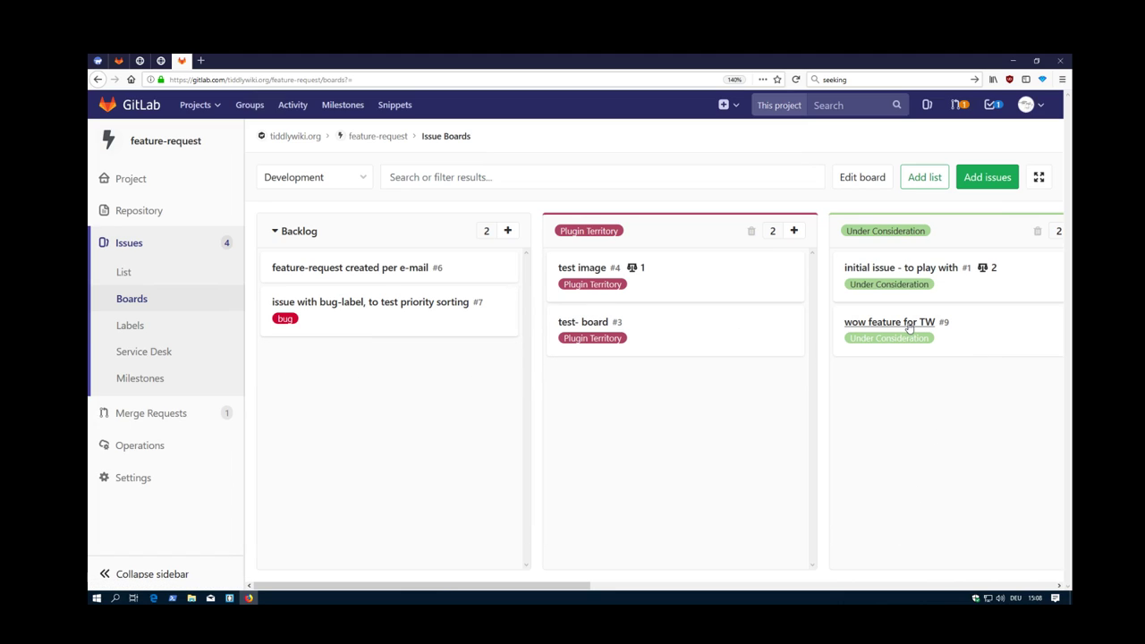
mouse_move(889, 322)
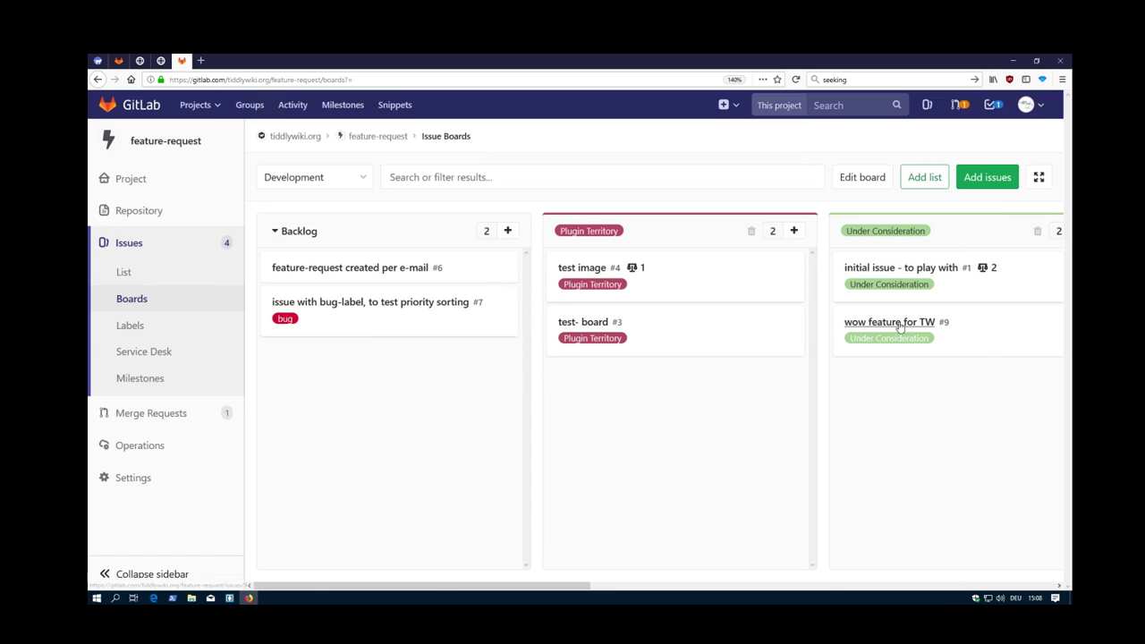
left_click_drag(889, 322, 675, 376)
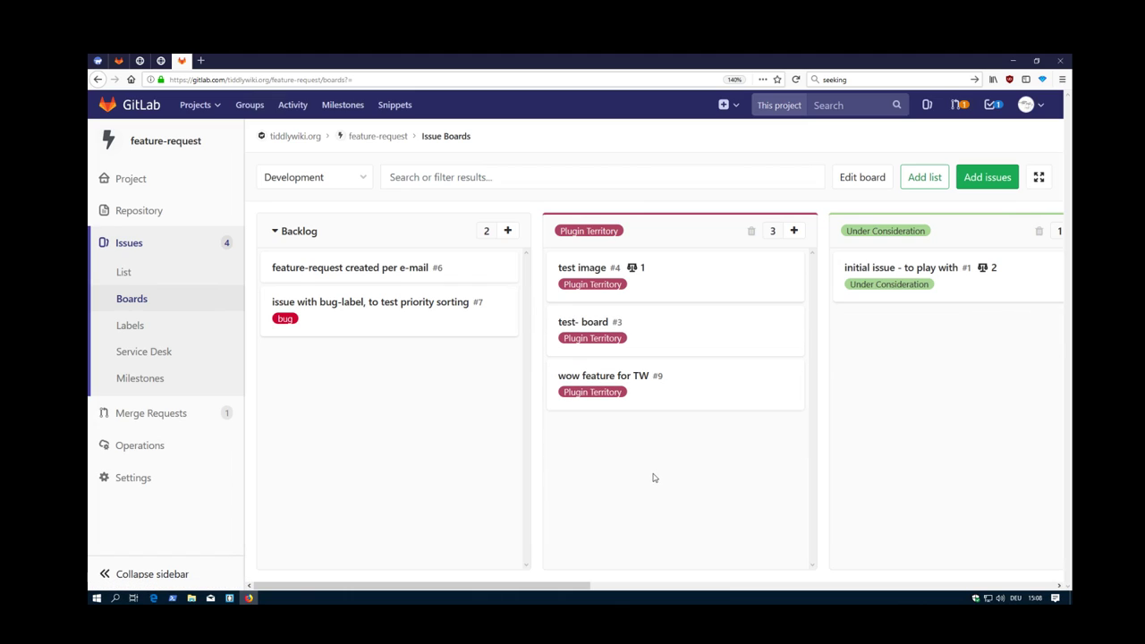
left_click_drag(603, 374, 322, 398)
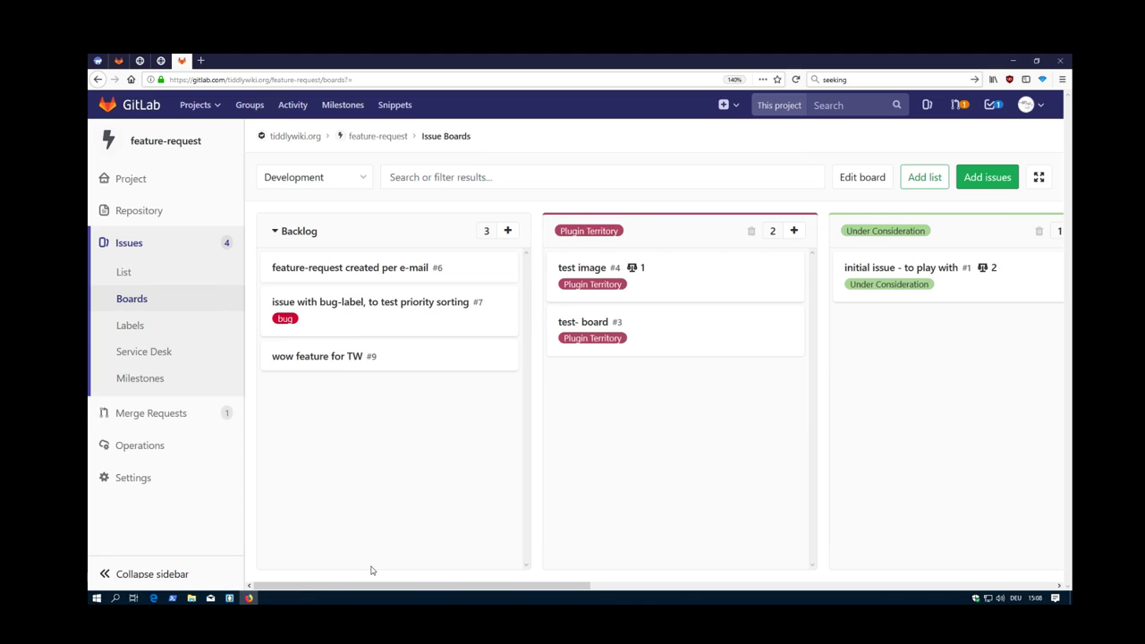
mouse_move(400, 273)
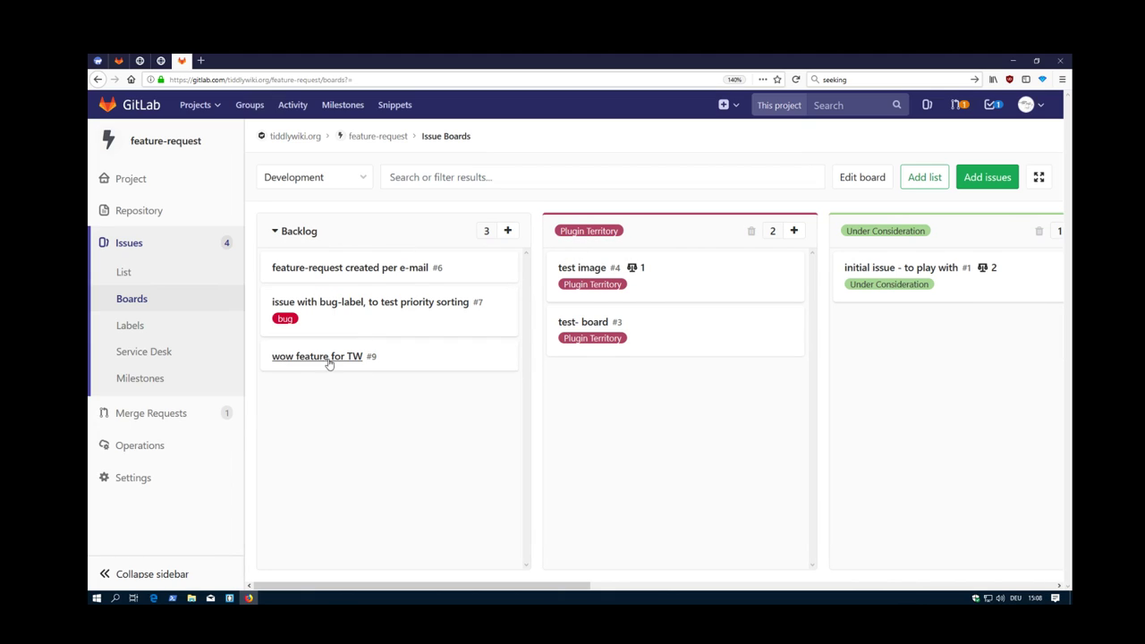
Repeat the Plugin Territory and Backlog move for issue #9, then return to the tiddlywiki.org group.
left_click_drag(316, 356, 675, 376)
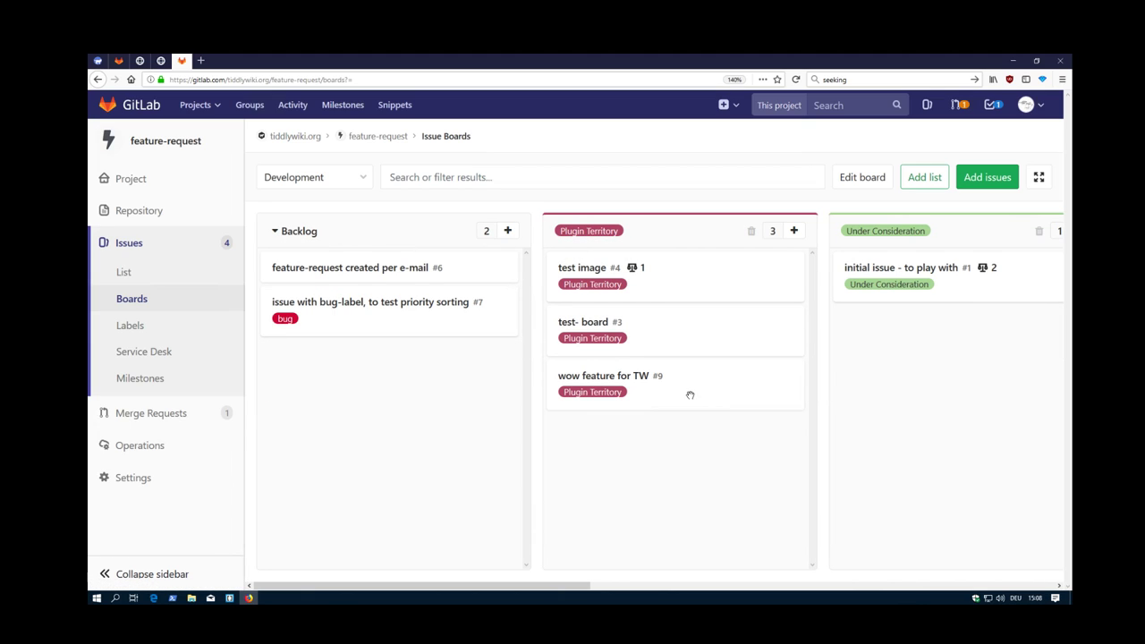
left_click_drag(675, 383, 389, 356)
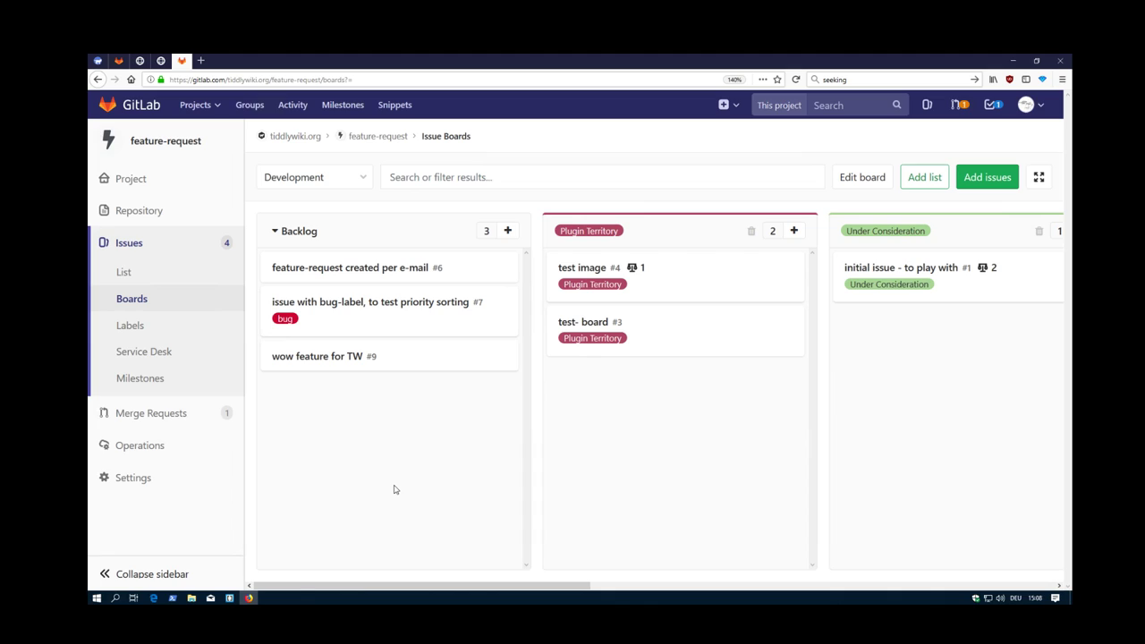
mouse_move(241, 402)
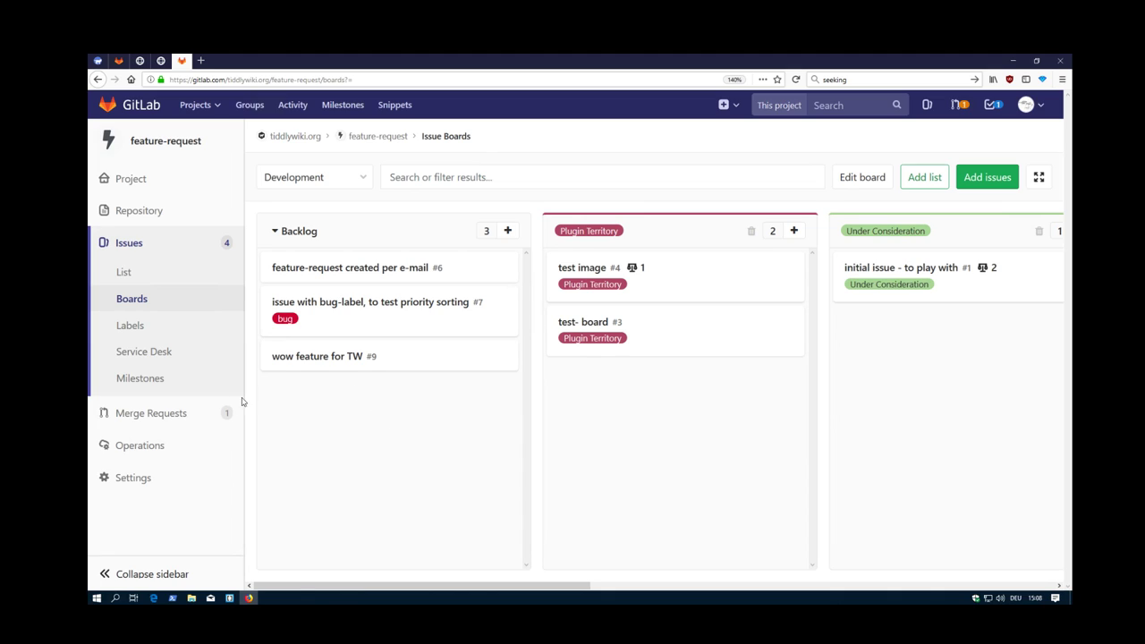
mouse_move(326, 144)
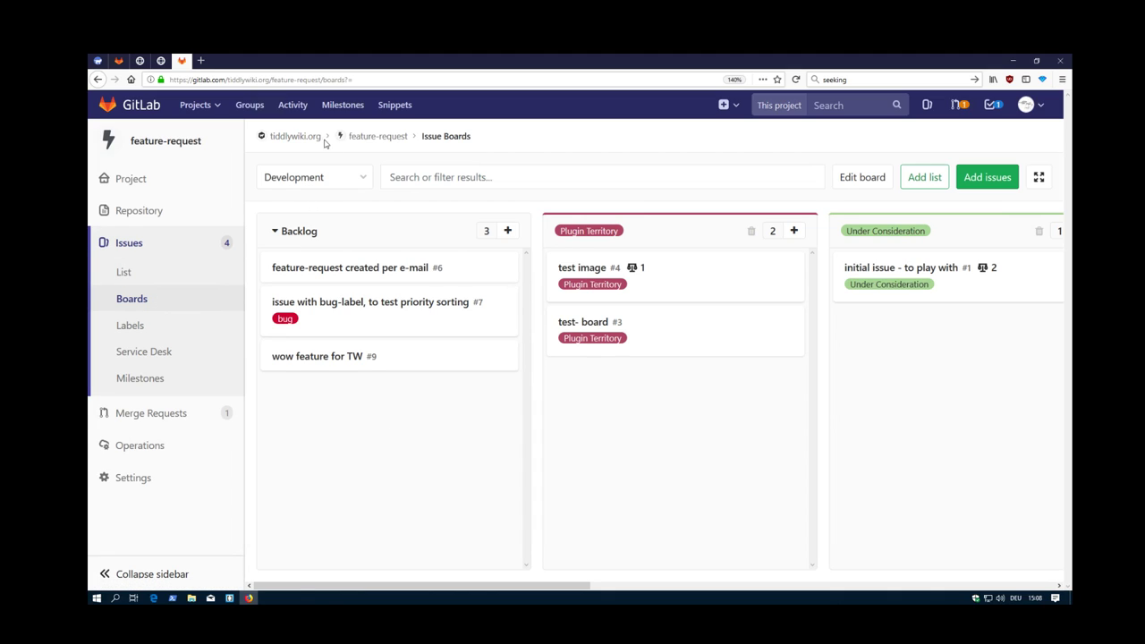
left_click(295, 136)
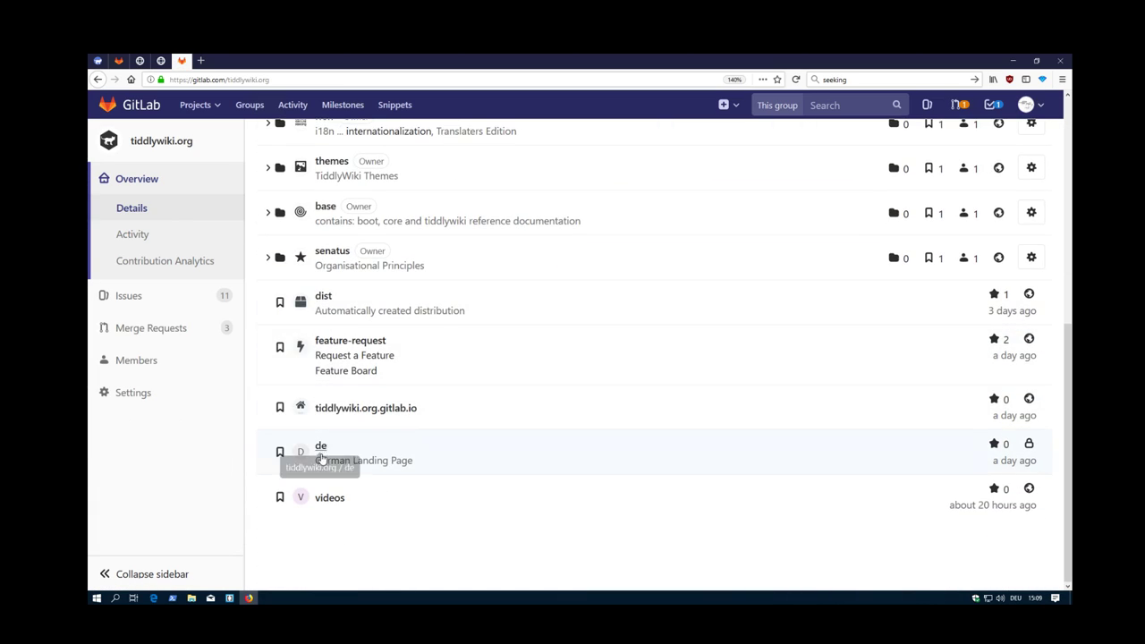
mouse_move(295, 259)
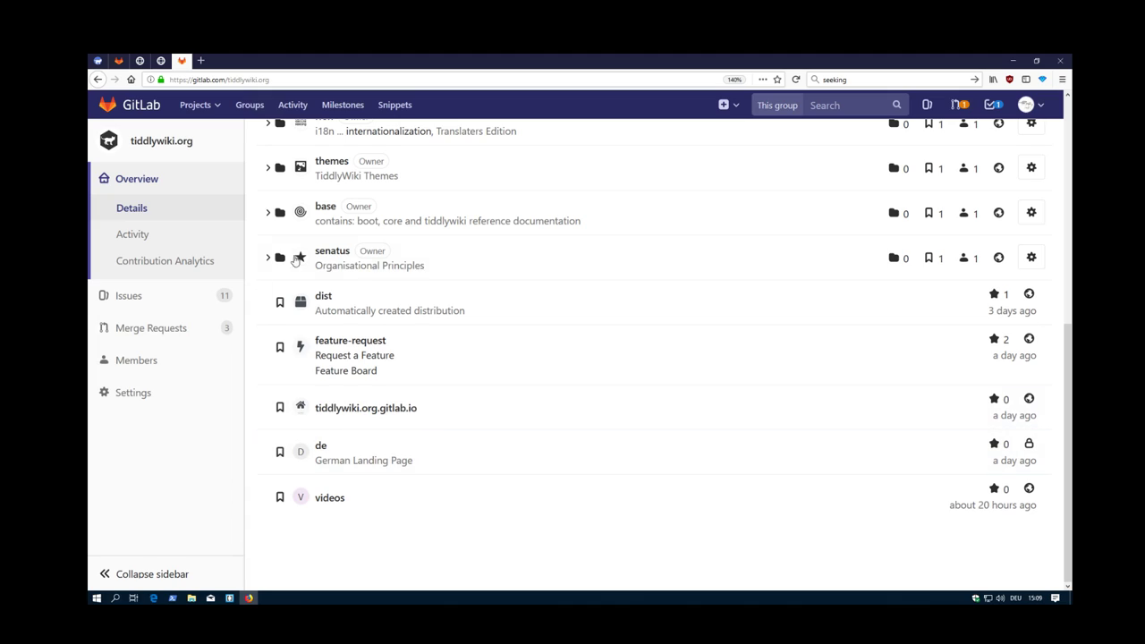
mouse_move(365, 407)
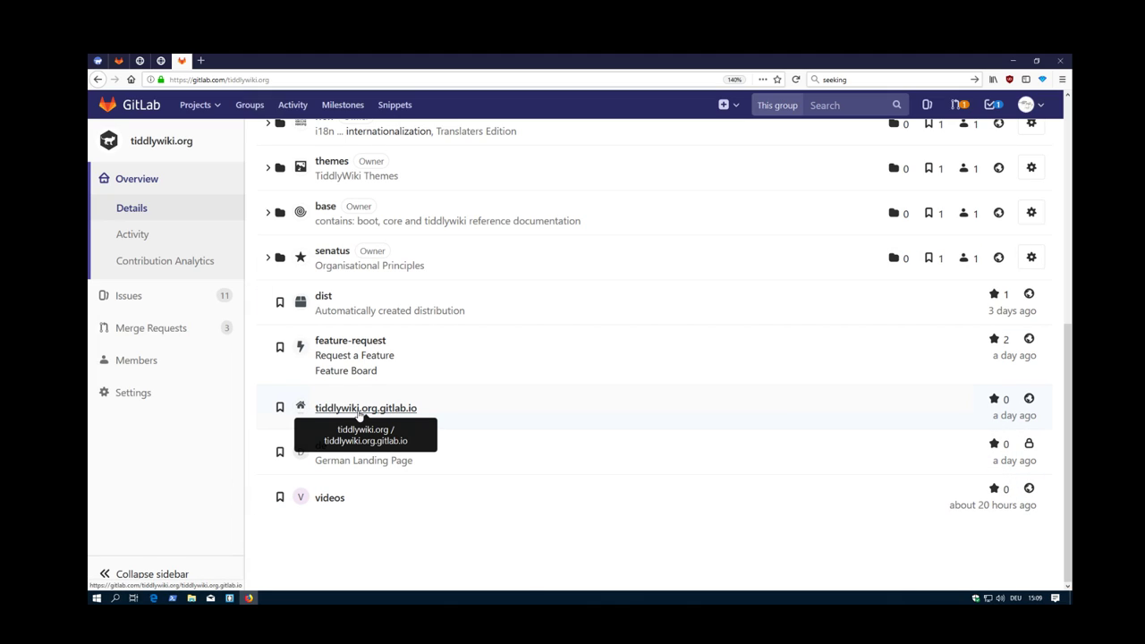
Browse the group's subgroups and projects, then switch to the TiddlyWiki gitlab-talk outline.
left_click(366, 408)
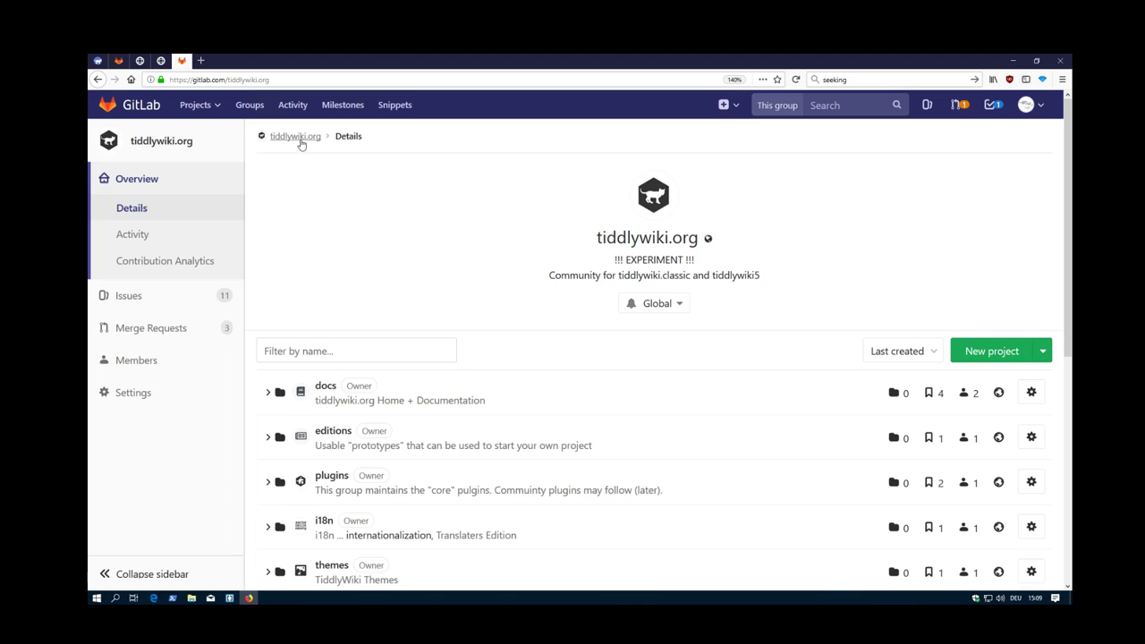
mouse_move(322, 147)
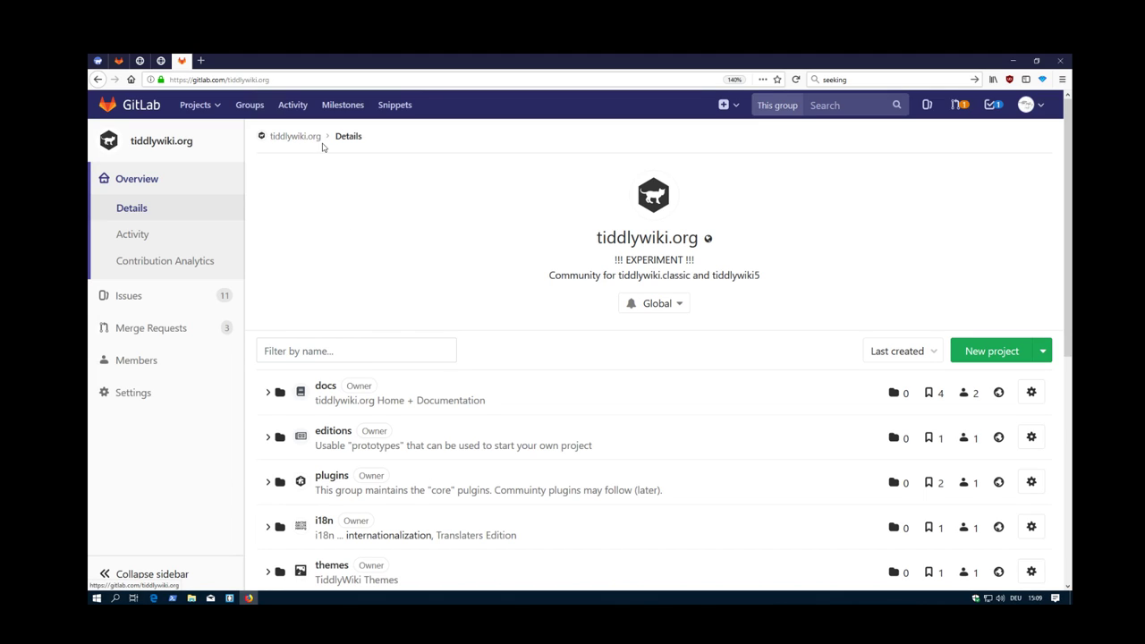
scroll("down", 3)
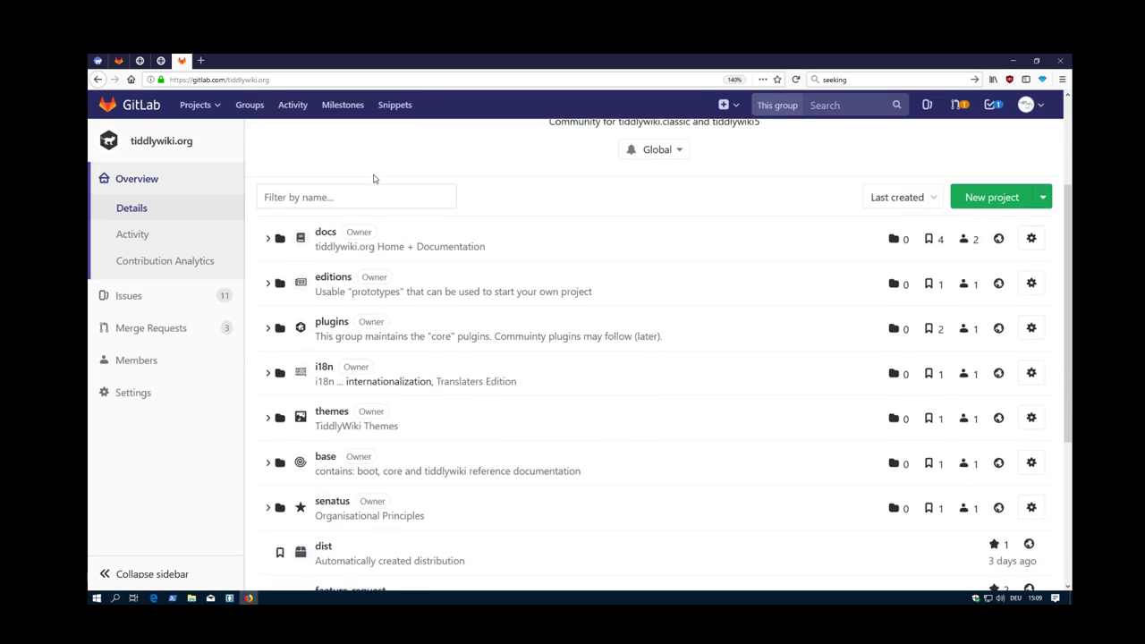
scroll("down", 3)
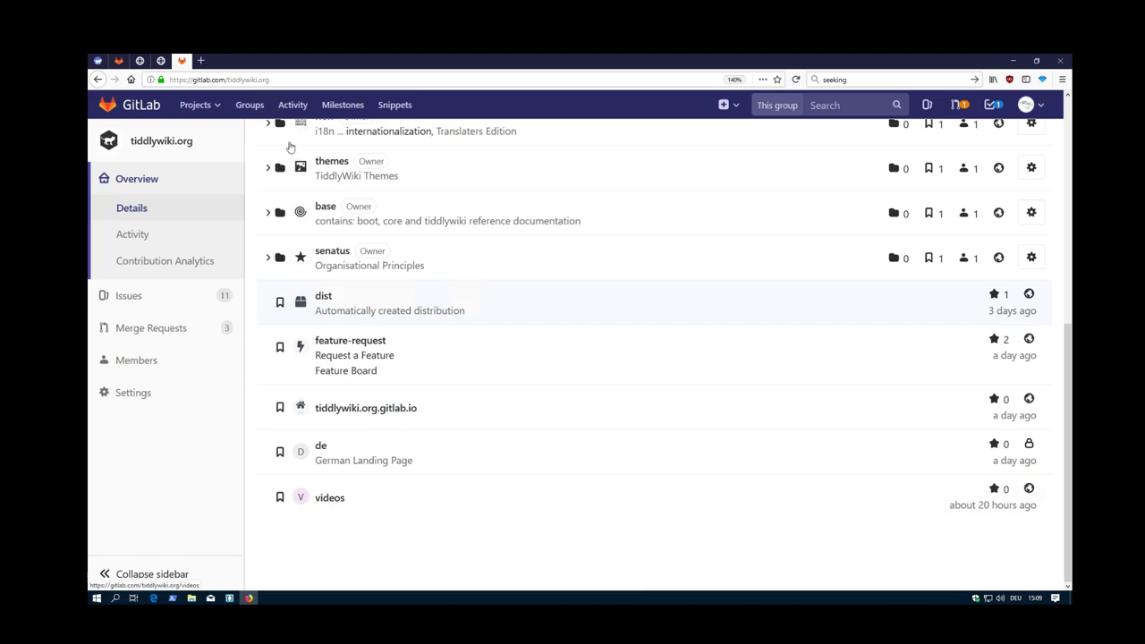
left_click(330, 497)
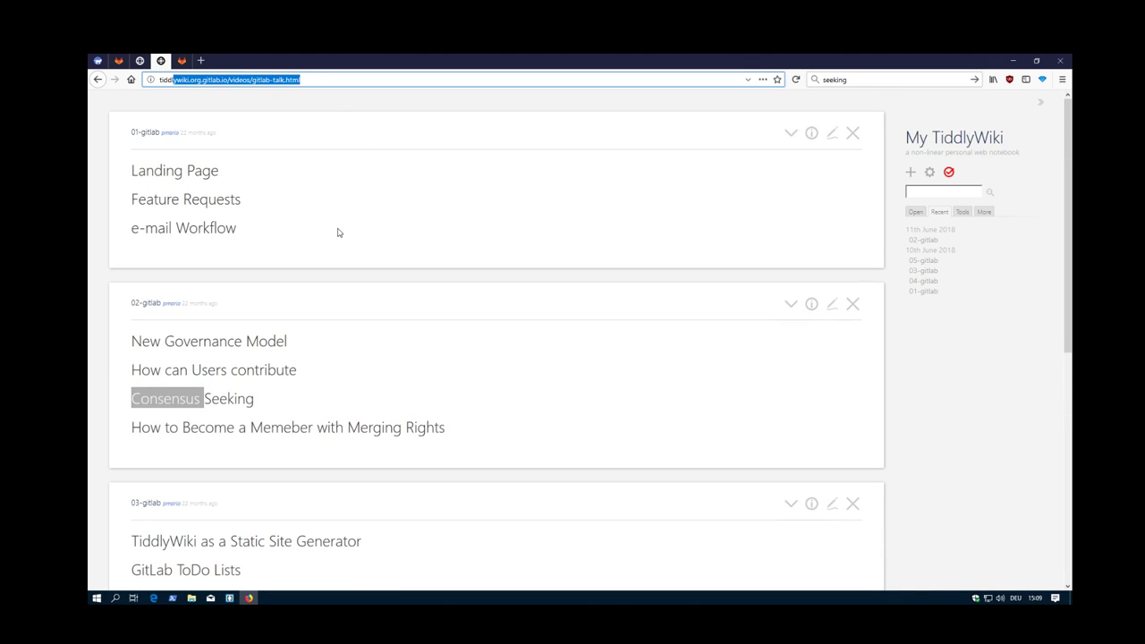
mouse_move(300, 176)
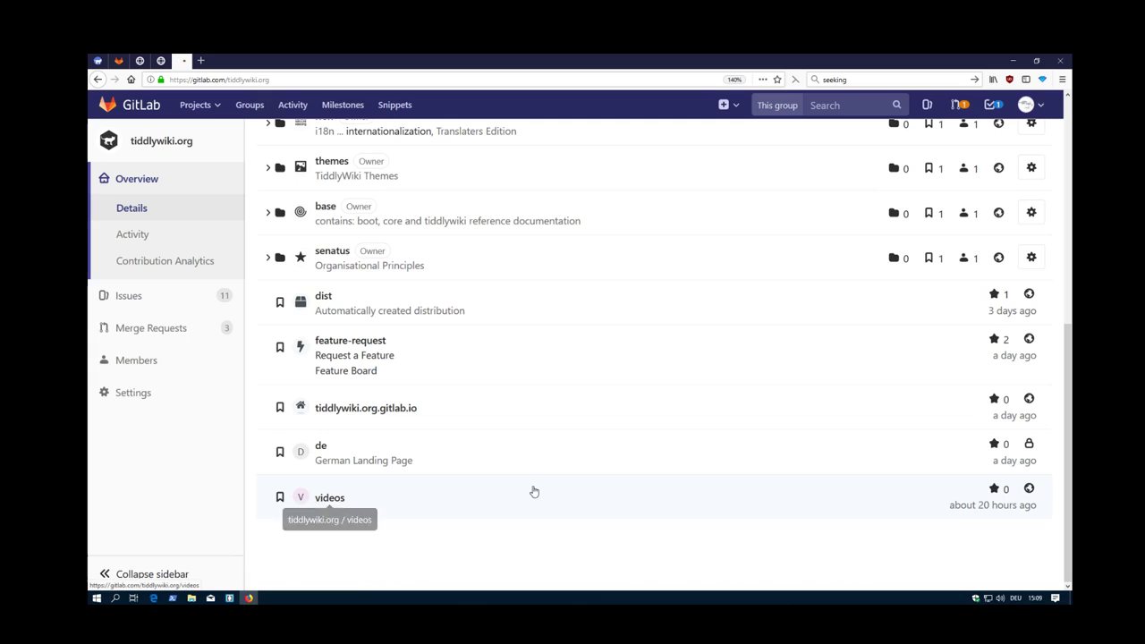
Open videos, check its passed initial-commit pipeline, then return to the tiddlywiki.org group.
left_click(329, 497)
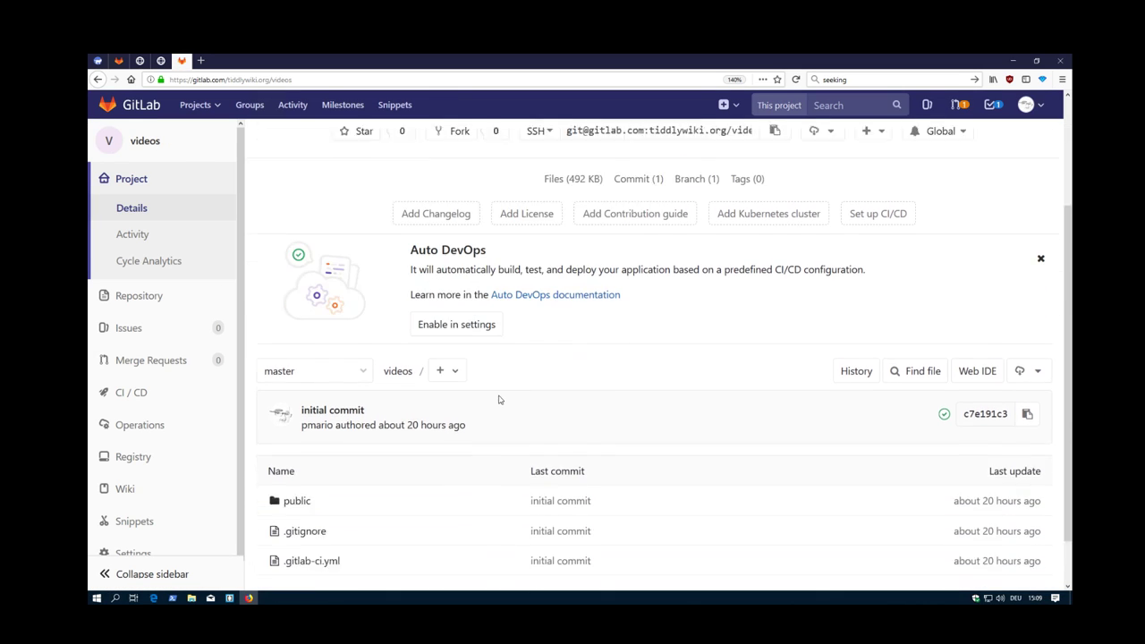
scroll("down", 3)
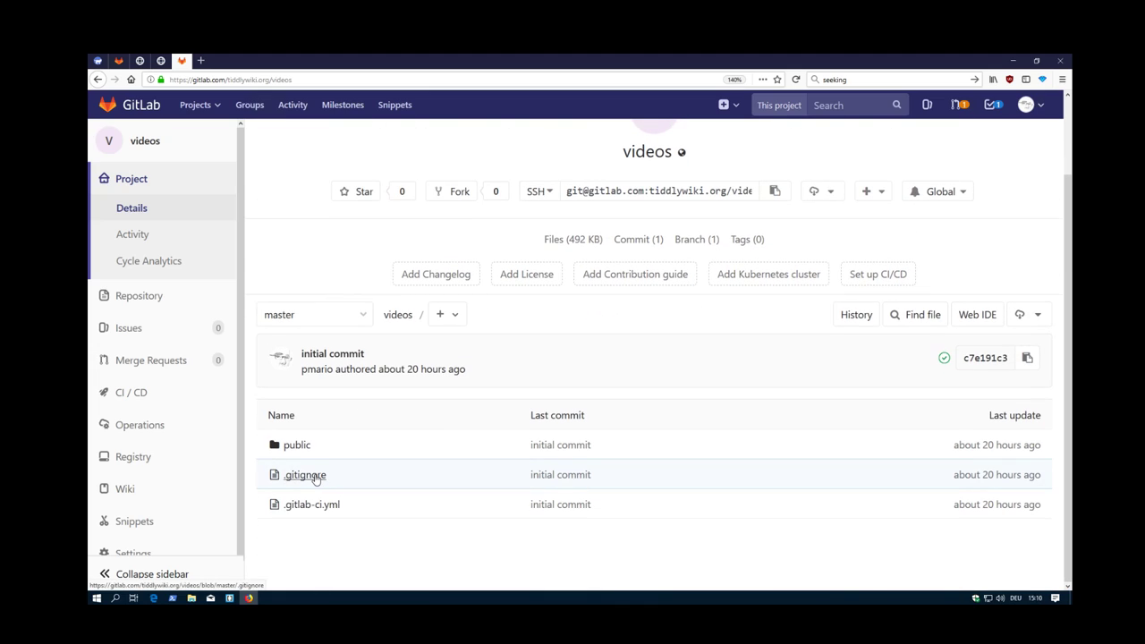
mouse_move(302, 564)
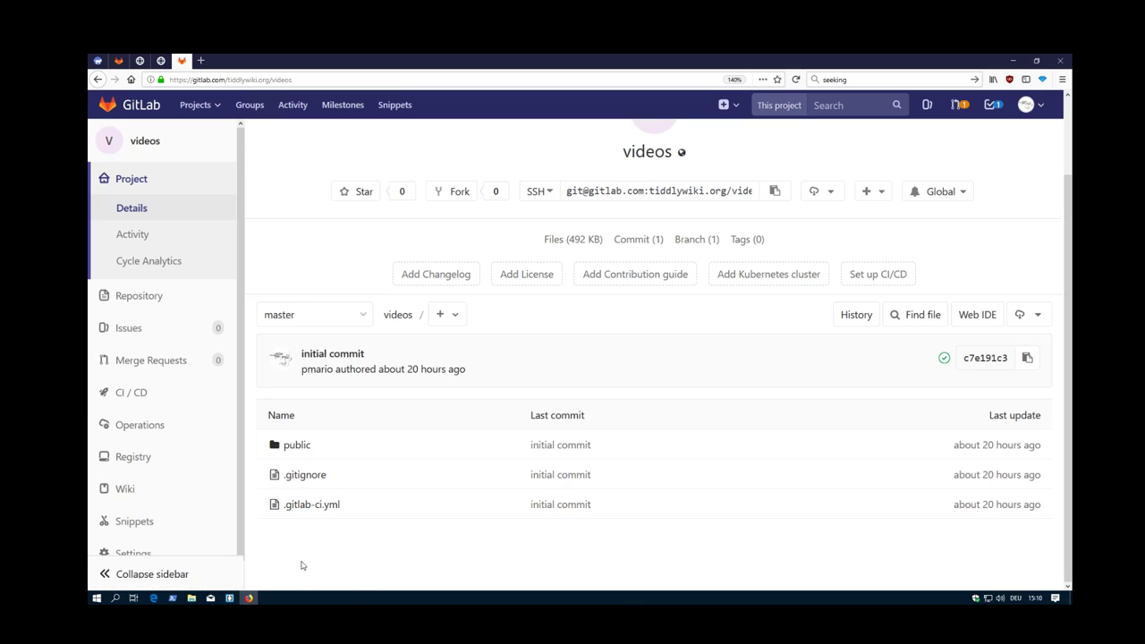
mouse_move(312, 505)
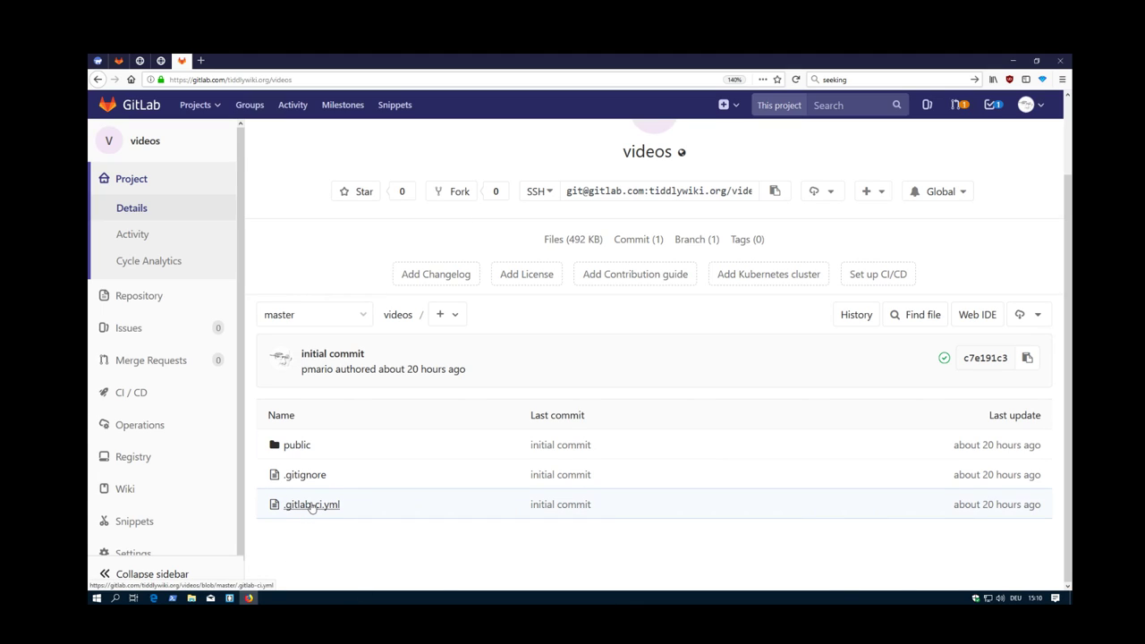
left_click(130, 392)
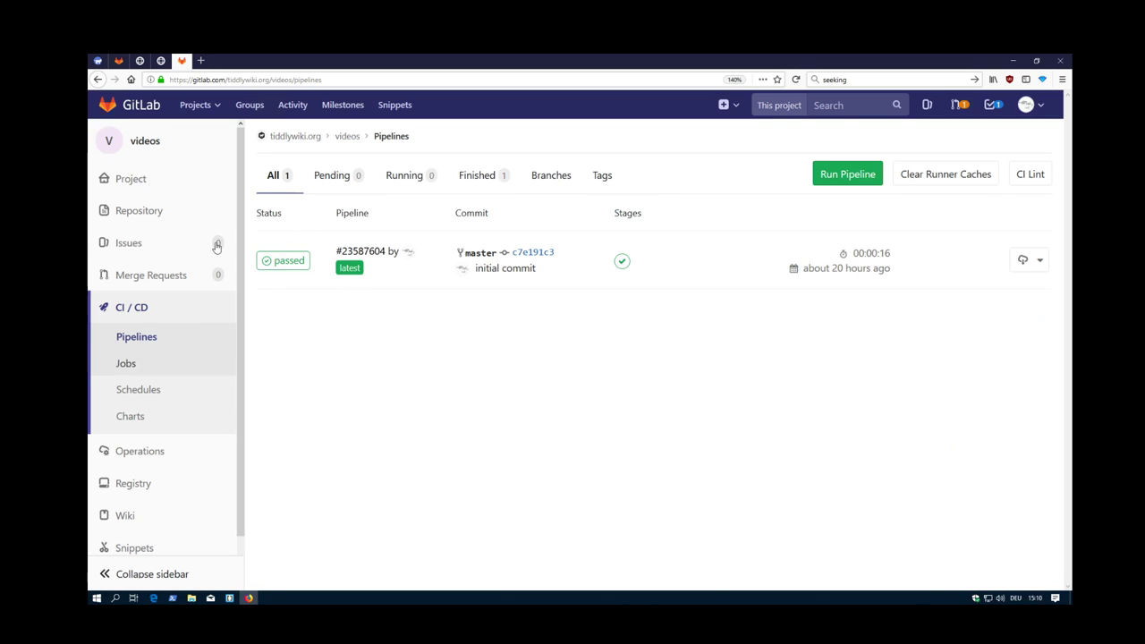
mouse_move(500, 392)
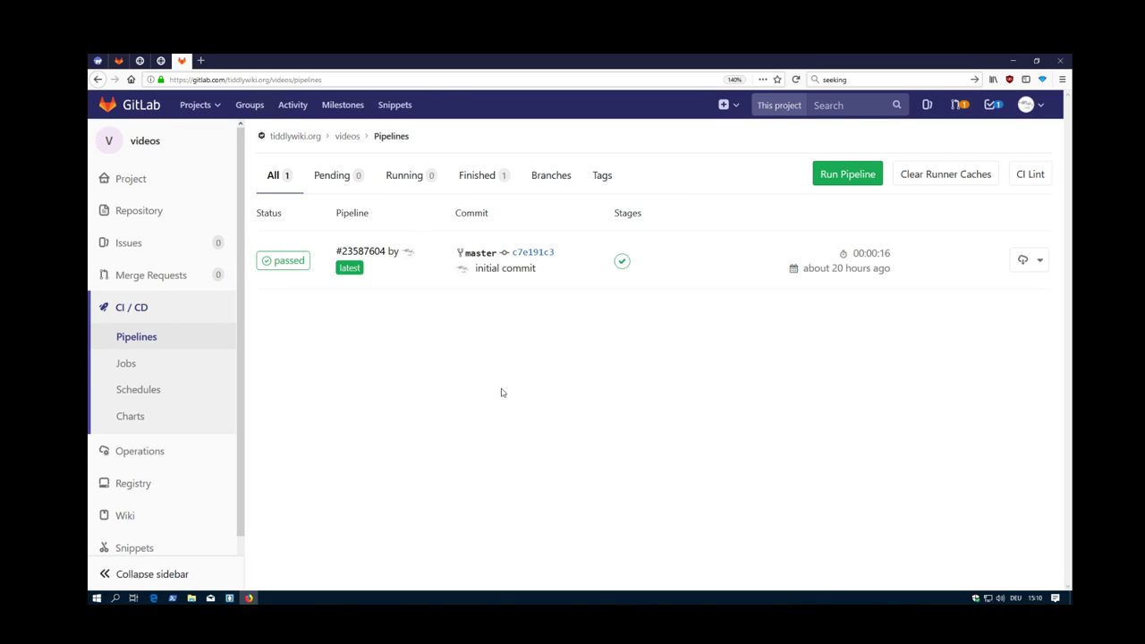
mouse_move(420, 410)
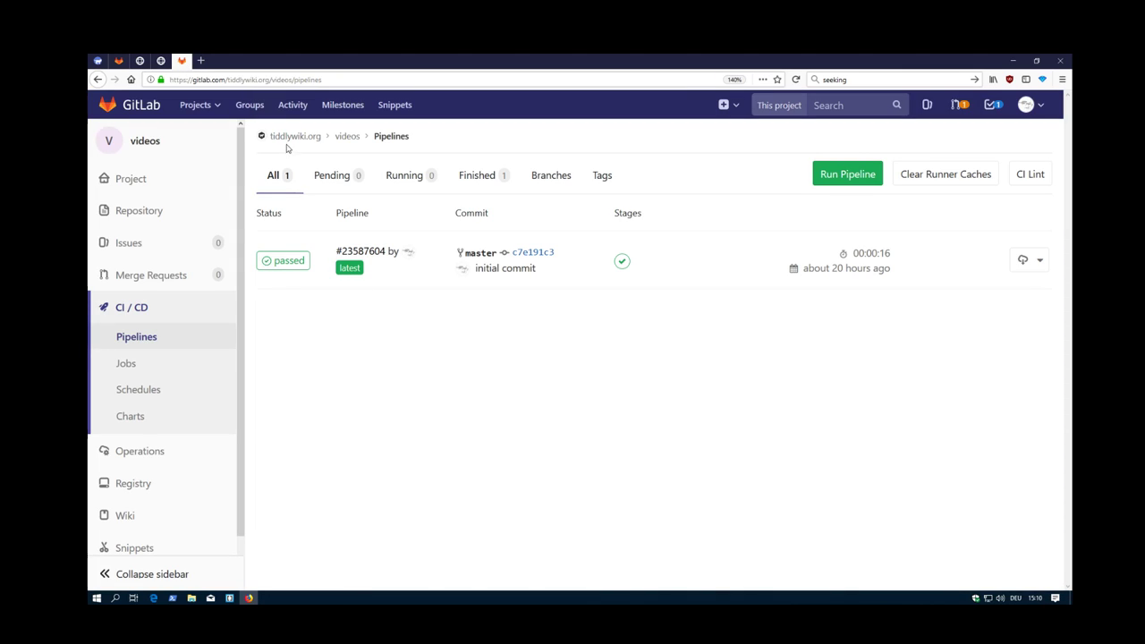
left_click(295, 135)
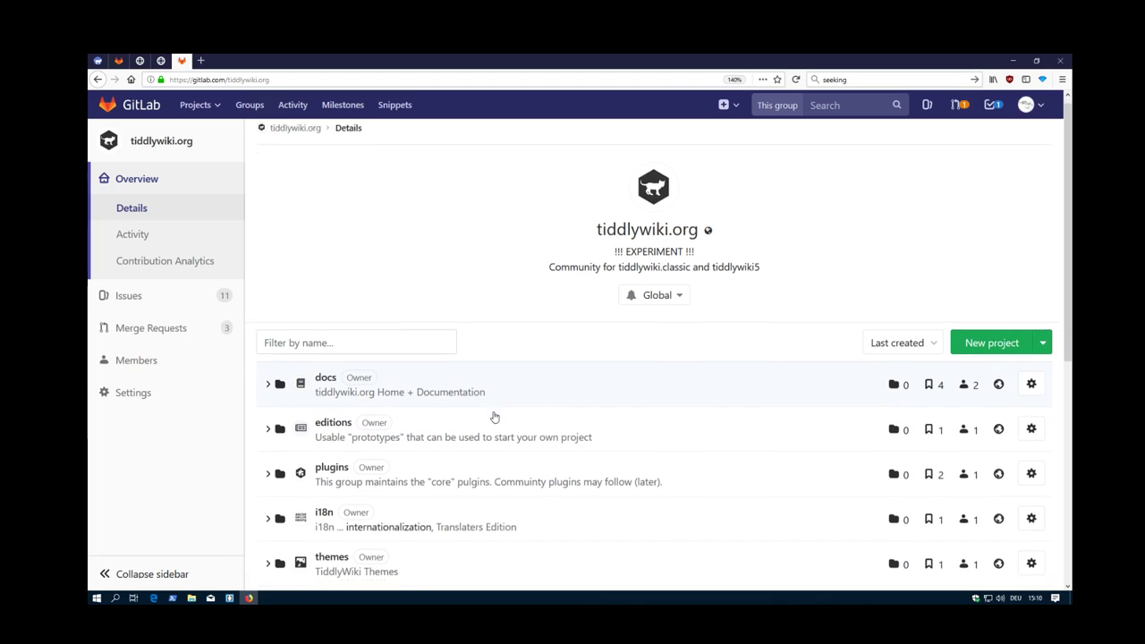
scroll("down", 3)
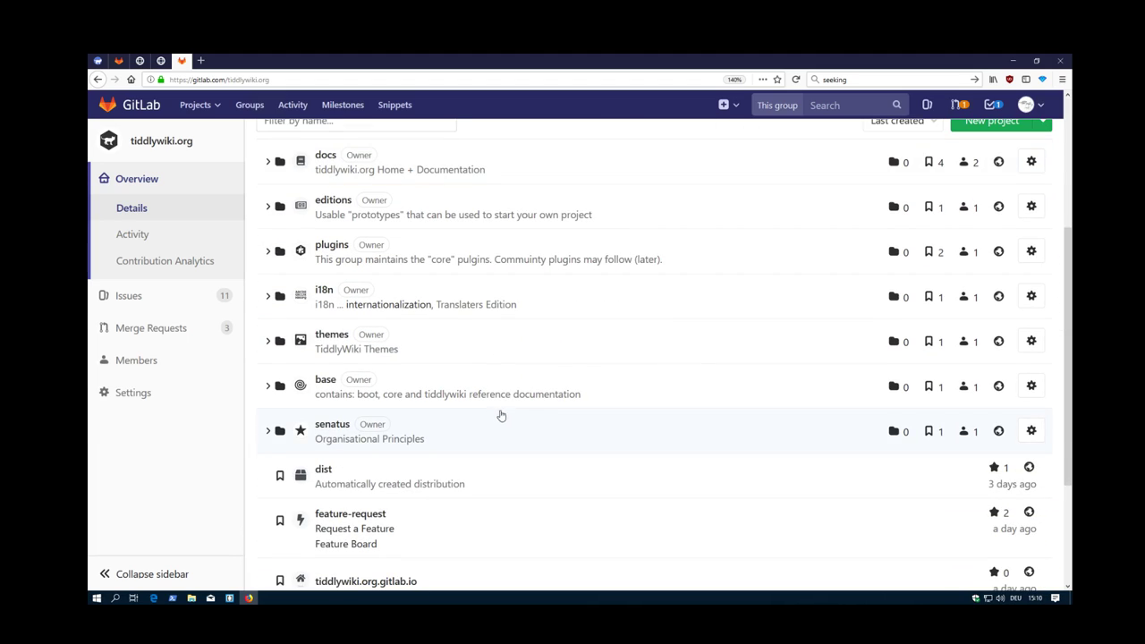
mouse_move(362, 420)
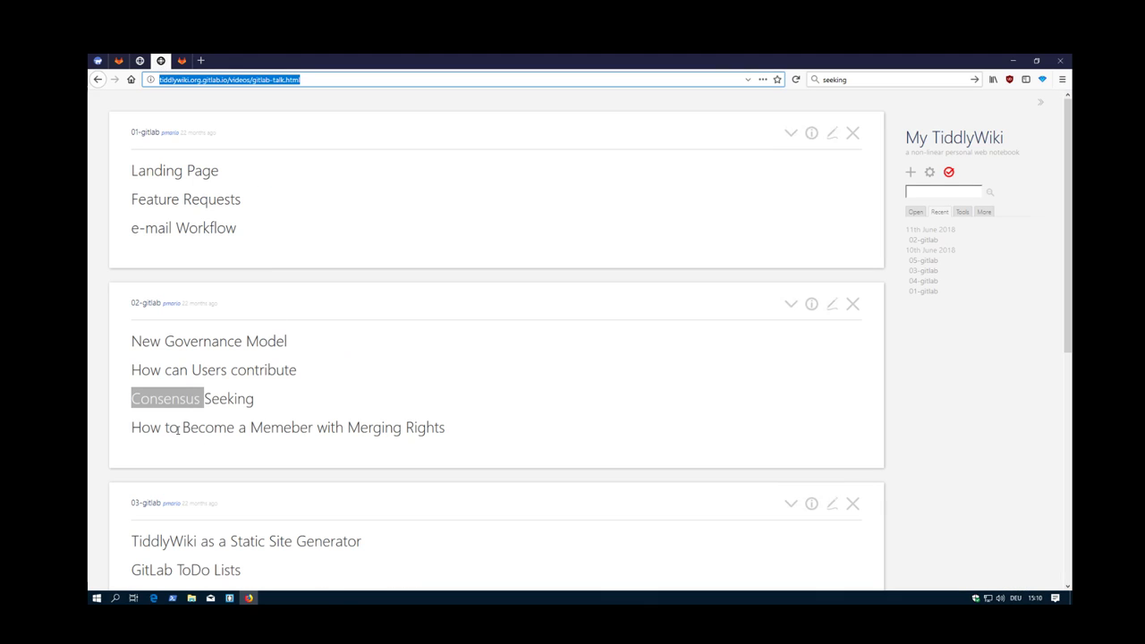
Highlight 'Become a Memeber with Merging Rights' in the 02-gitlab tiddler.
left_click_drag(182, 426, 419, 426)
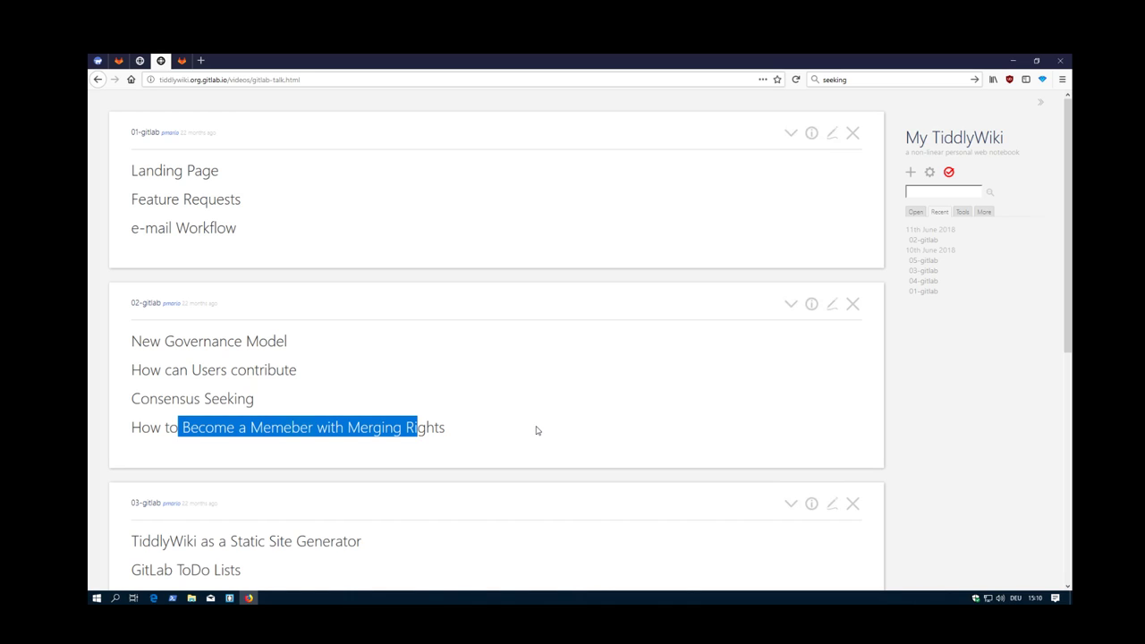
mouse_move(517, 423)
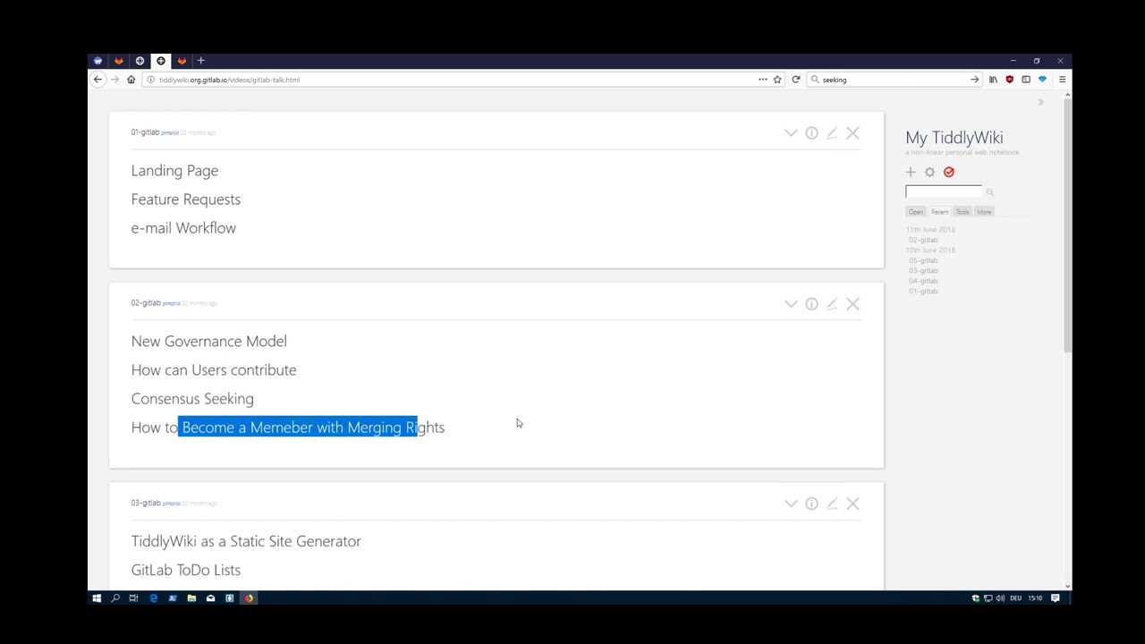